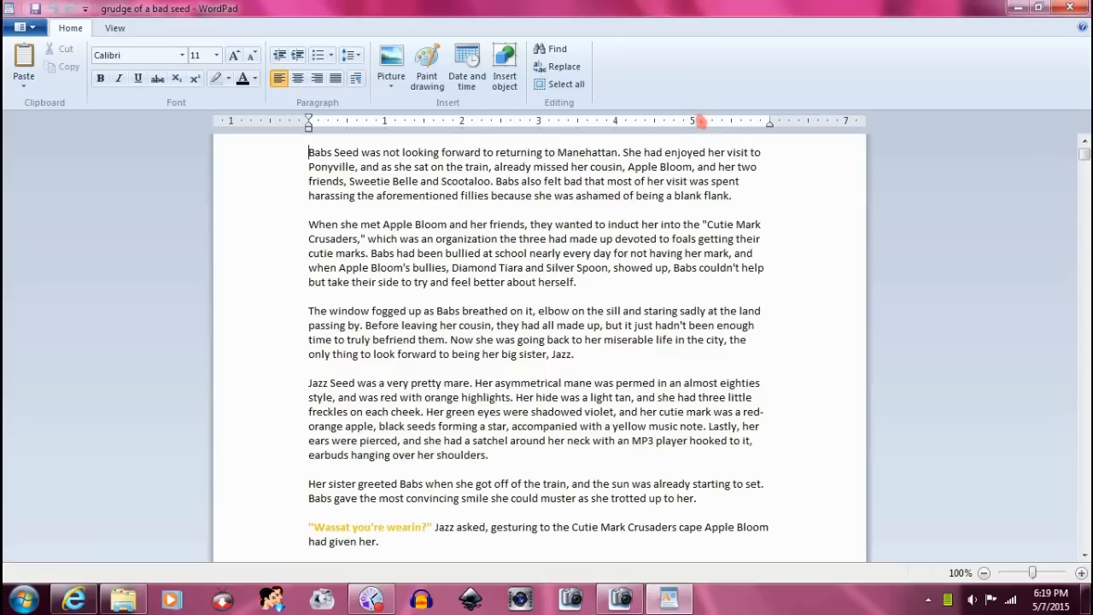
mouse_move(813, 322)
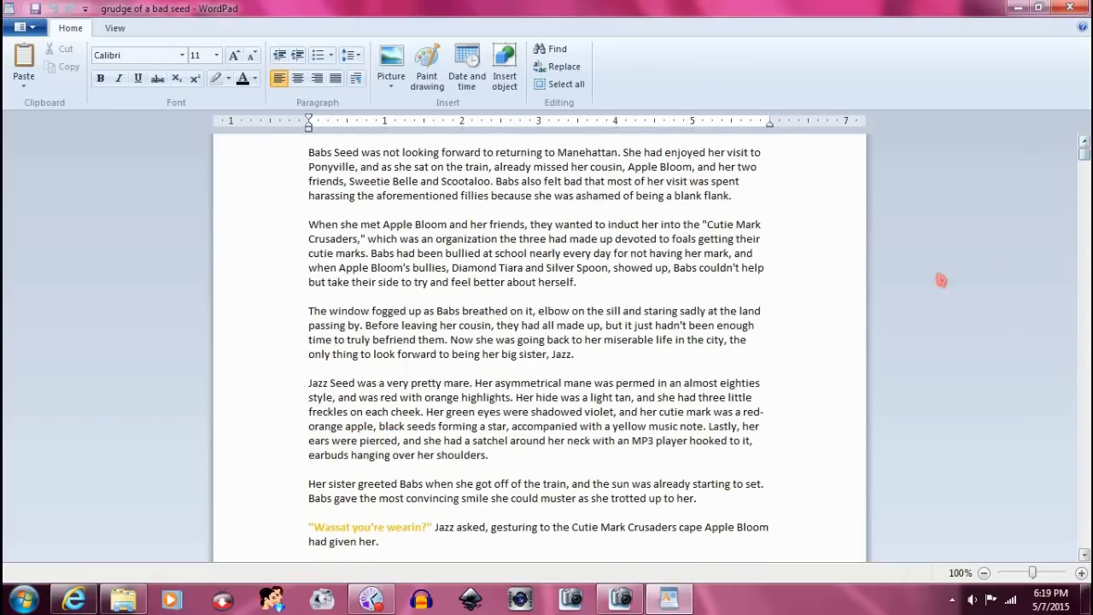
- Scroll down through the Rei Fiction story folder listing
scroll(down, 3)
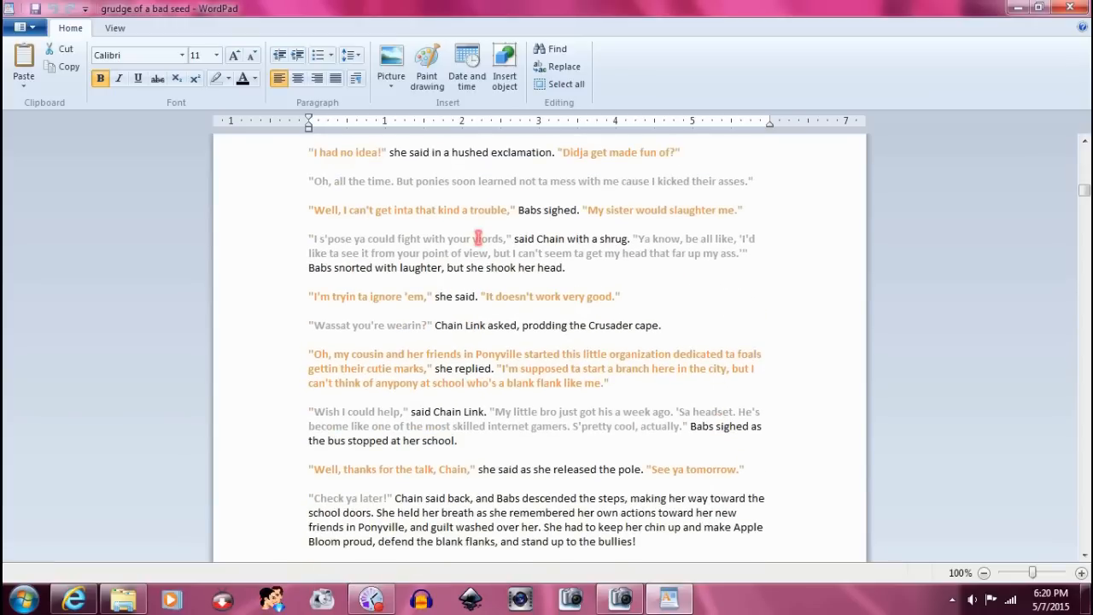
scroll(down, 3)
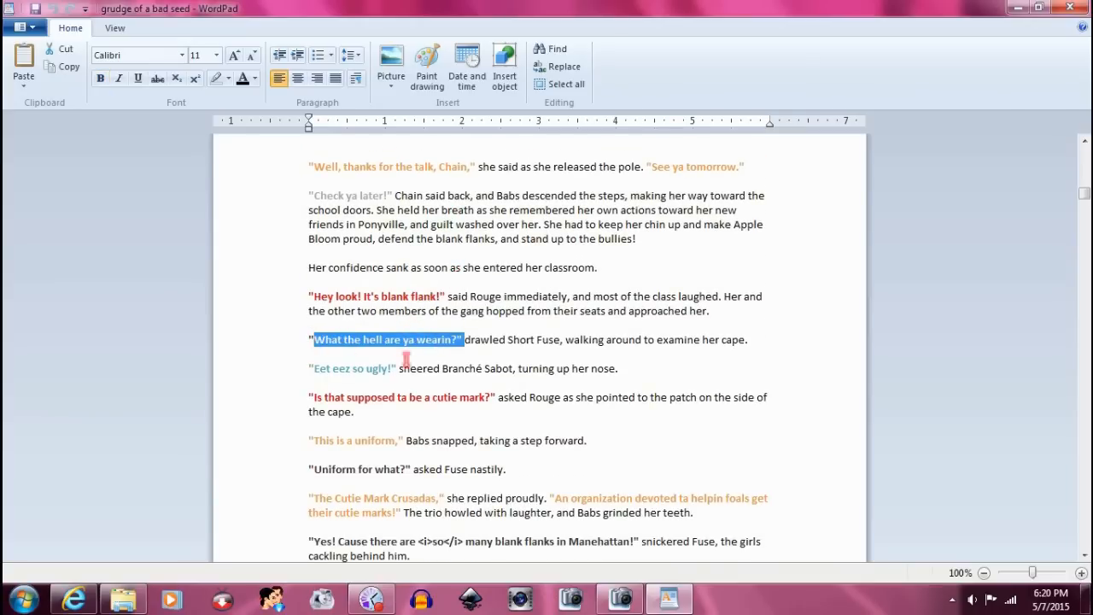
scroll(down, 3)
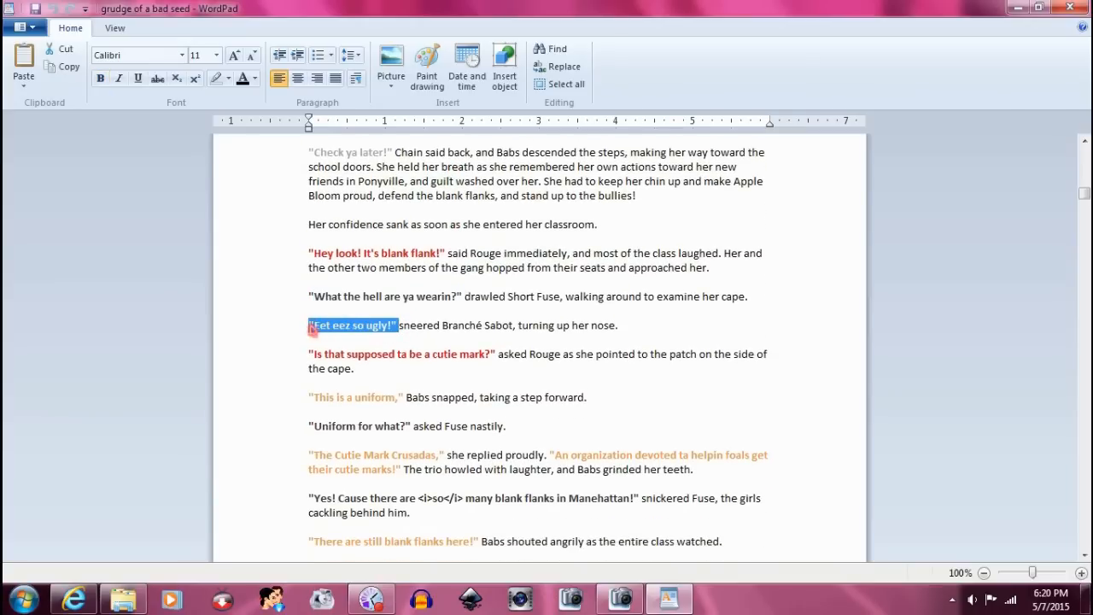
scroll(down, 3)
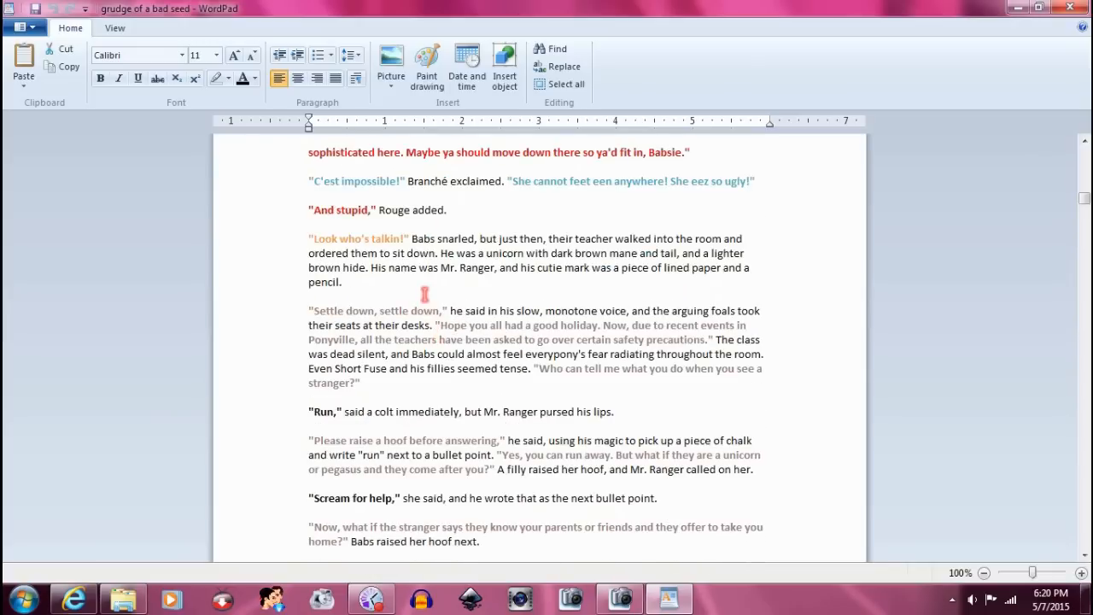
scroll(down, 3)
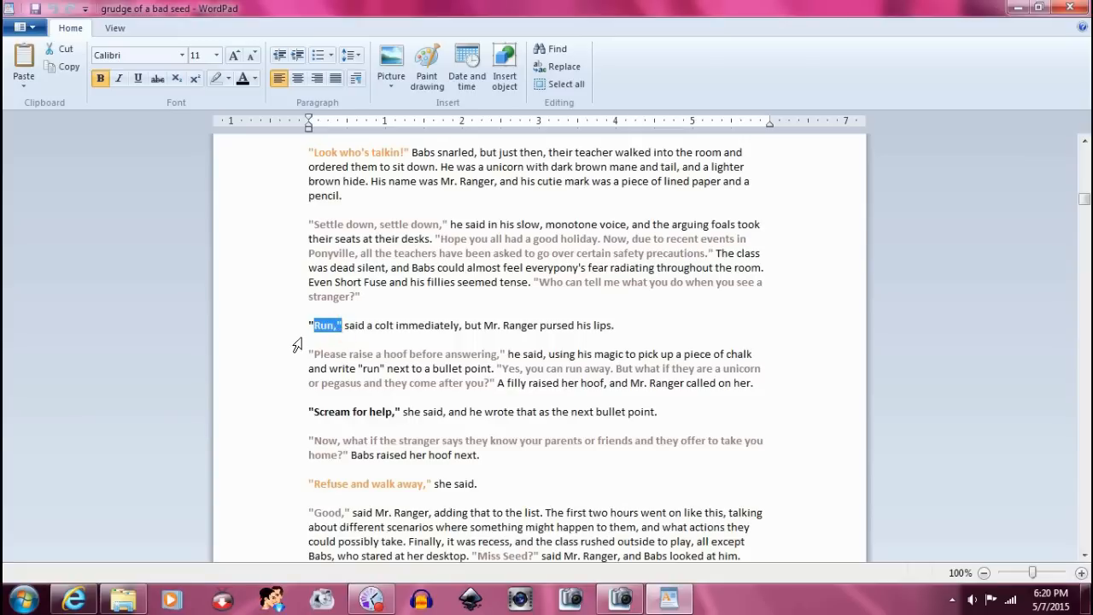
scroll(down, 3)
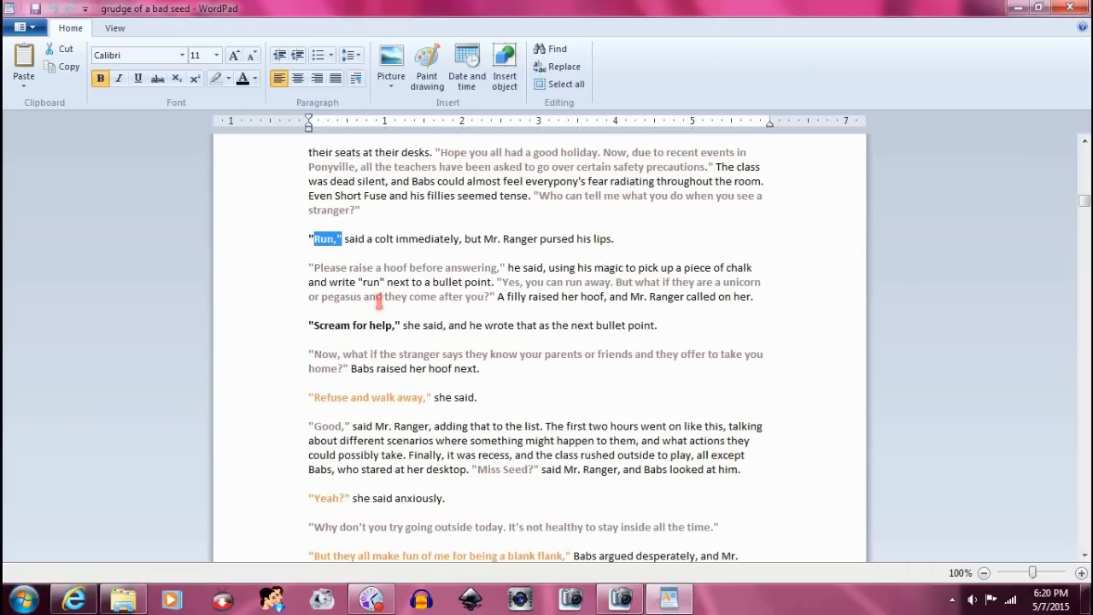
scroll(down, 3)
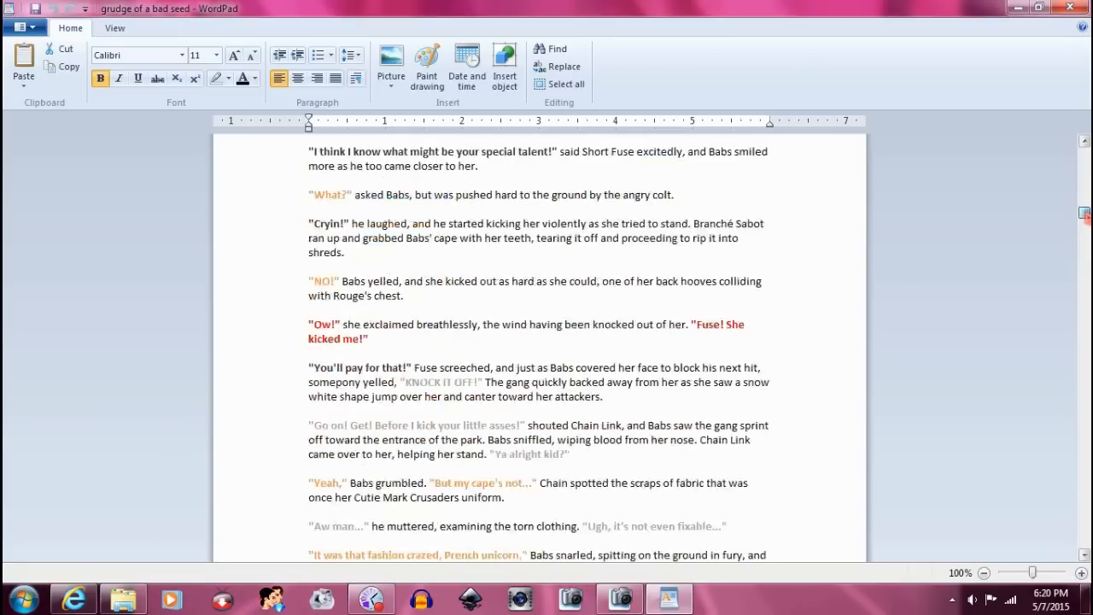
scroll(down, 3)
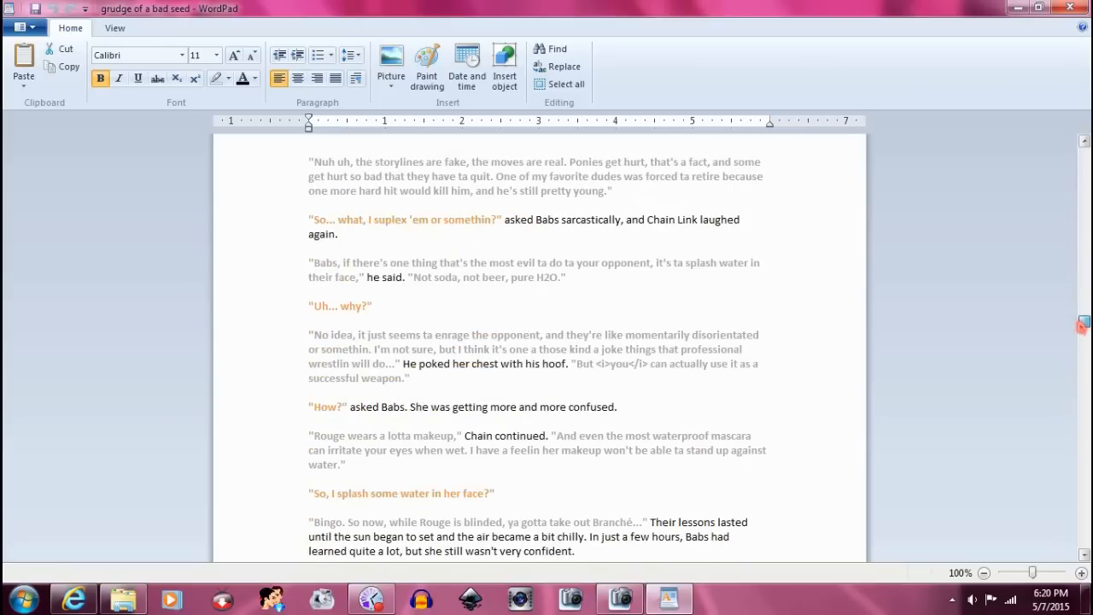
scroll(down, 3)
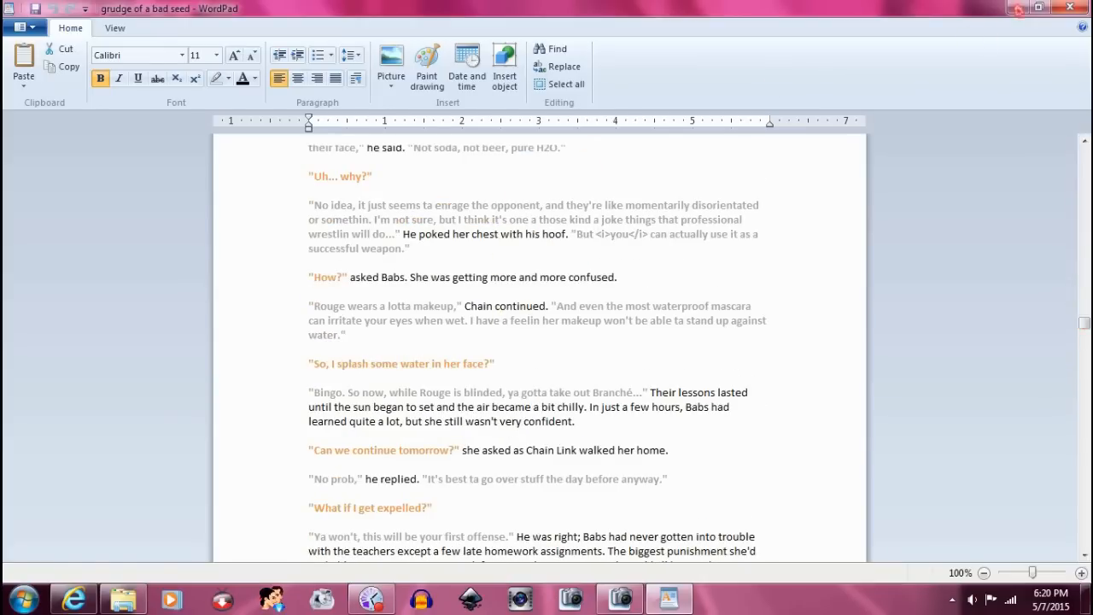
scroll(down, 3)
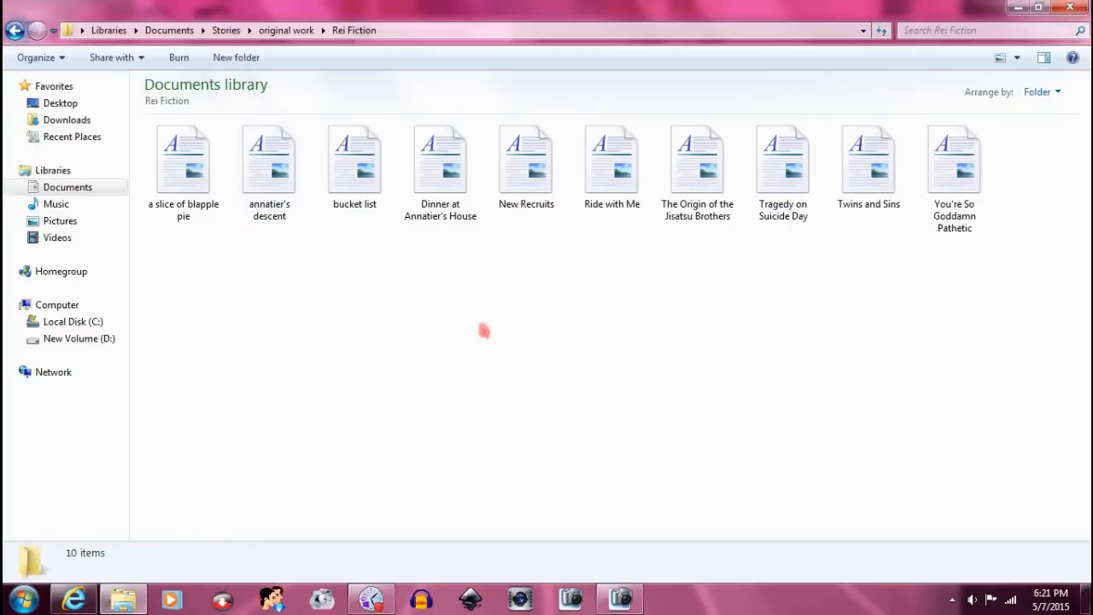
- Open the Tragedy on Suicide Day and bucket list stories in WordPad, checking file details between
double_click(782, 157)
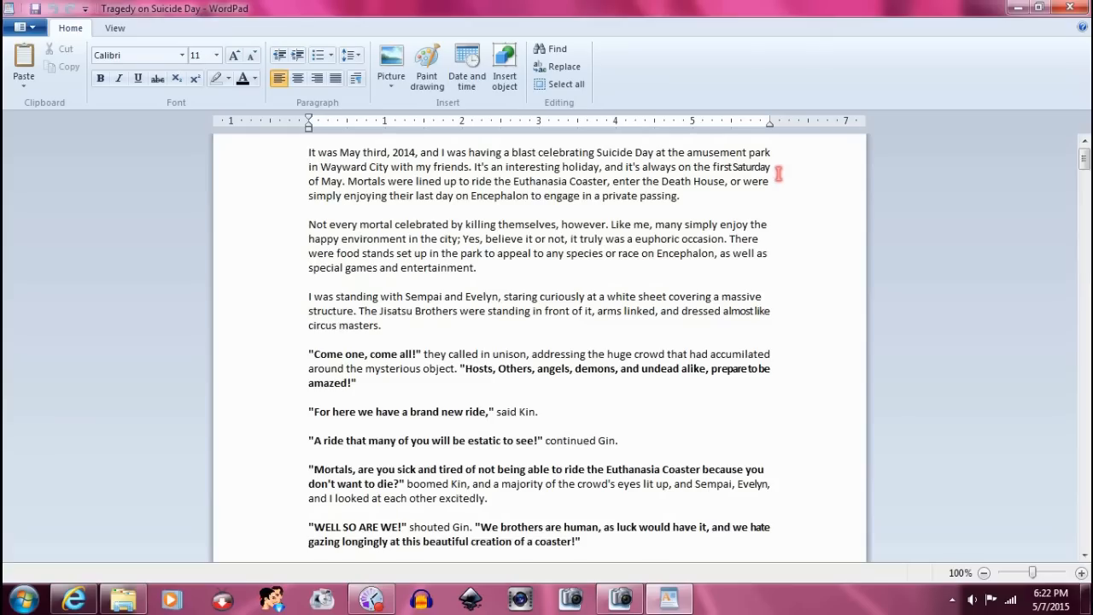
scroll(down, 3)
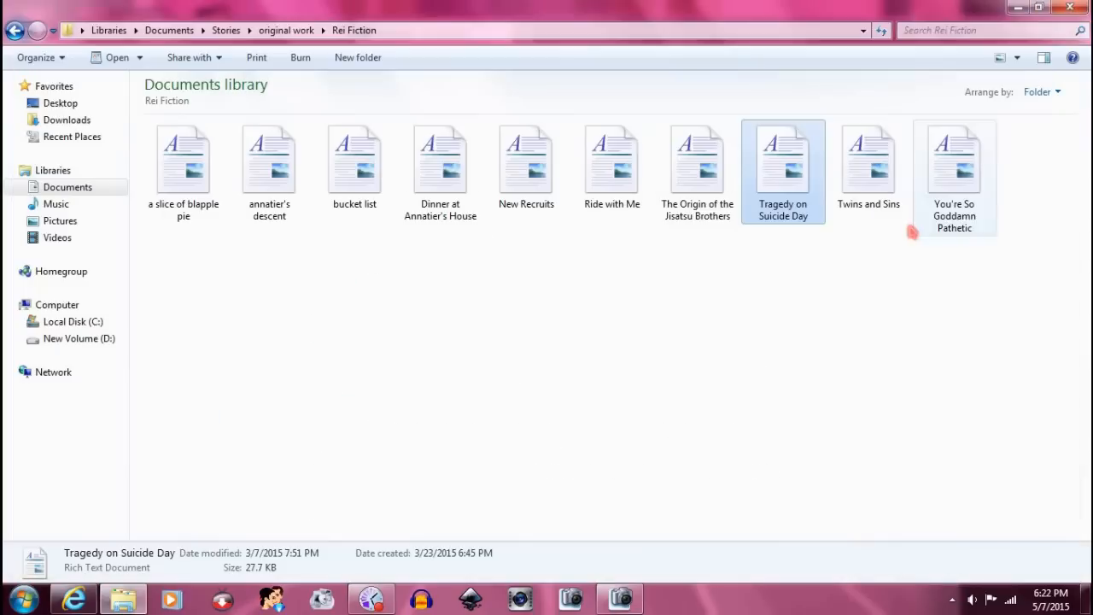
click(952, 157)
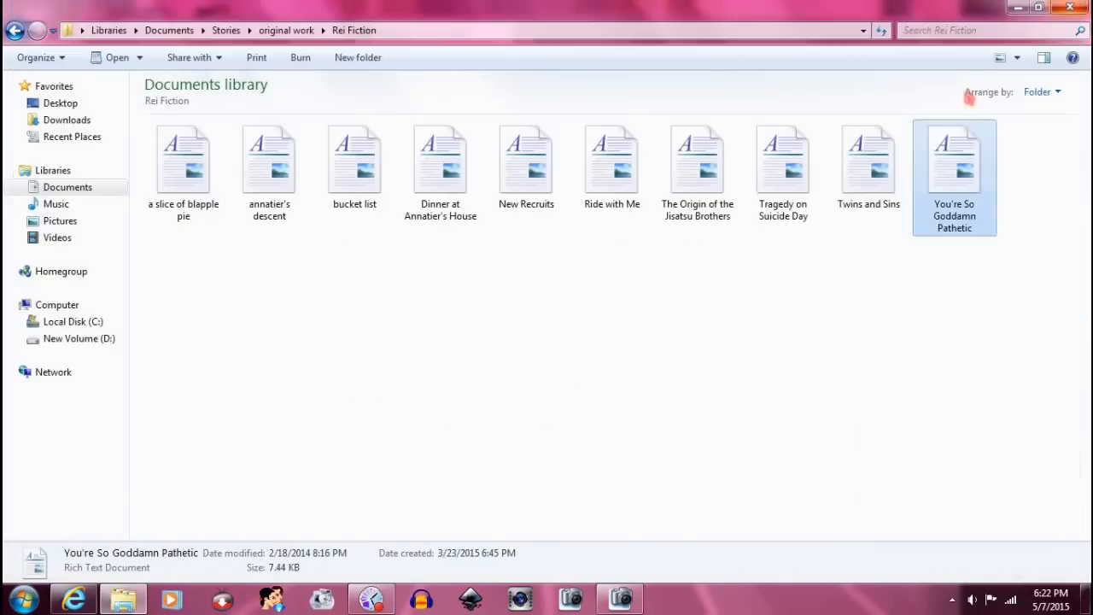
click(182, 157)
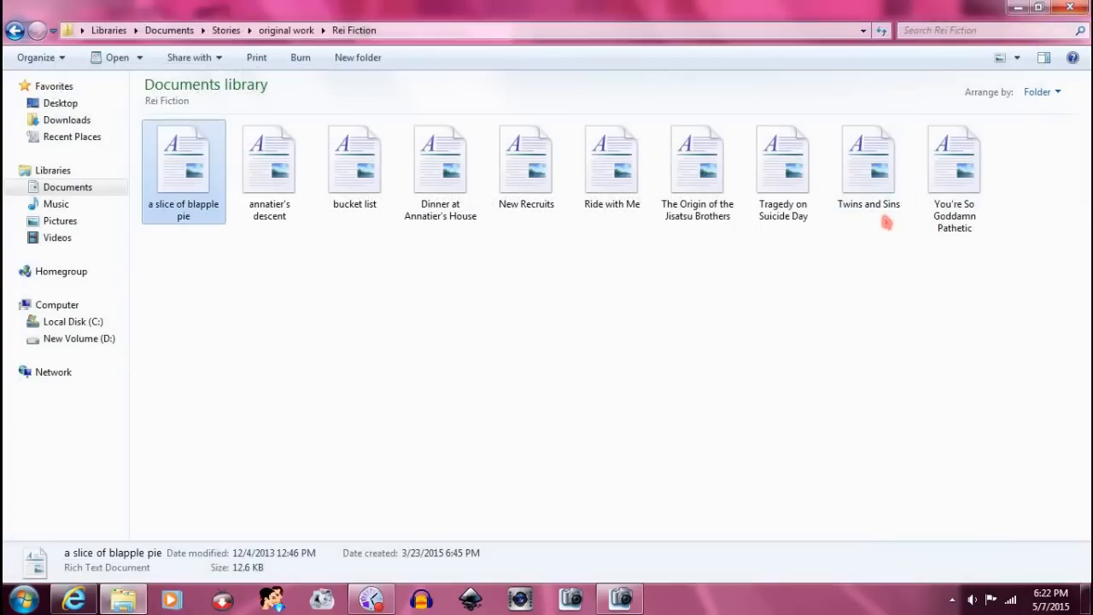
double_click(353, 157)
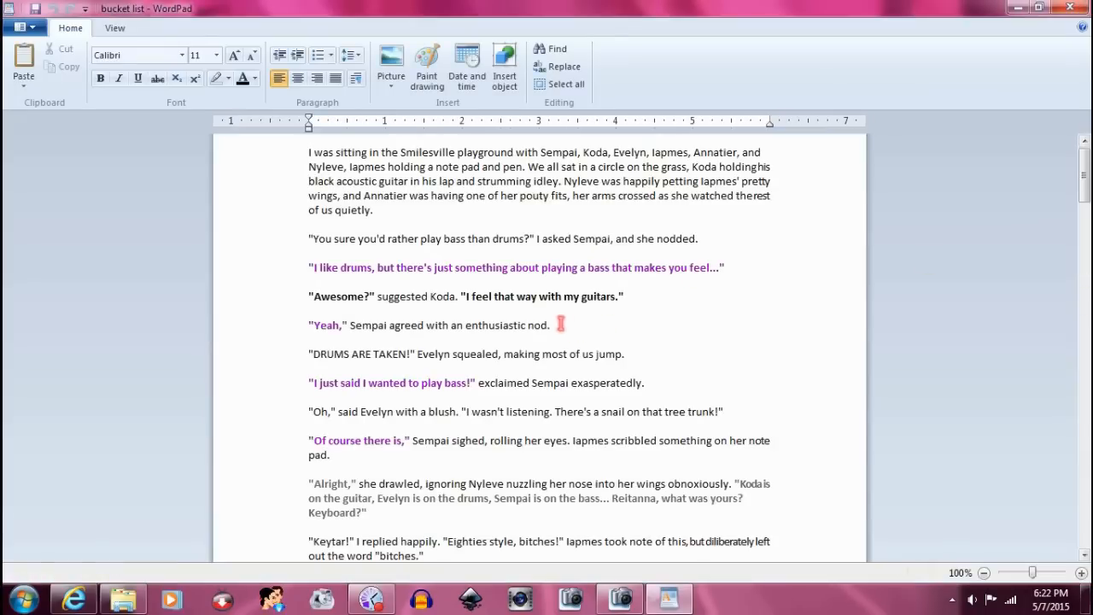
- Browse the 128-item D: Temp folder of audio projects
scroll(down, 3)
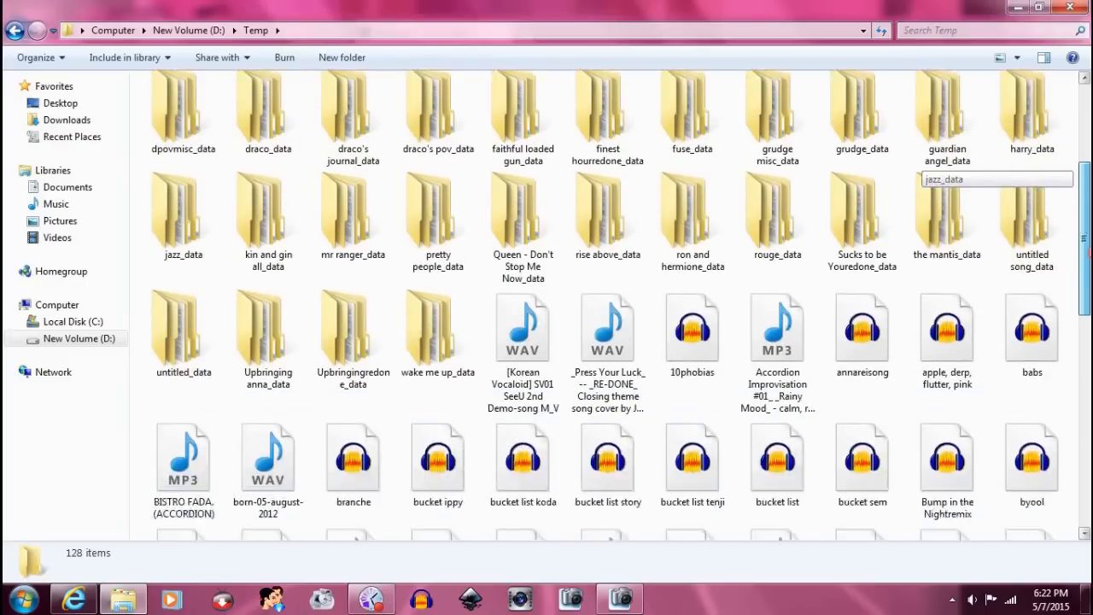
scroll(down, 3)
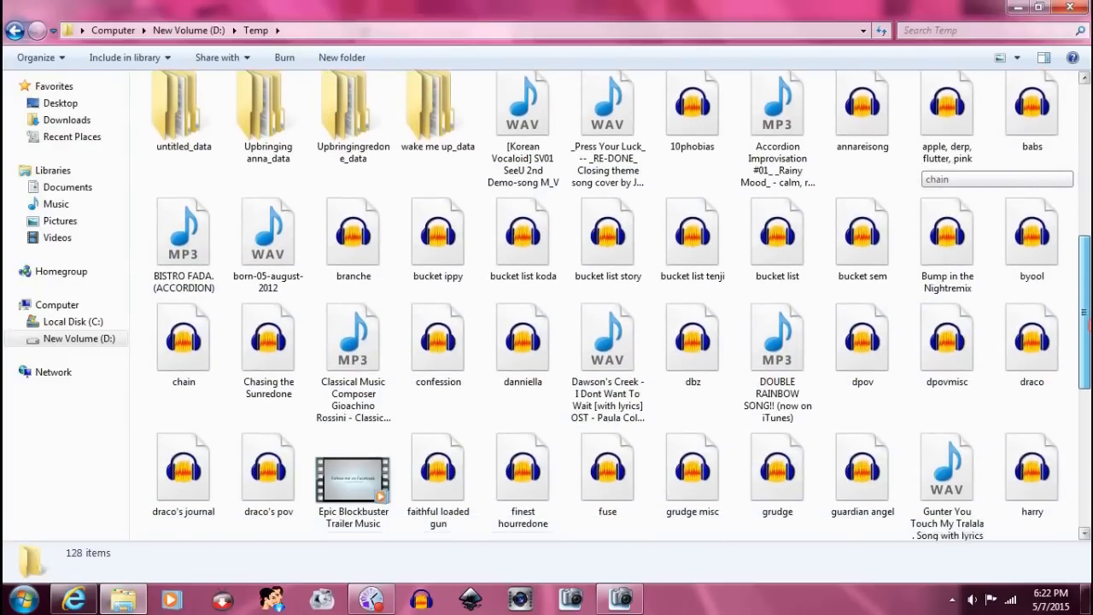
scroll(down, 3)
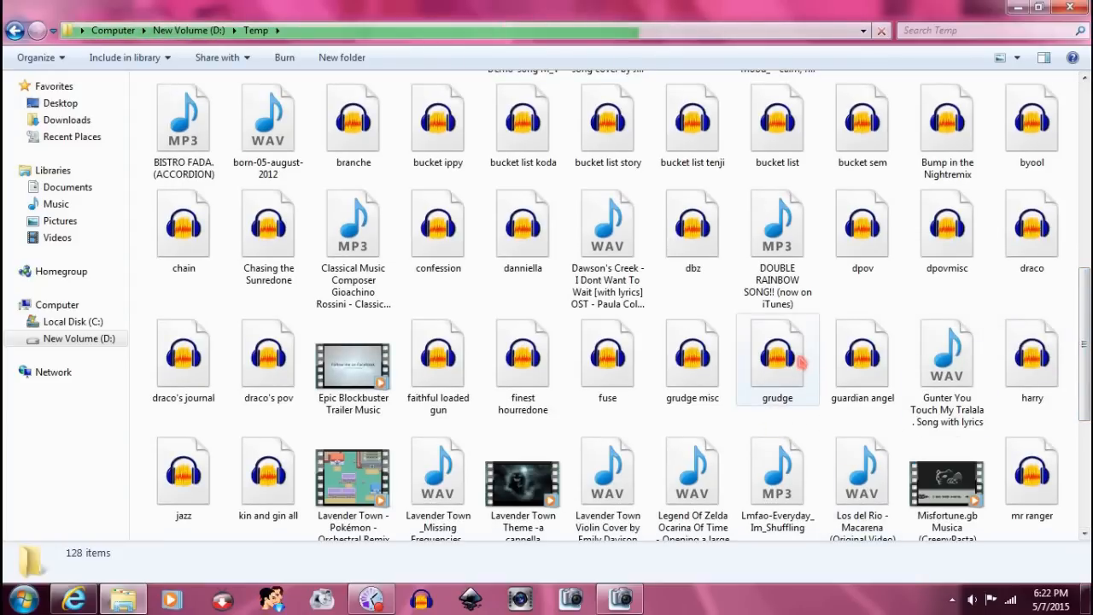
- Open the grudge project in Audacity and play the dialogue near the forty-minute mark
double_click(776, 354)
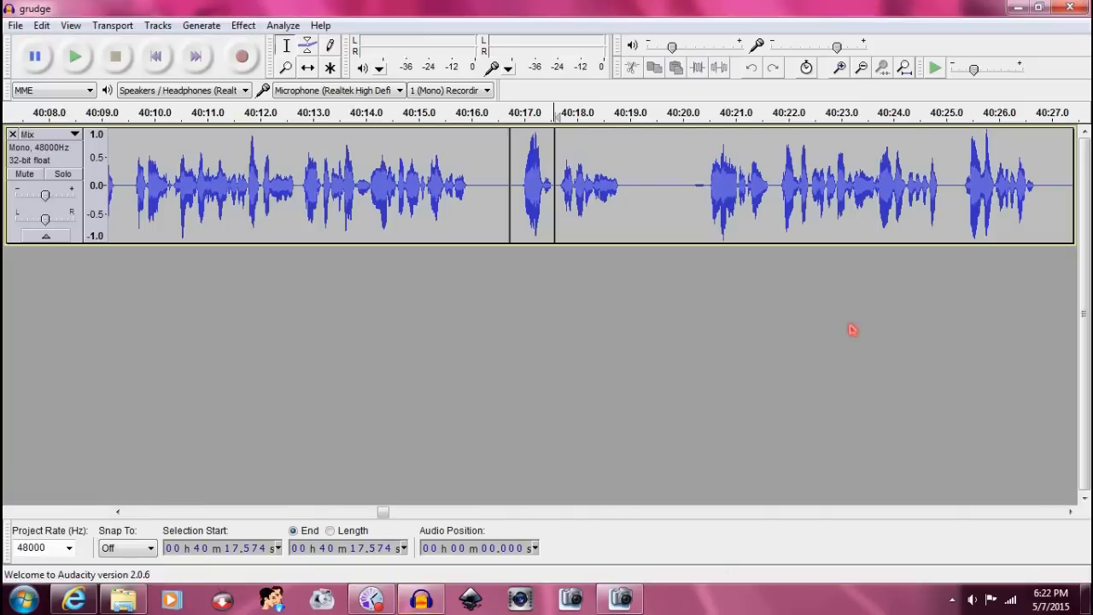
mouse_move(805, 333)
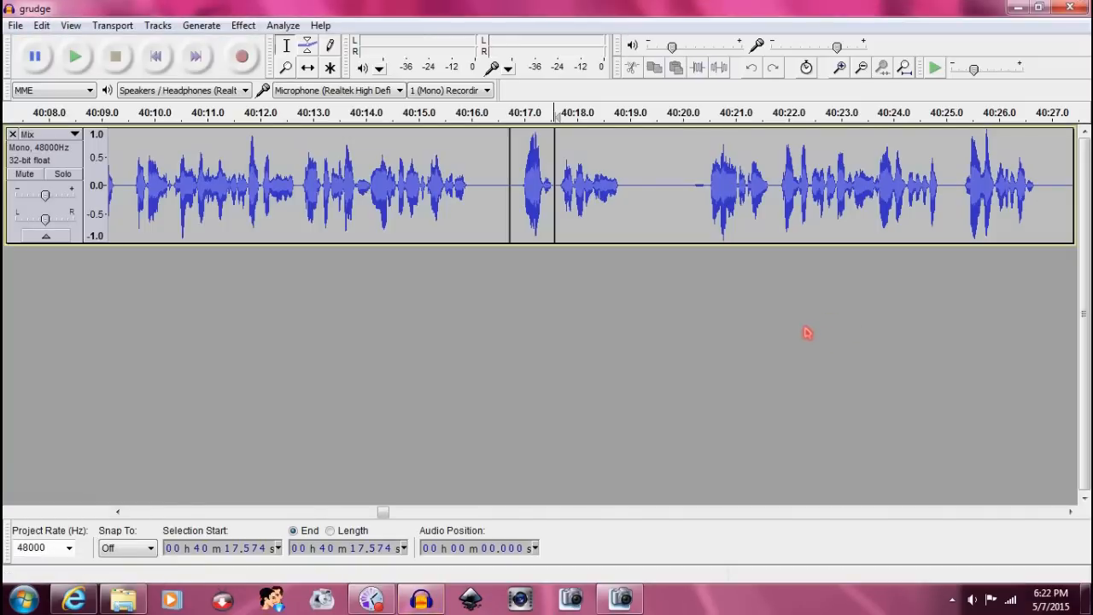
mouse_move(676, 321)
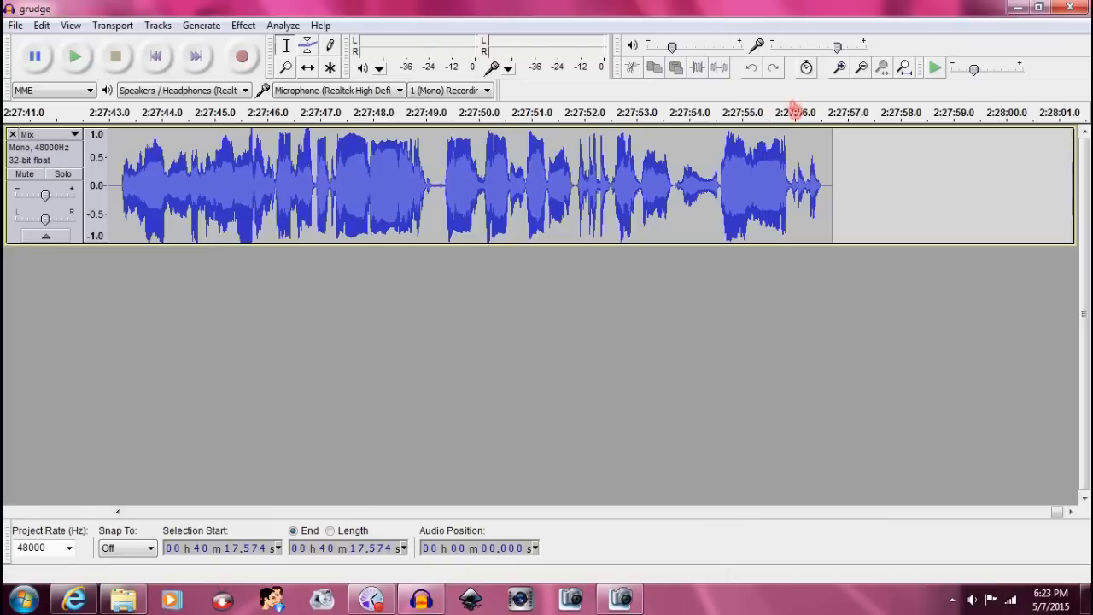
mouse_move(843, 169)
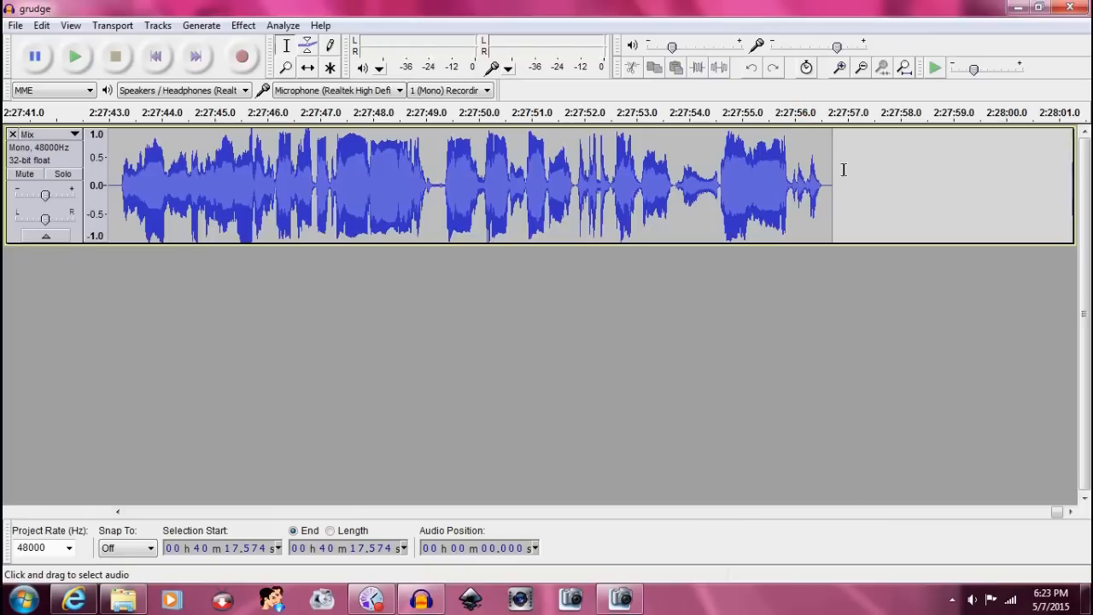
mouse_move(845, 130)
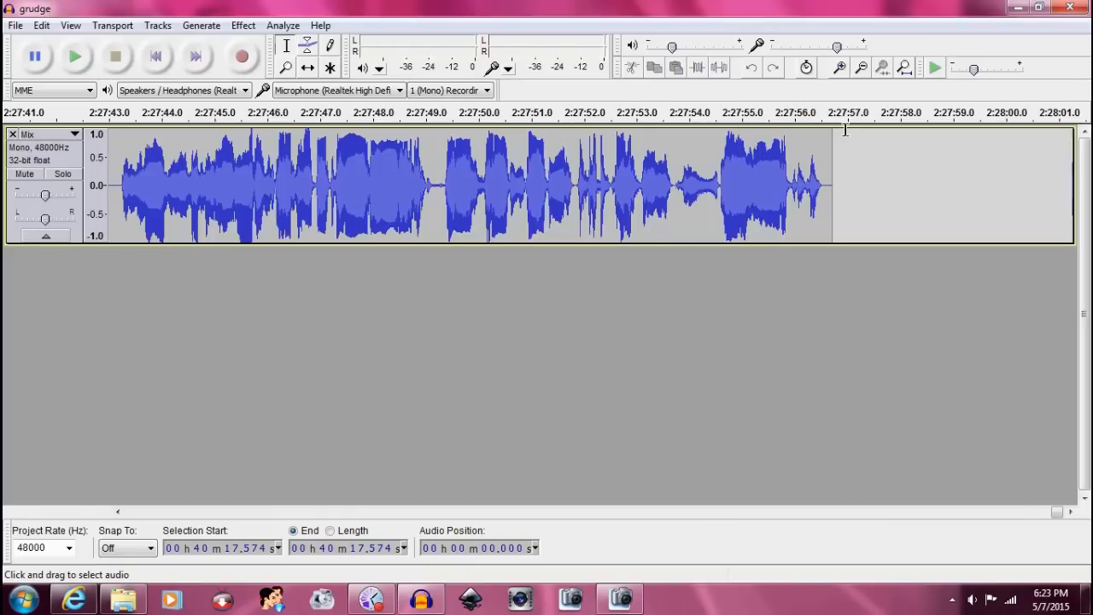
click(76, 55)
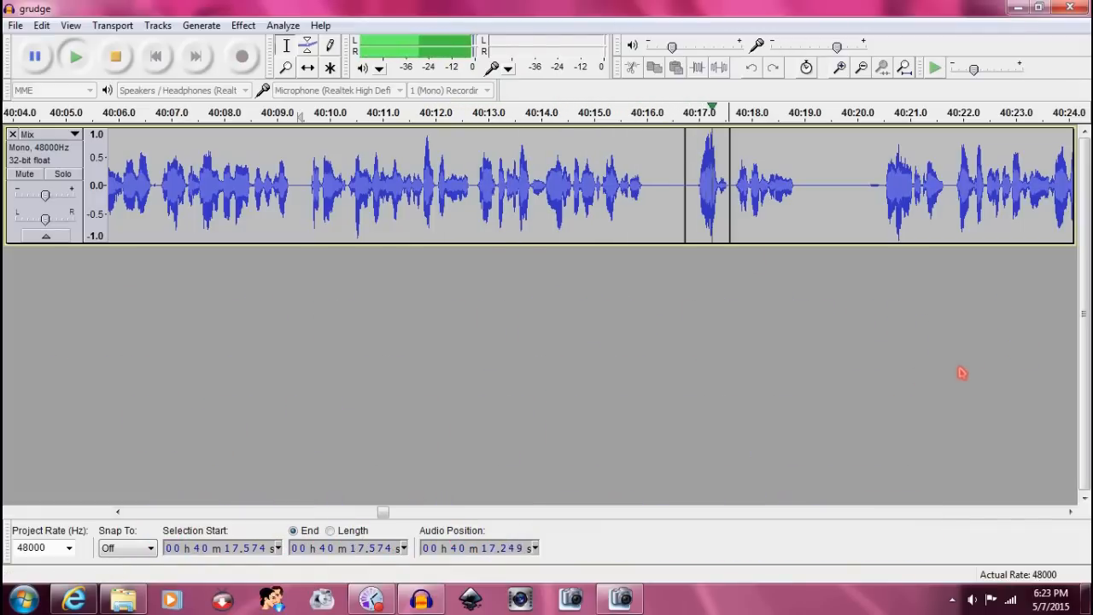
click(971, 599)
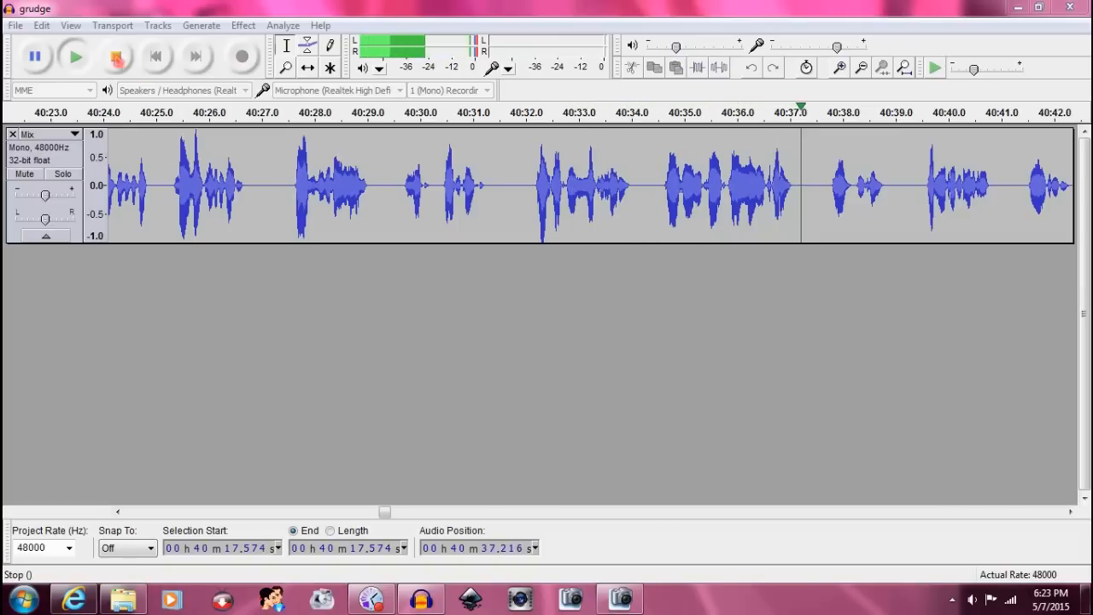
click(116, 55)
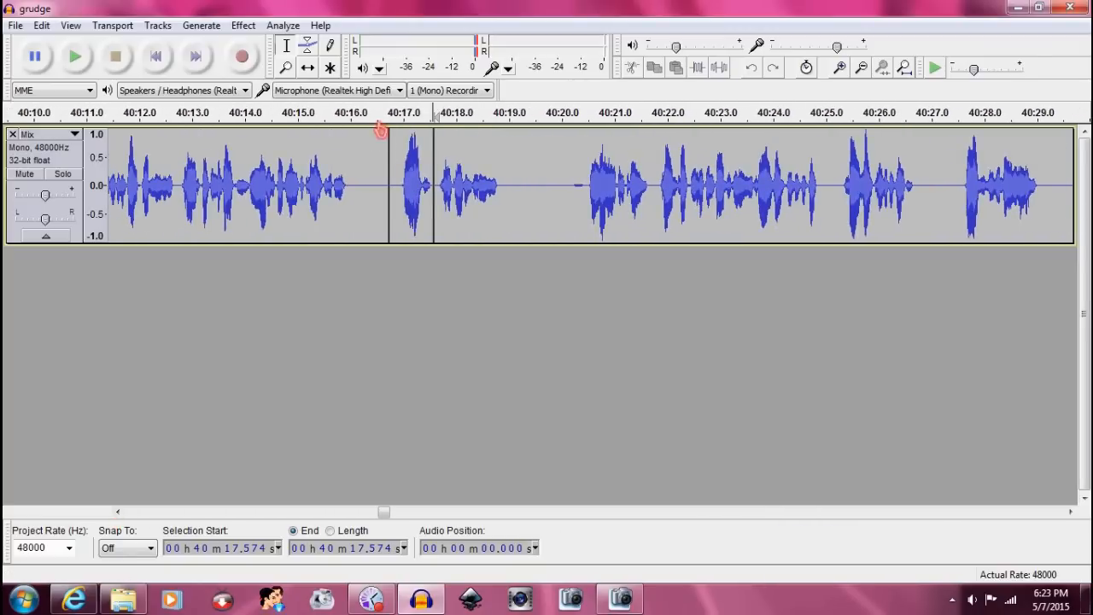
click(75, 55)
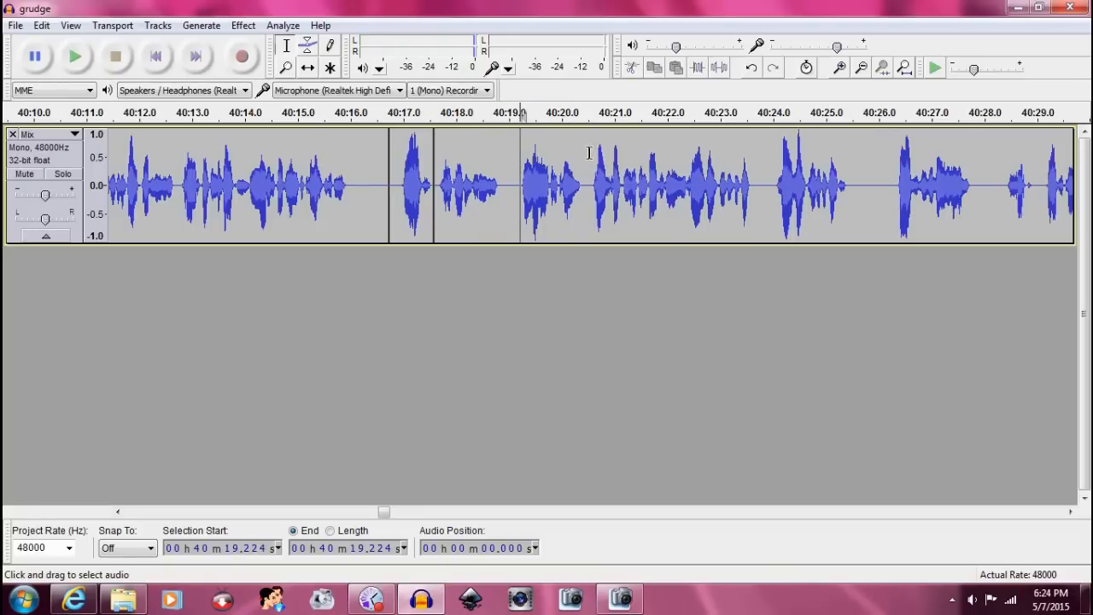
click(76, 54)
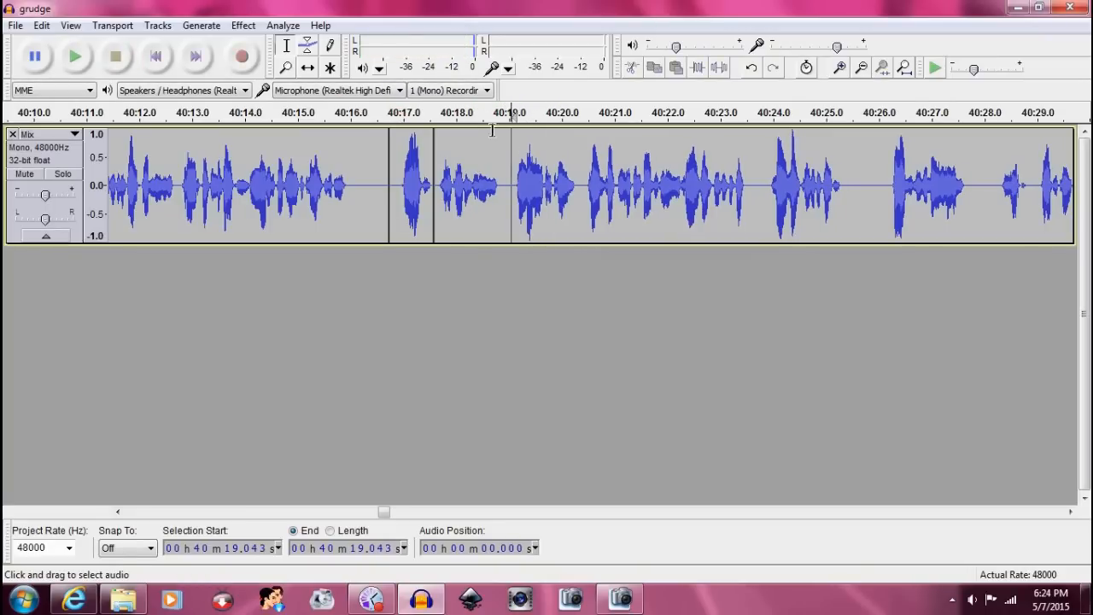
click(75, 55)
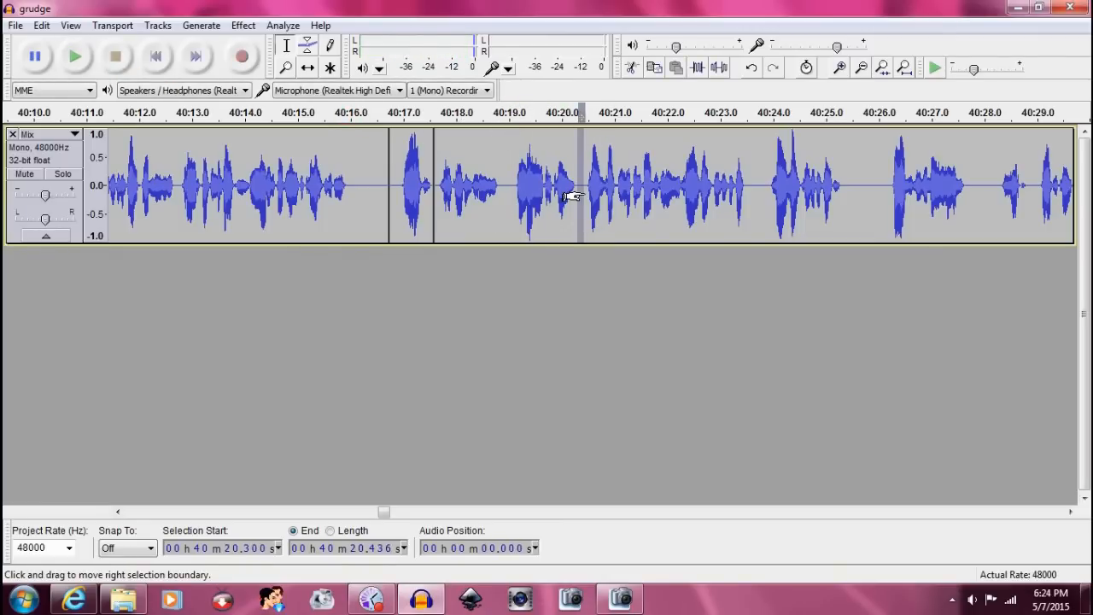
click(76, 55)
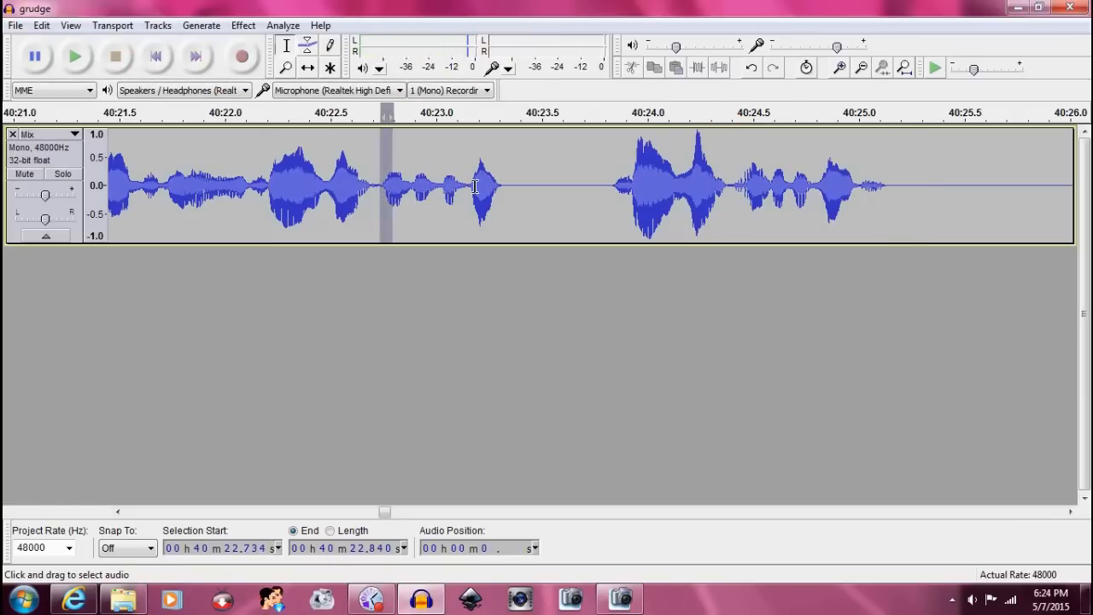
- Split the grudge narration at about 40:22.73 and replay the result, then stop
drag(390, 185, 726, 184)
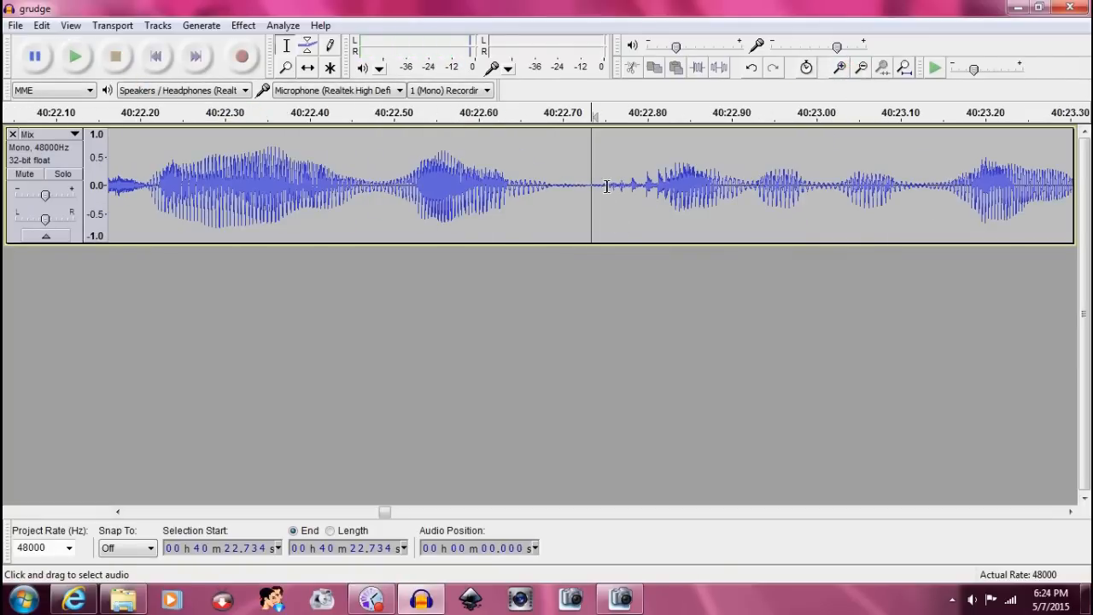
drag(591, 188, 642, 187)
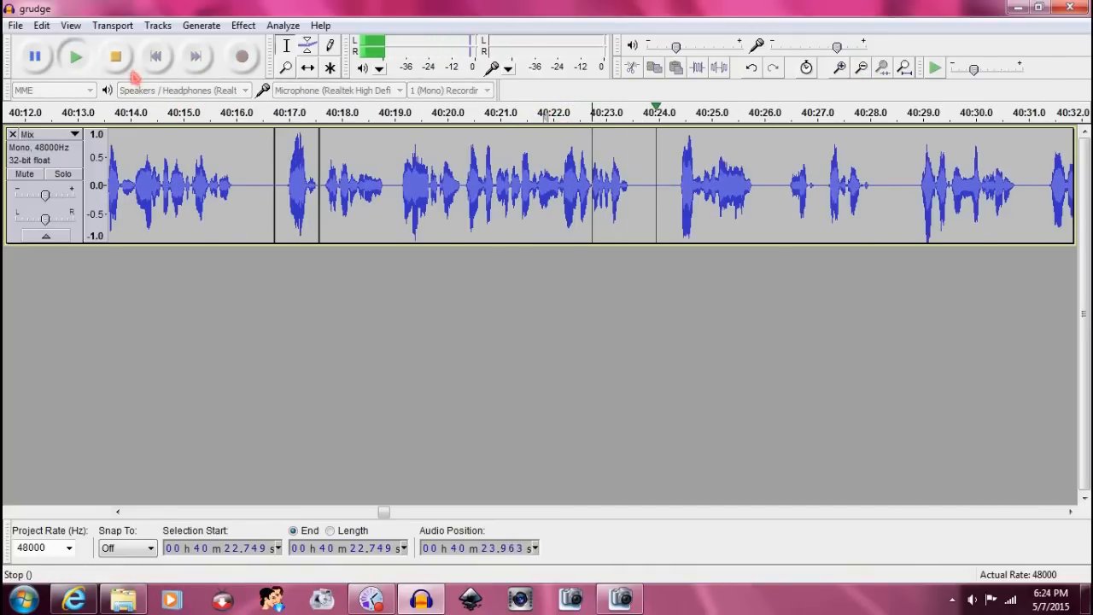
click(155, 56)
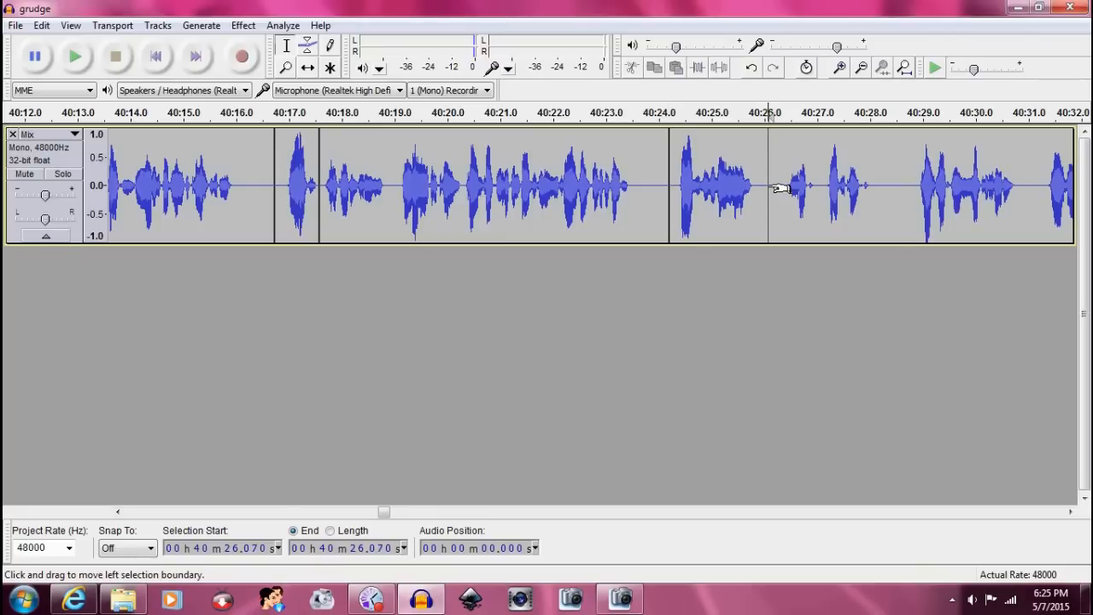
- Split the narration into clips near 40:26, 40:27, 40:30.6 and 40:35.3, playing back each boundary
click(75, 55)
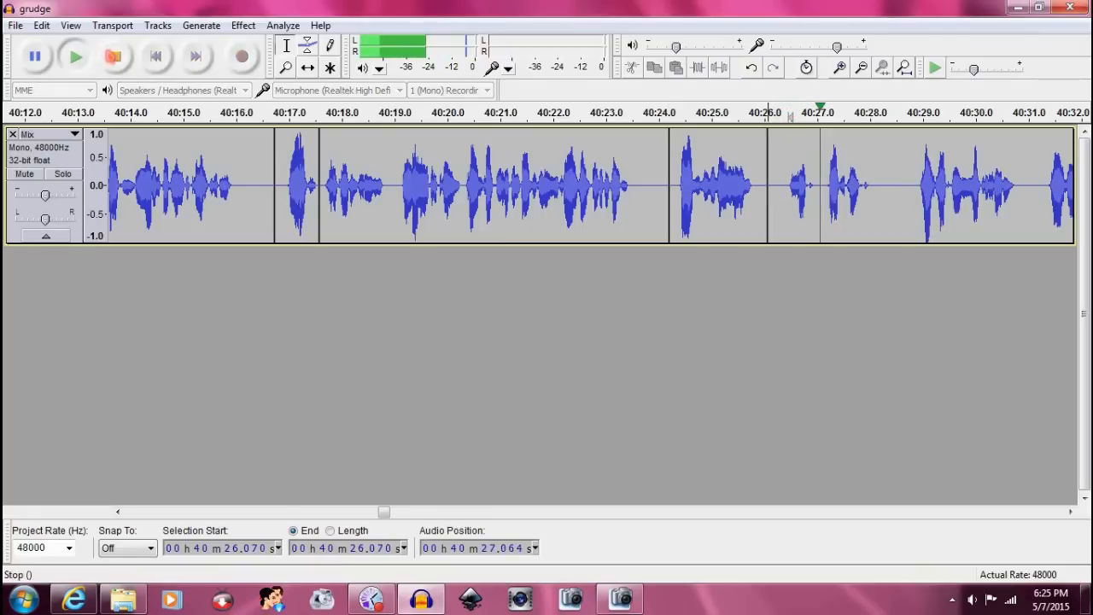
click(116, 55)
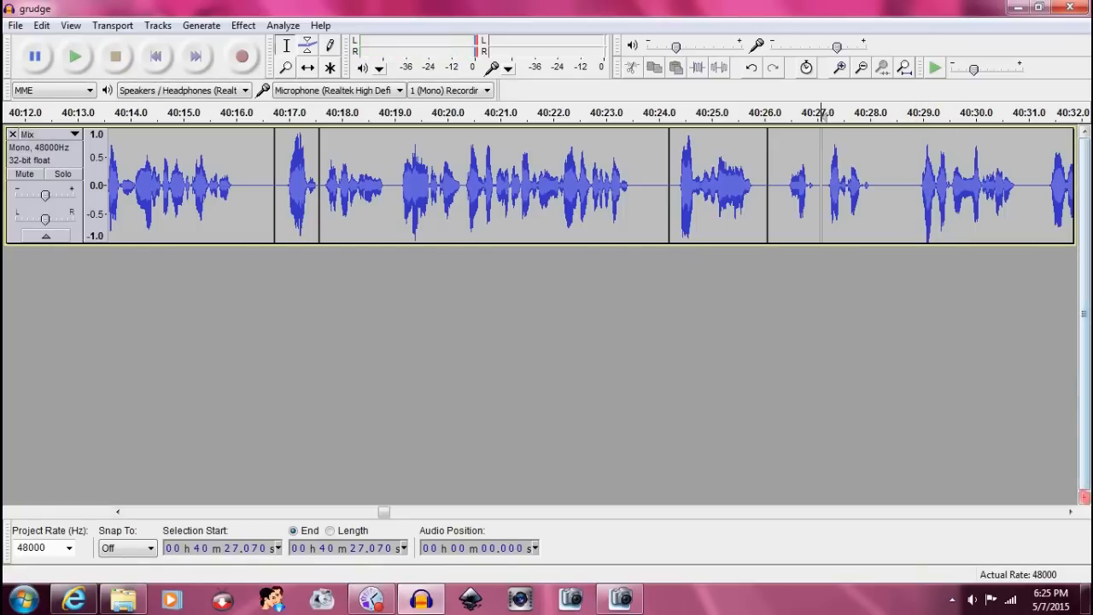
scroll(right, 3)
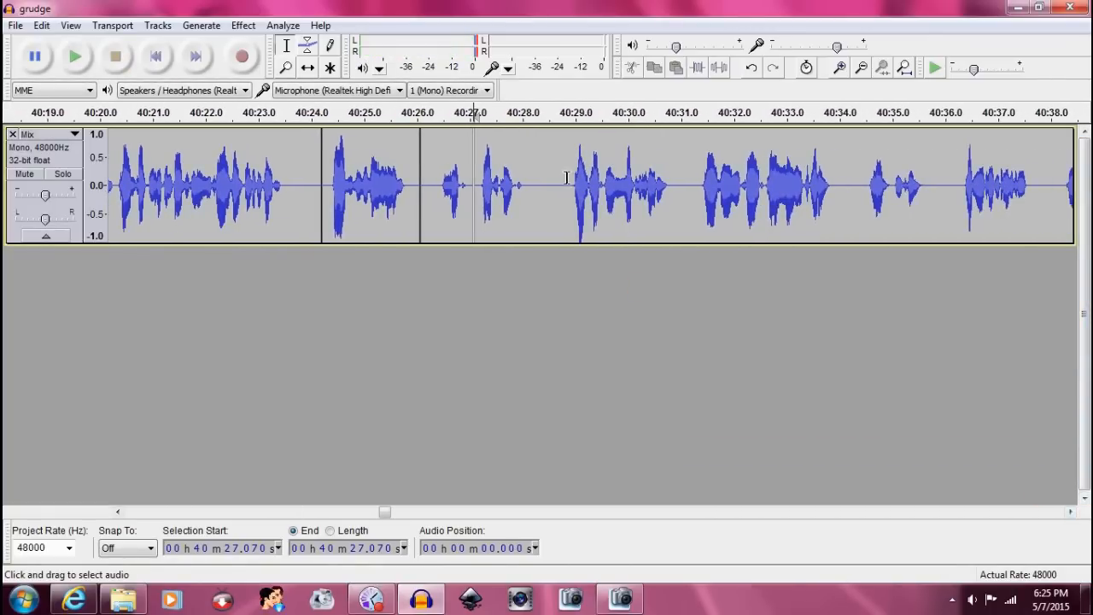
drag(536, 184, 567, 184)
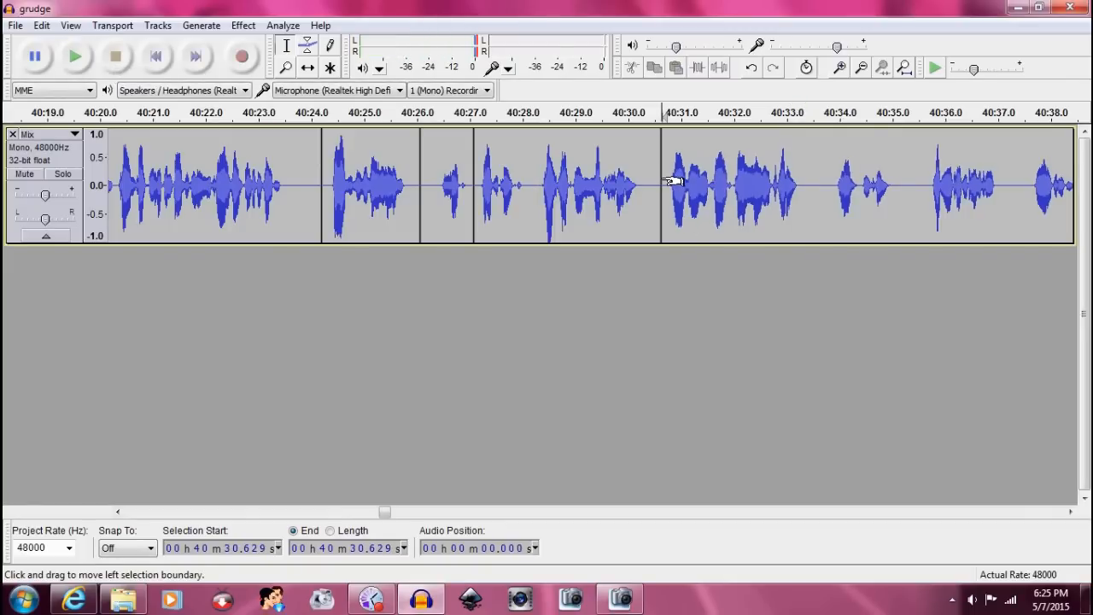
click(75, 55)
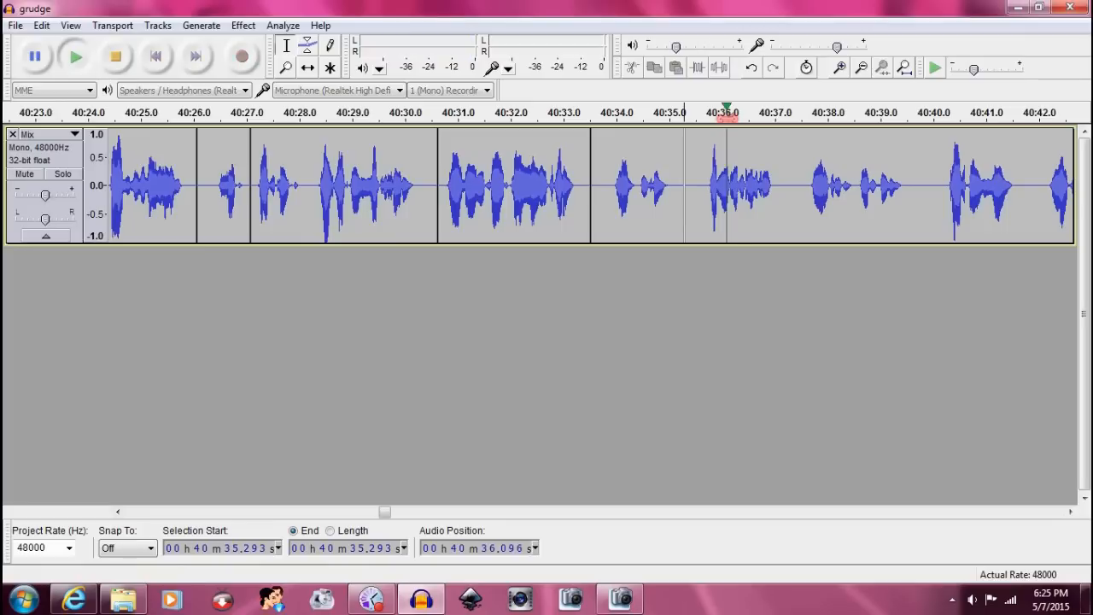
click(75, 54)
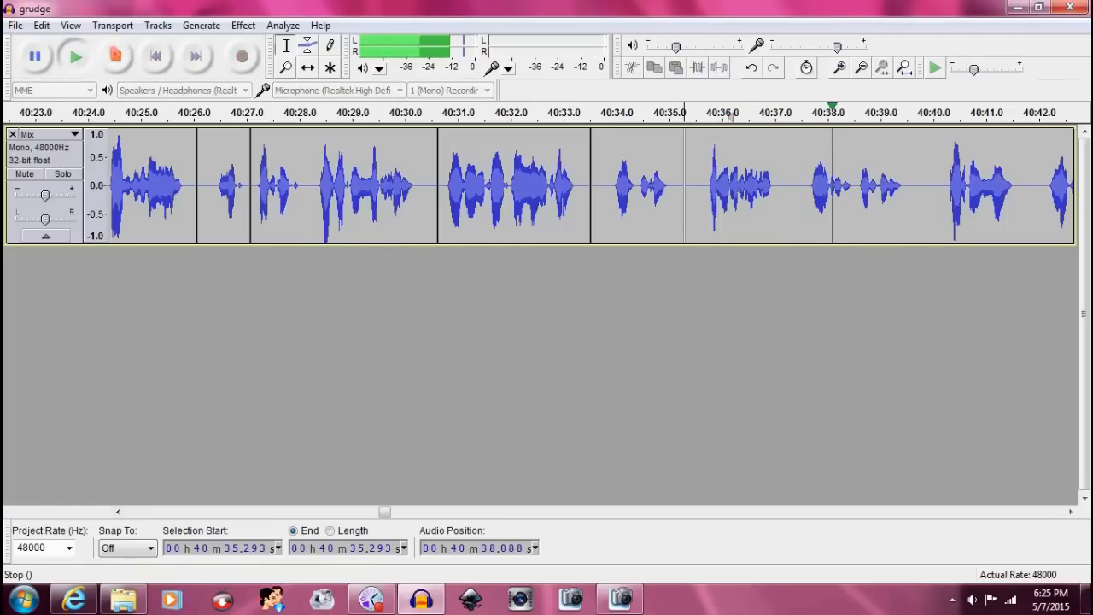
- Stop playback and add a clip break near 40:37.3
click(116, 55)
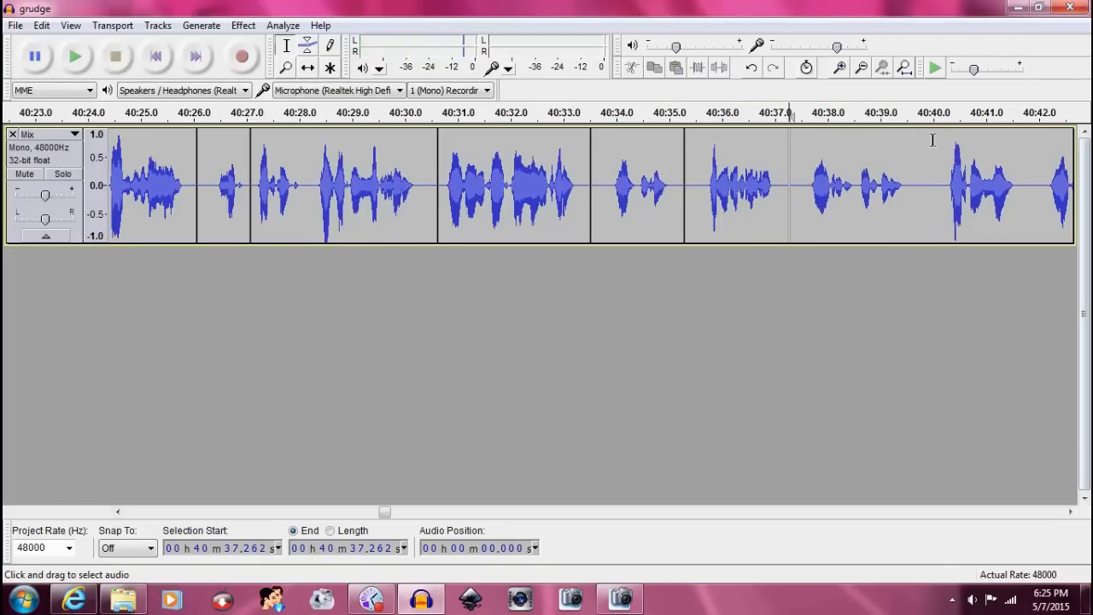
mouse_move(928, 201)
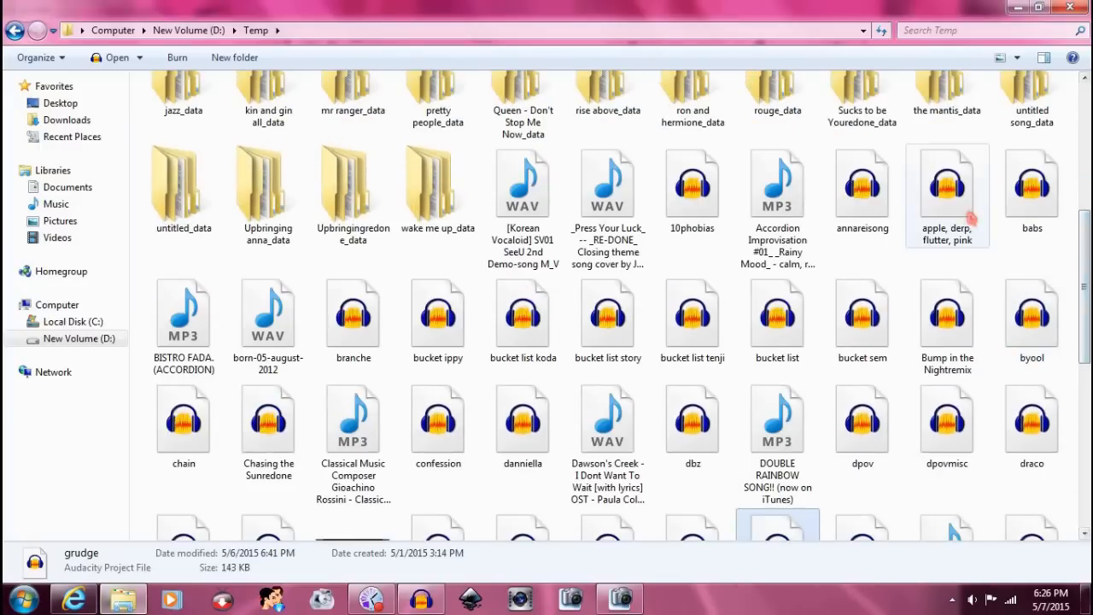
mouse_move(939, 236)
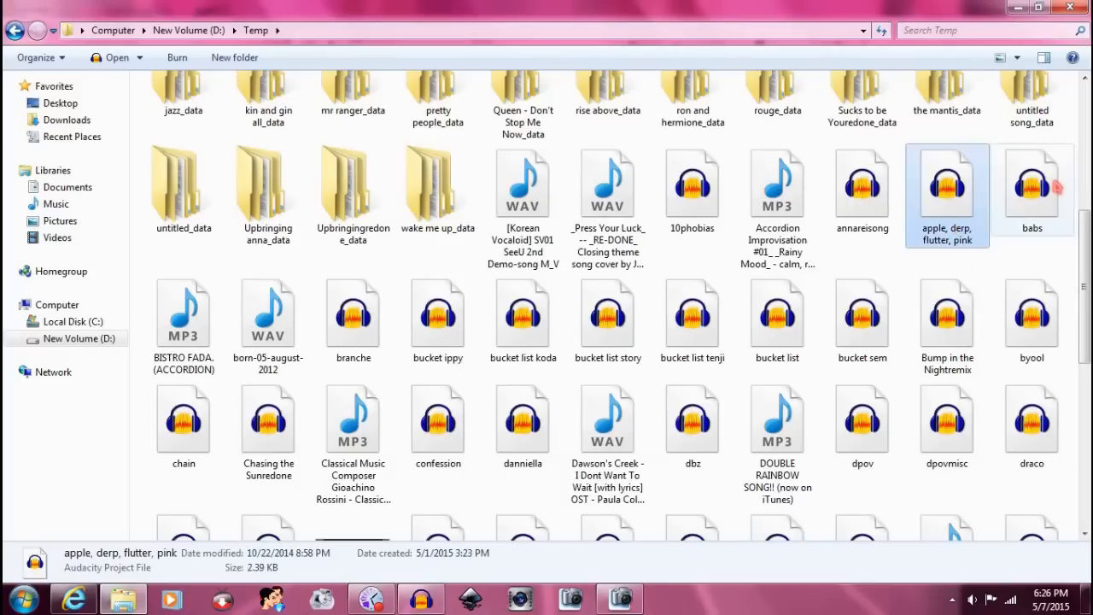
- Look over babs and other .aup story projects in D:\Temp, then open the jazz project
click(1031, 184)
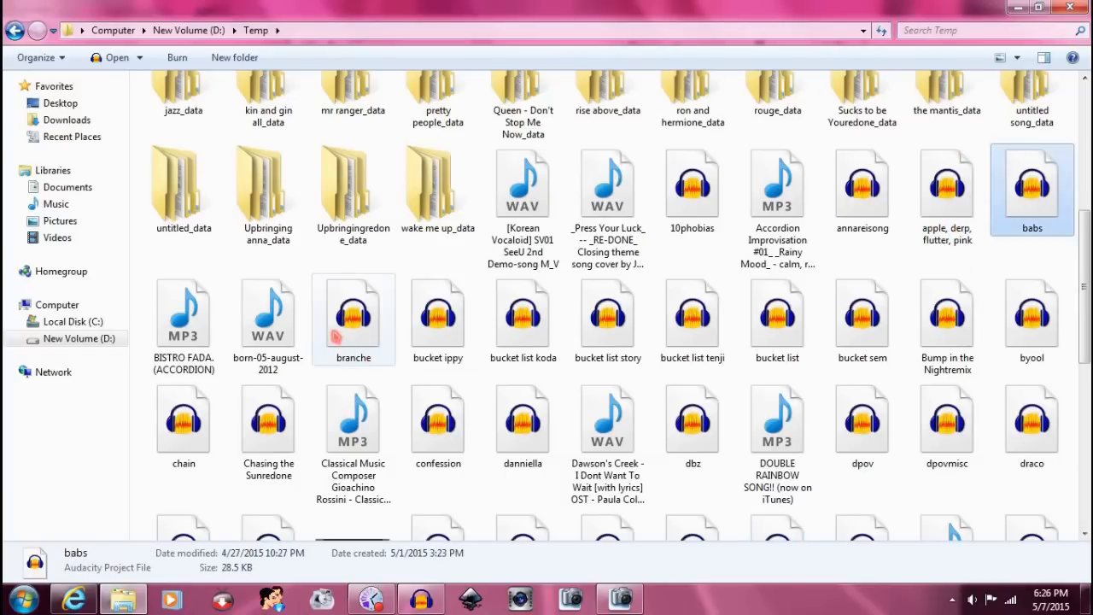
click(183, 418)
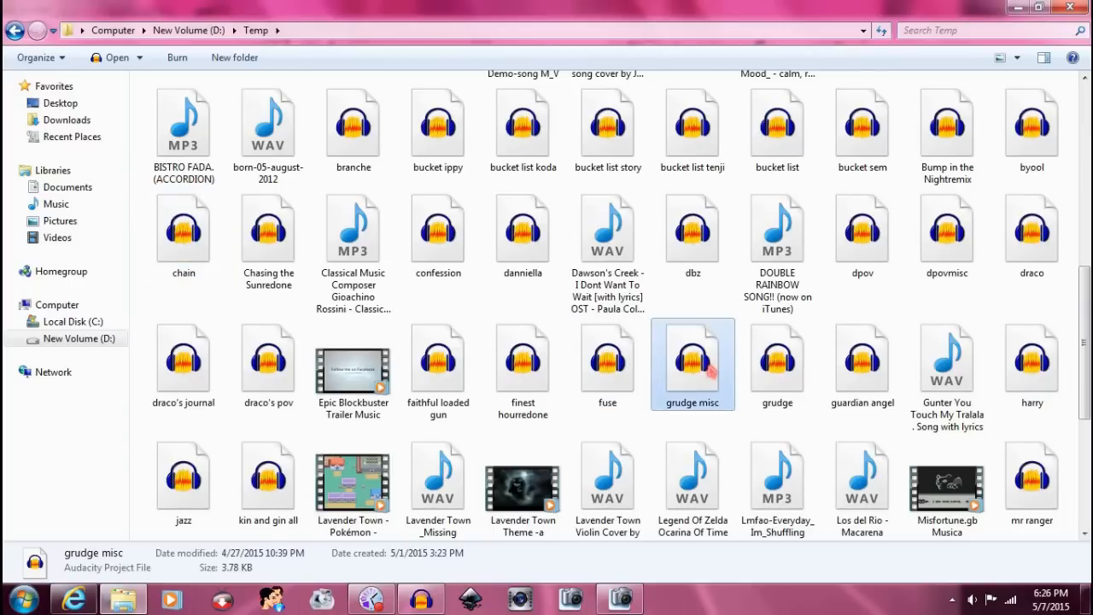
scroll(down, 3)
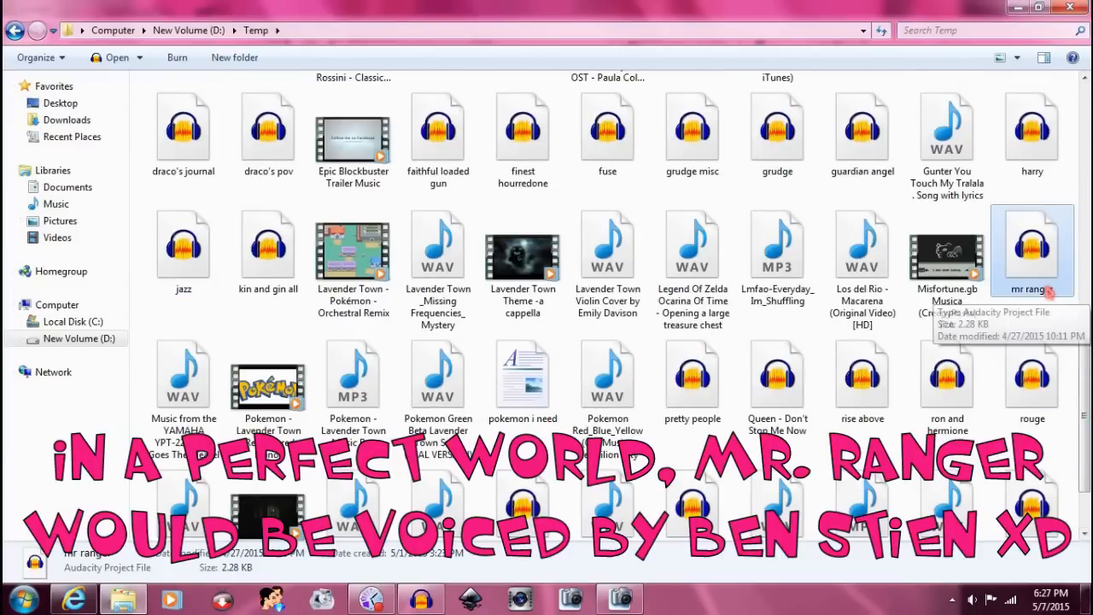
scroll(down, 3)
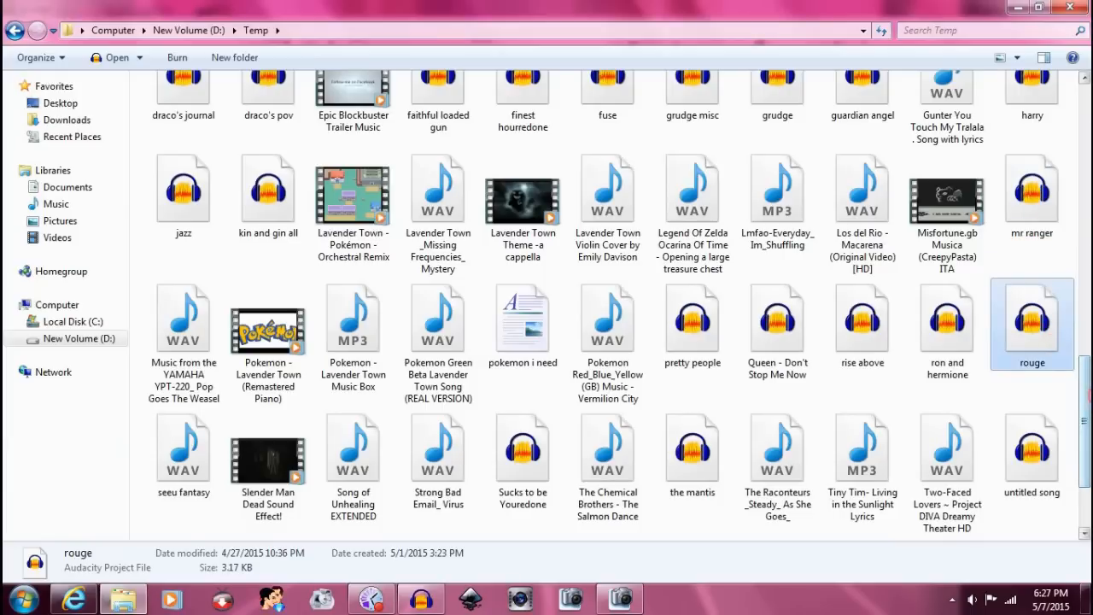
scroll(down, 3)
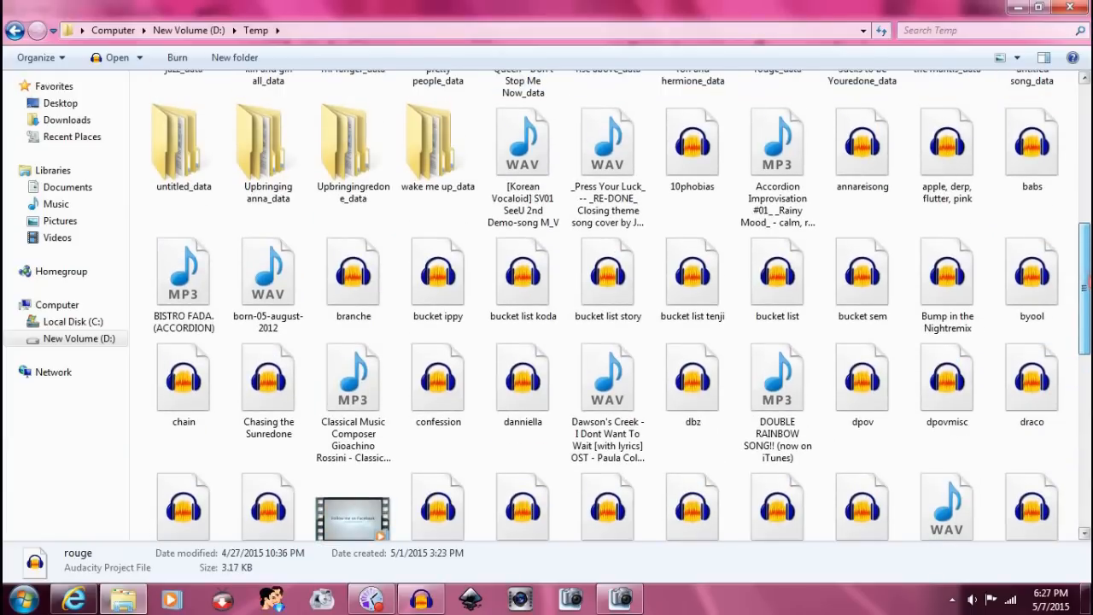
click(1032, 140)
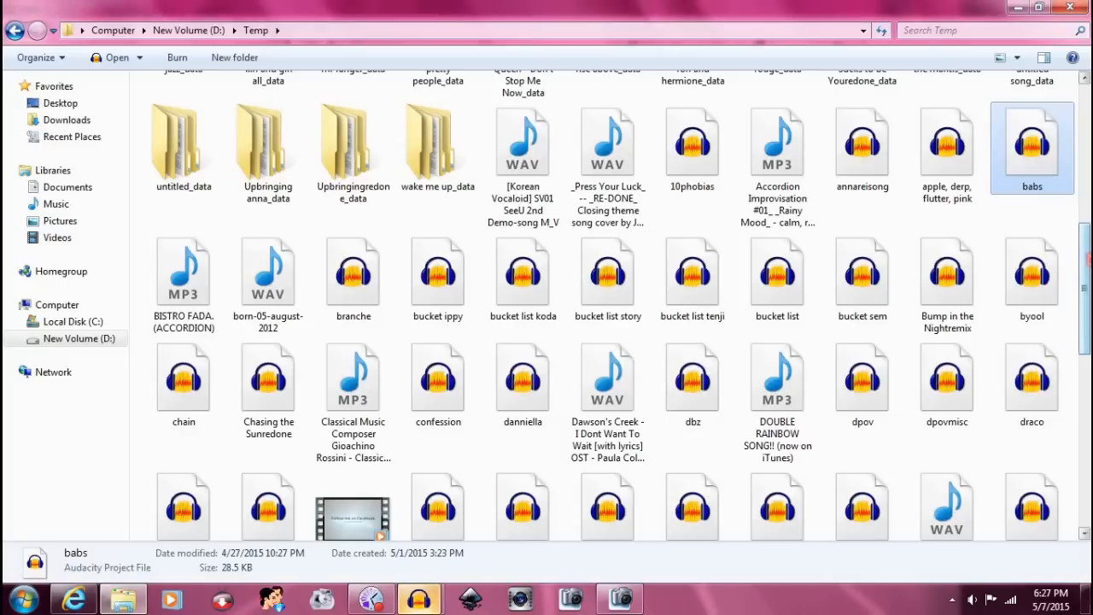
scroll(down, 3)
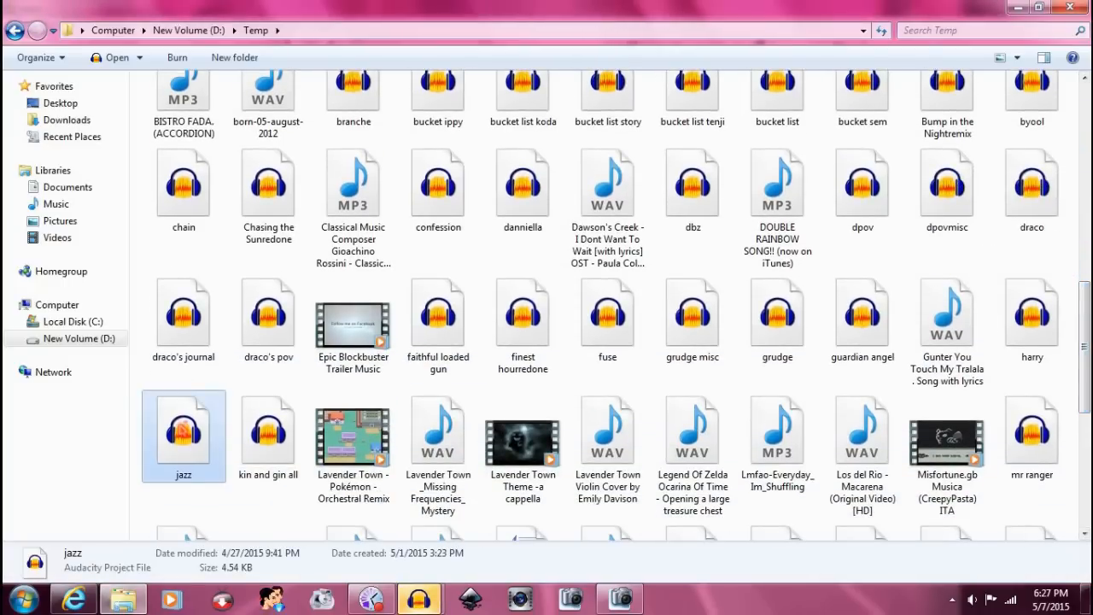
double_click(182, 437)
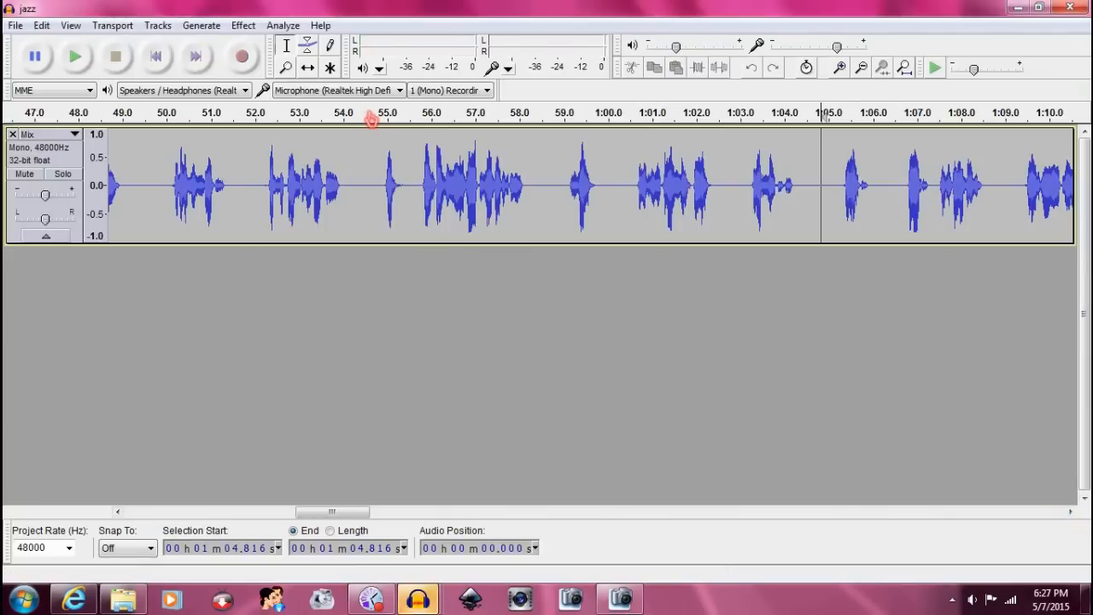
- Play the jazz audio from 1:04.8, then select and play the short clip around 1:05.3–1:06.0
click(75, 54)
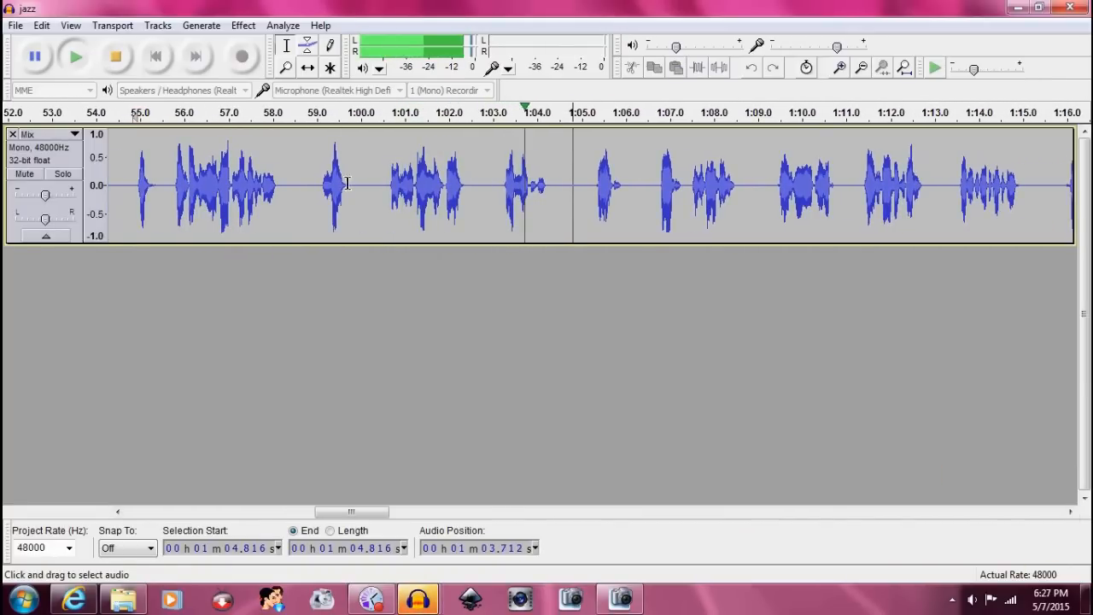
click(117, 56)
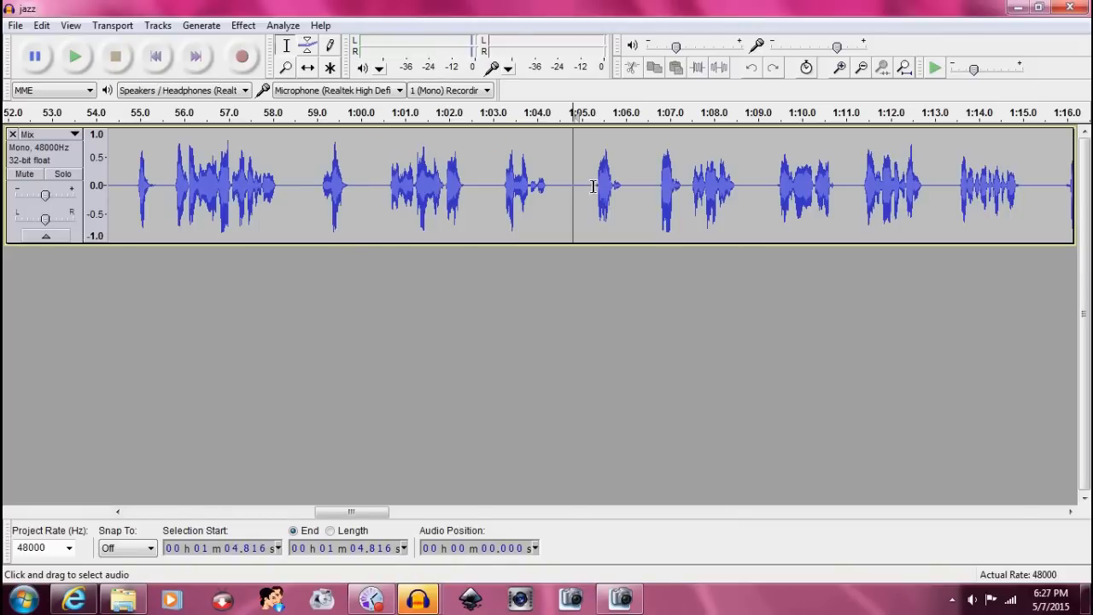
drag(592, 185, 621, 184)
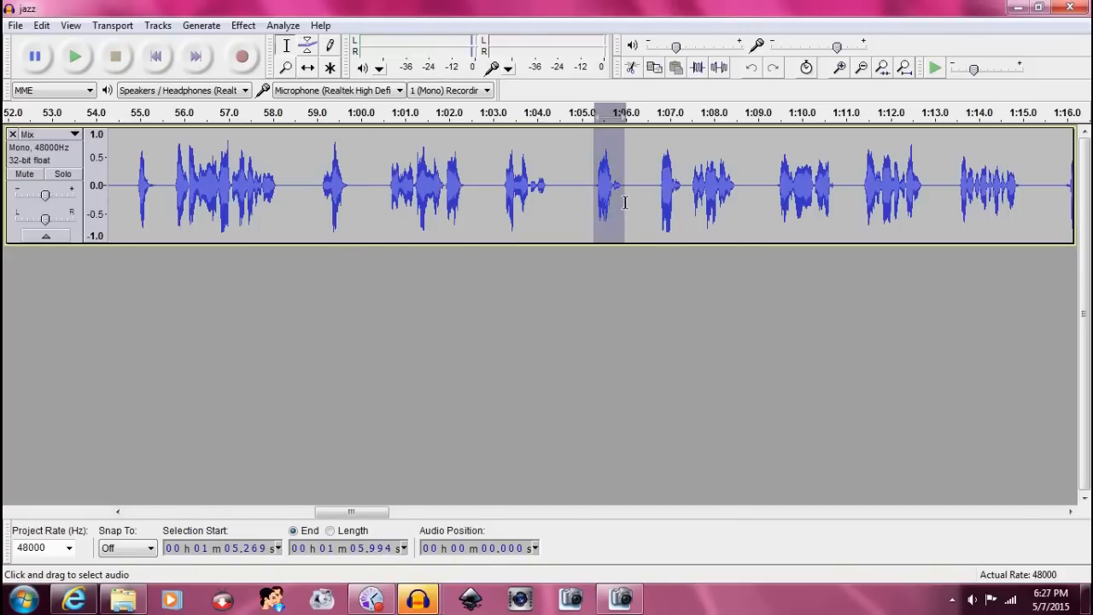
click(75, 55)
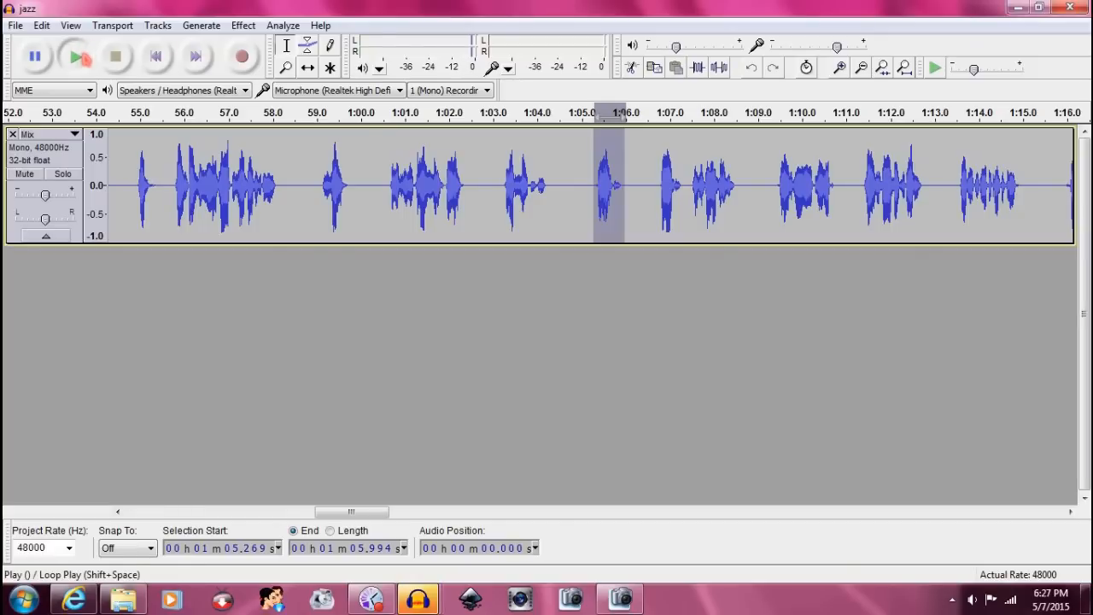
mouse_move(79, 57)
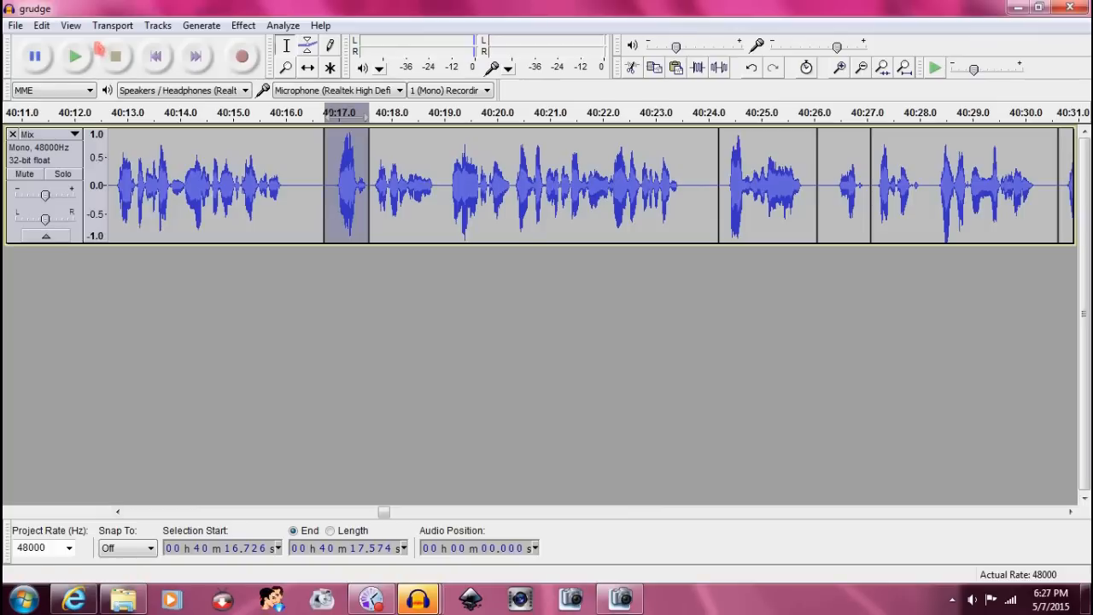
mouse_move(75, 55)
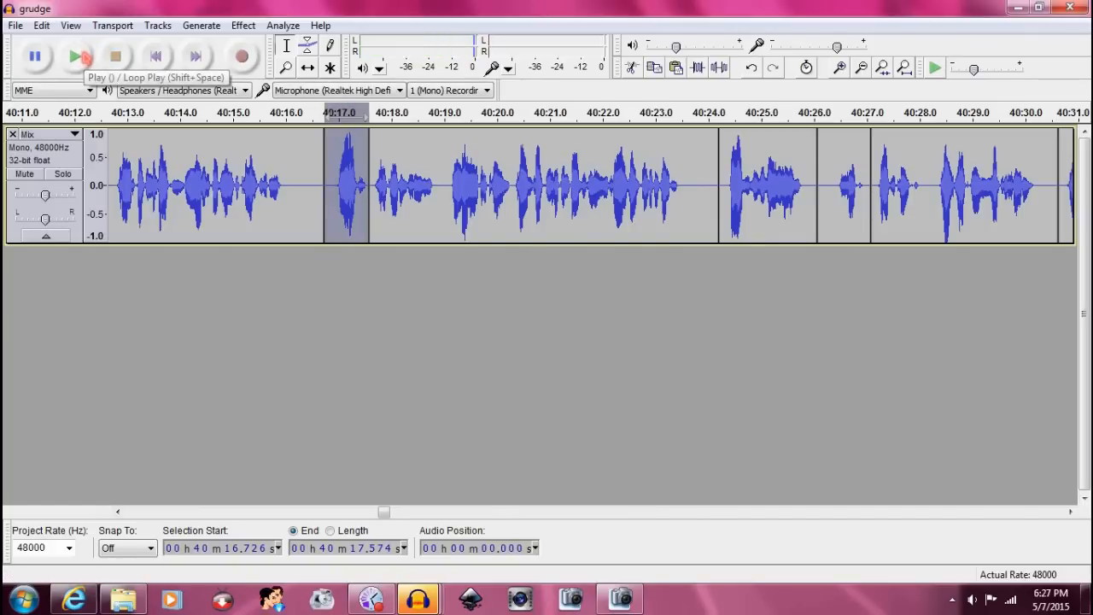
- Tighten the silence between dialogue clips near 40:17 and listen to the clip near 40:24
click(79, 55)
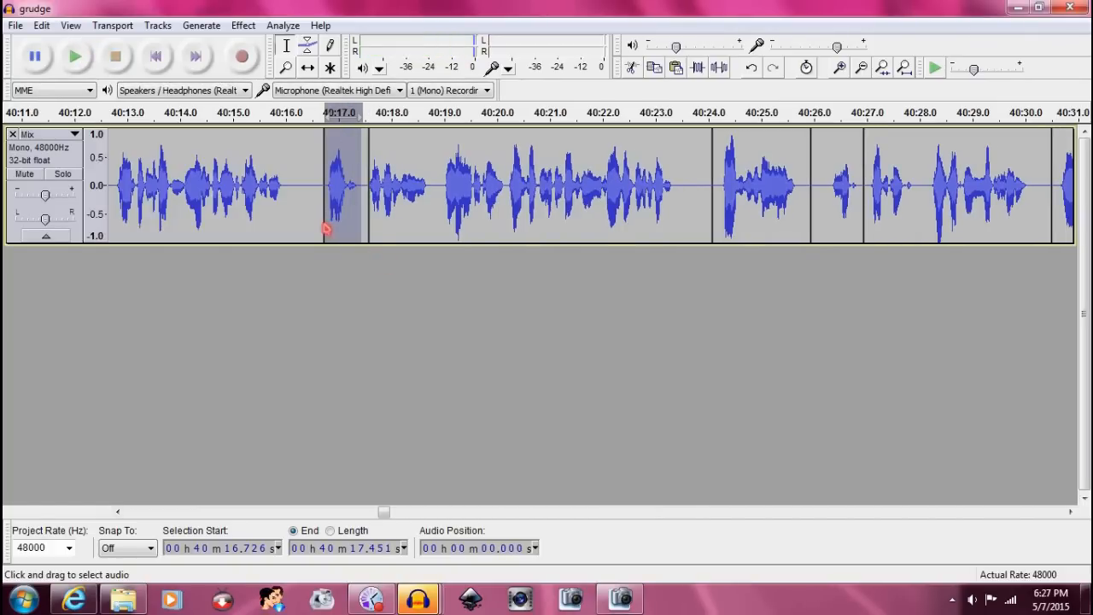
mouse_move(203, 128)
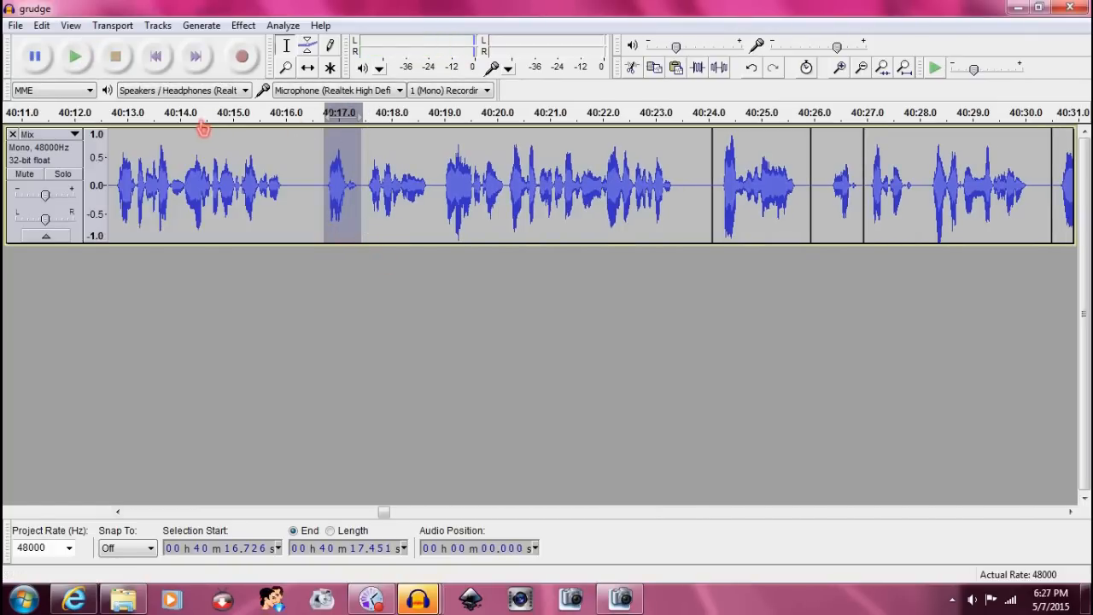
click(75, 55)
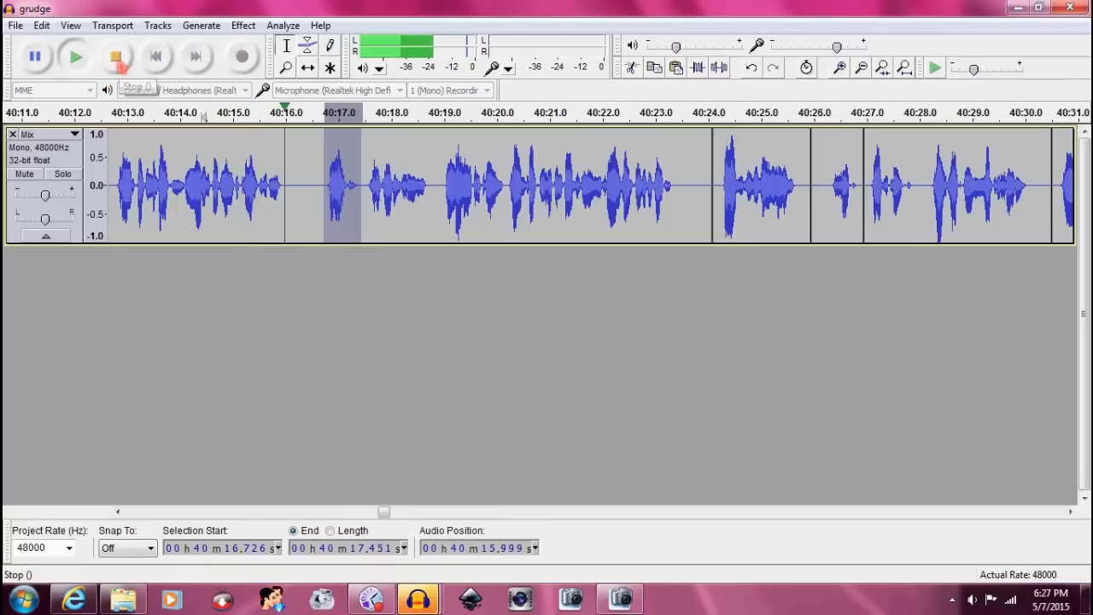
click(116, 55)
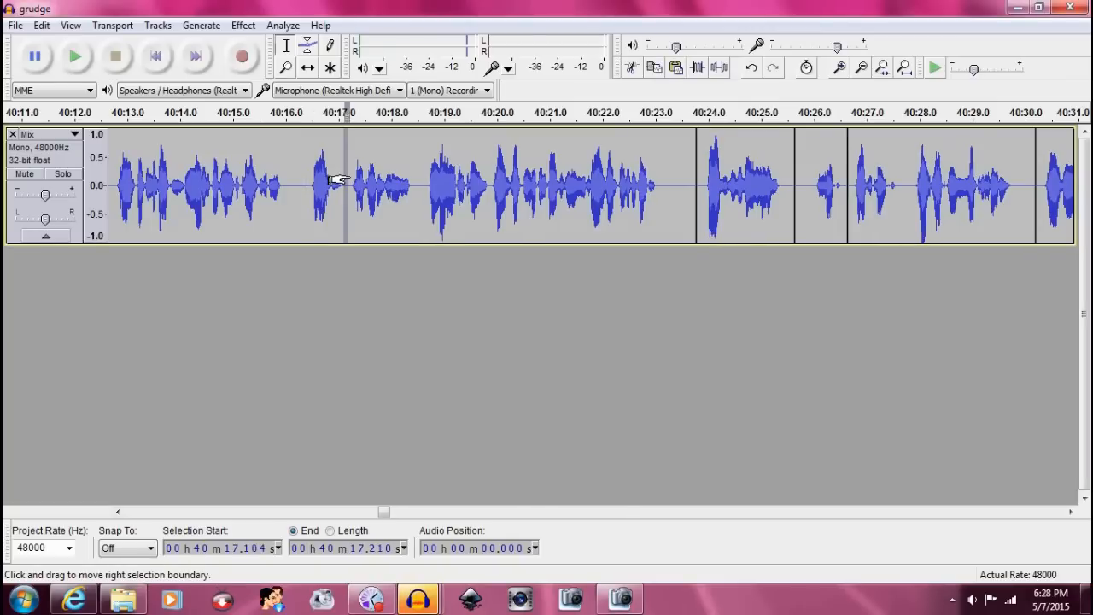
click(75, 54)
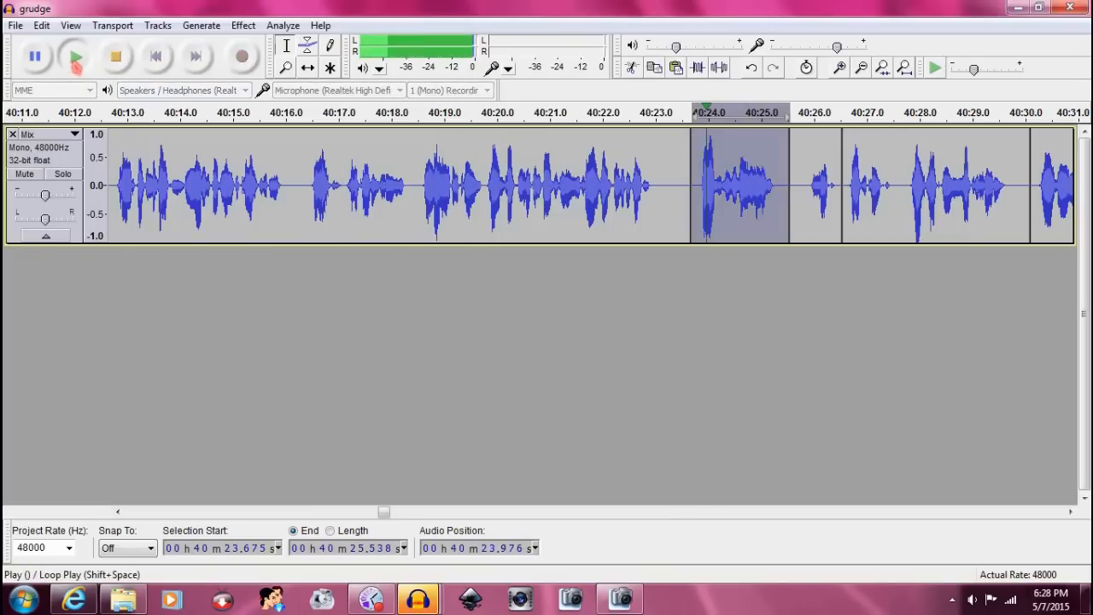
key(alt+tab)
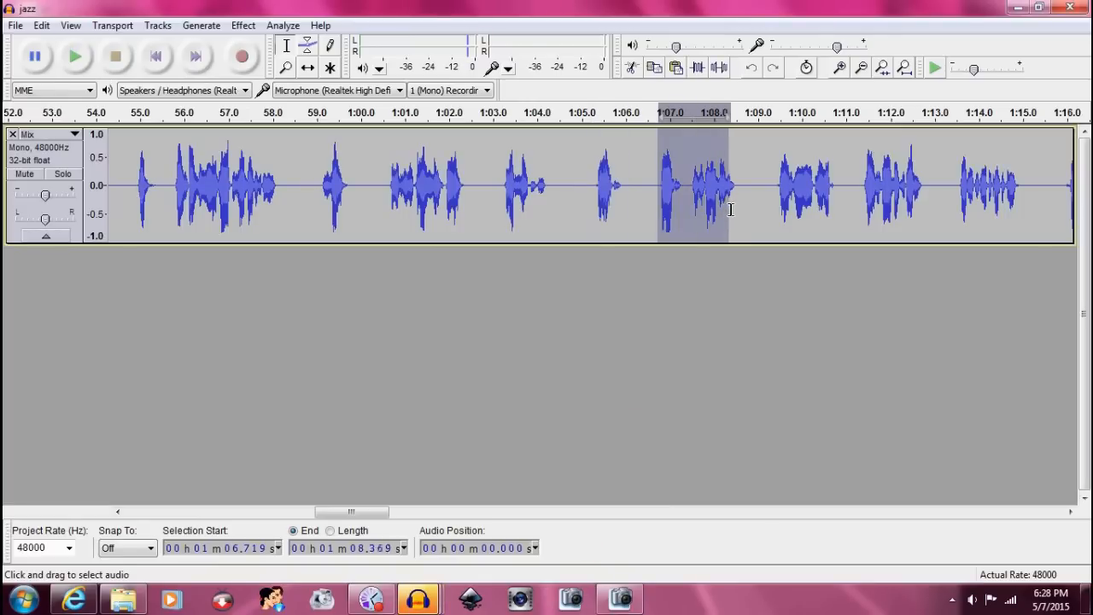
- Replace the grudge clip at 40:23.7–40:25.5 with the jazz line from 1:06.7–1:08.3, then bring up babs
click(75, 56)
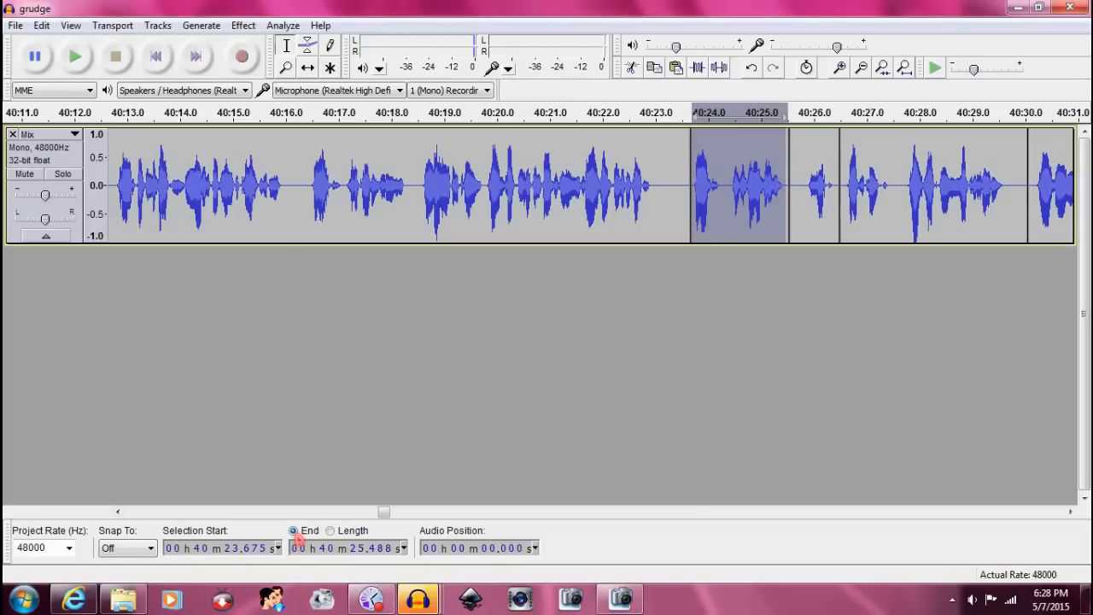
mouse_move(657, 220)
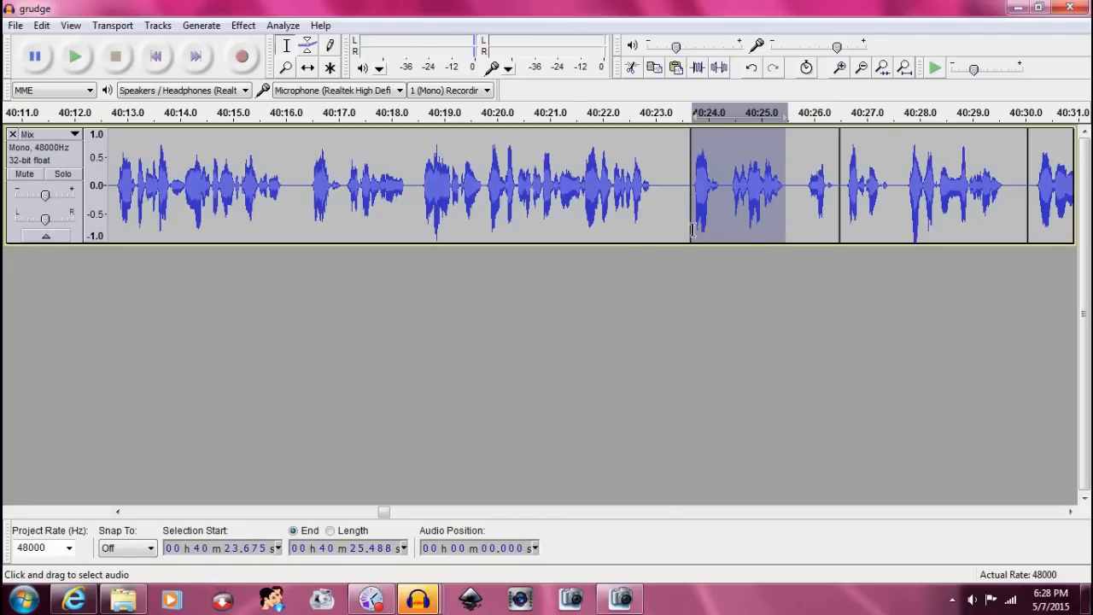
drag(782, 188, 725, 188)
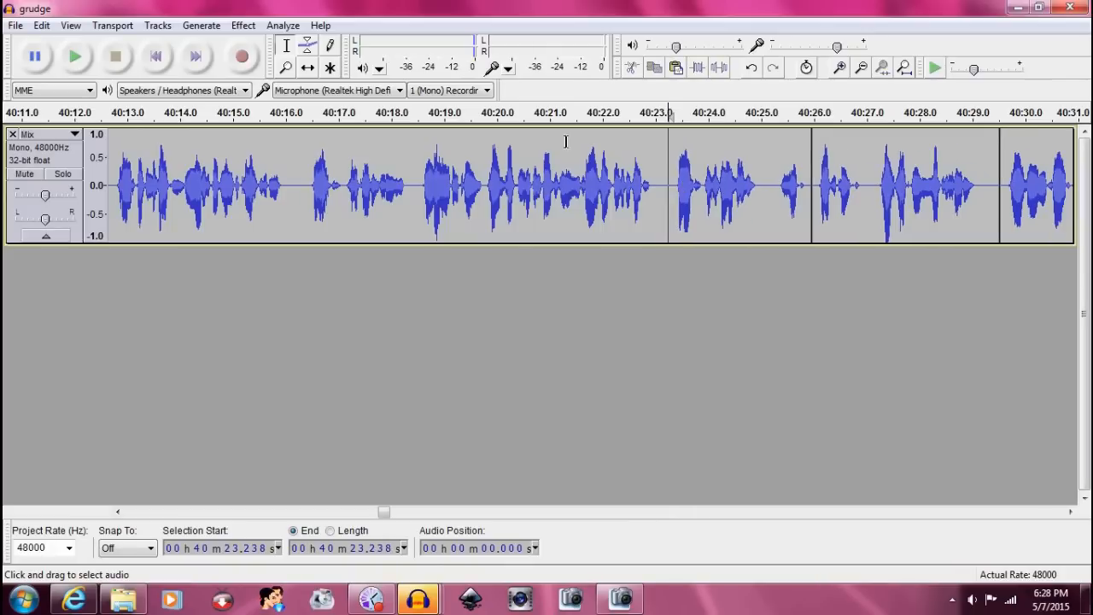
click(76, 55)
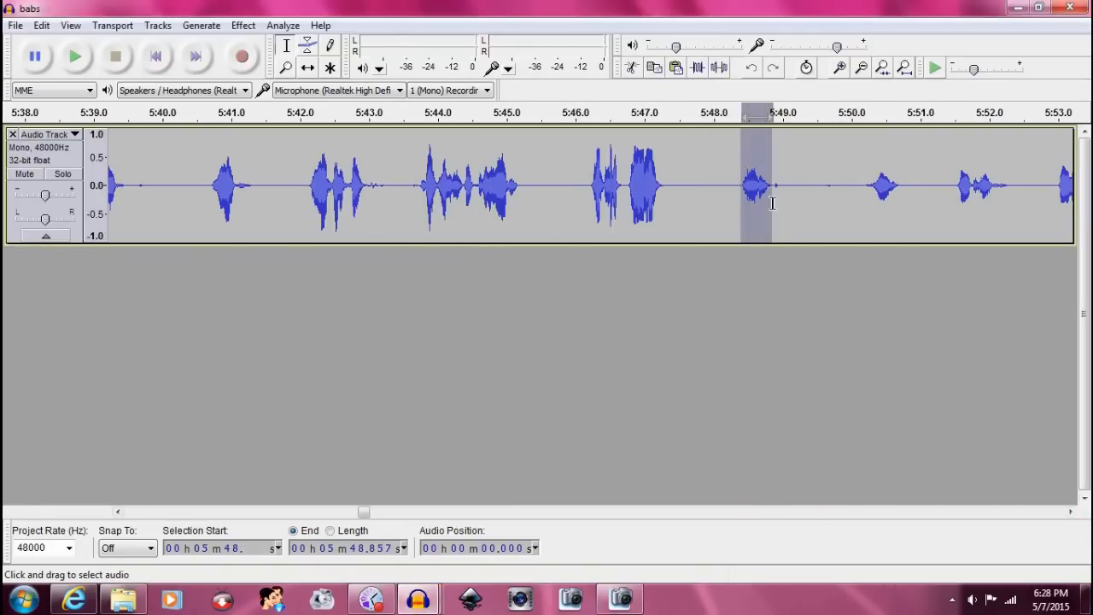
- Paste the babs line at 40:25.1 and amplify it by 1.4 dB
click(75, 55)
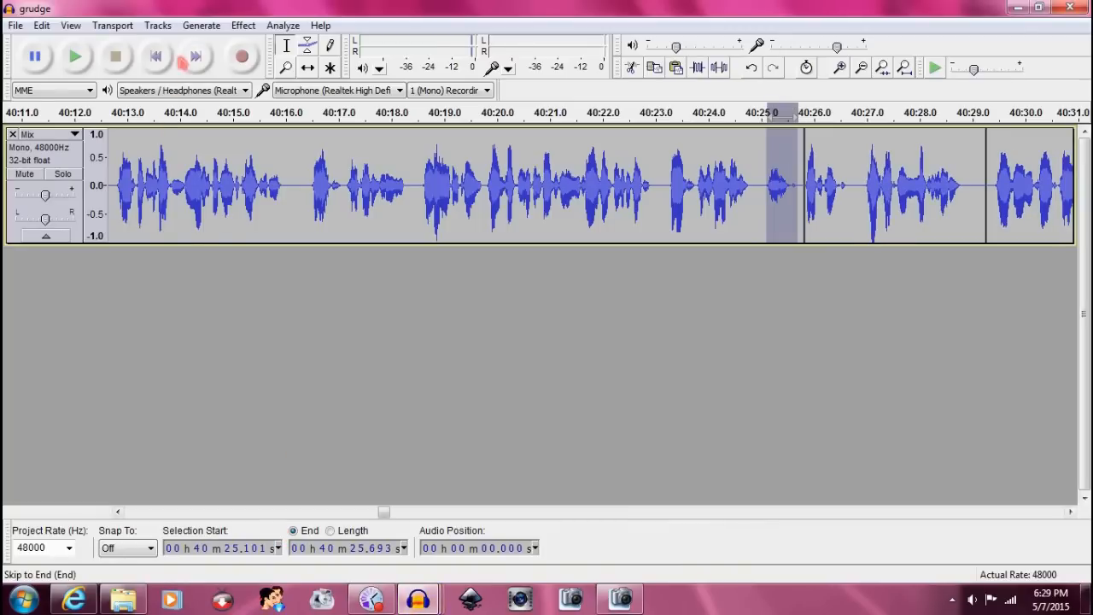
click(243, 26)
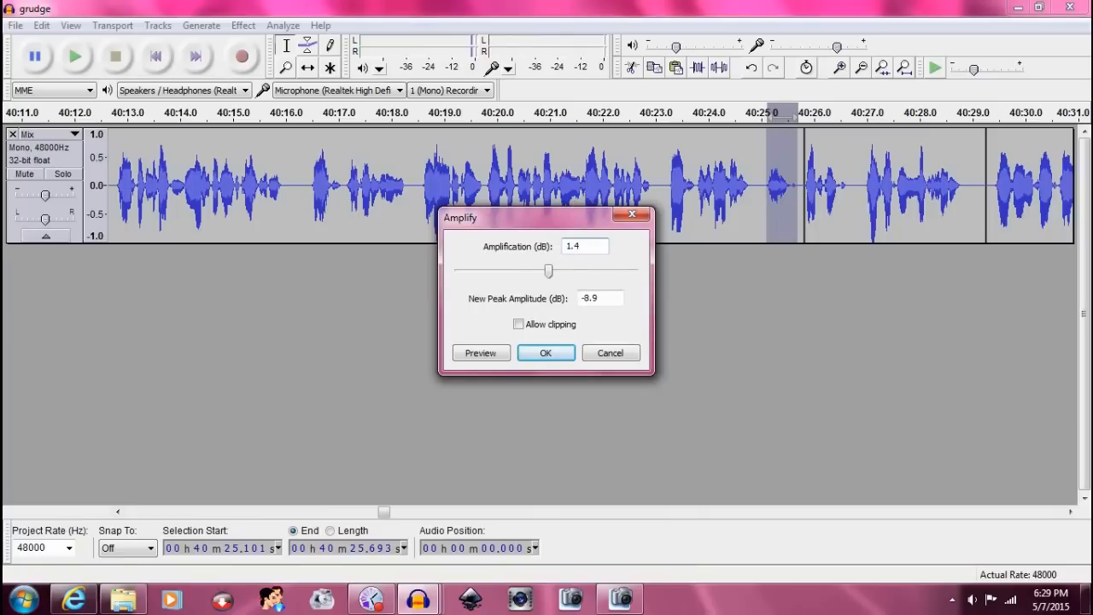
click(545, 352)
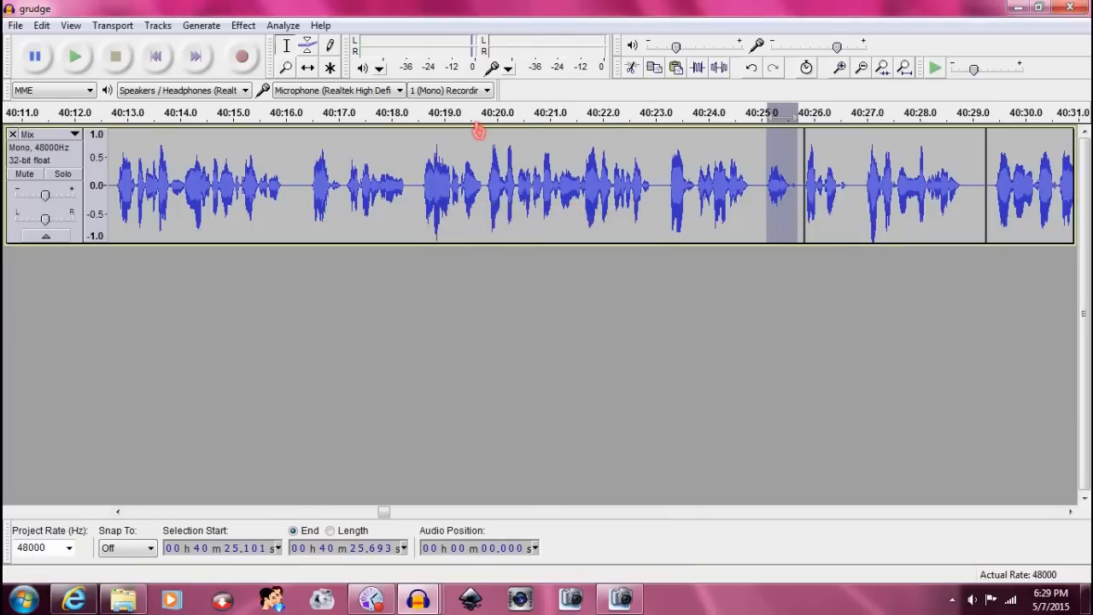
click(75, 54)
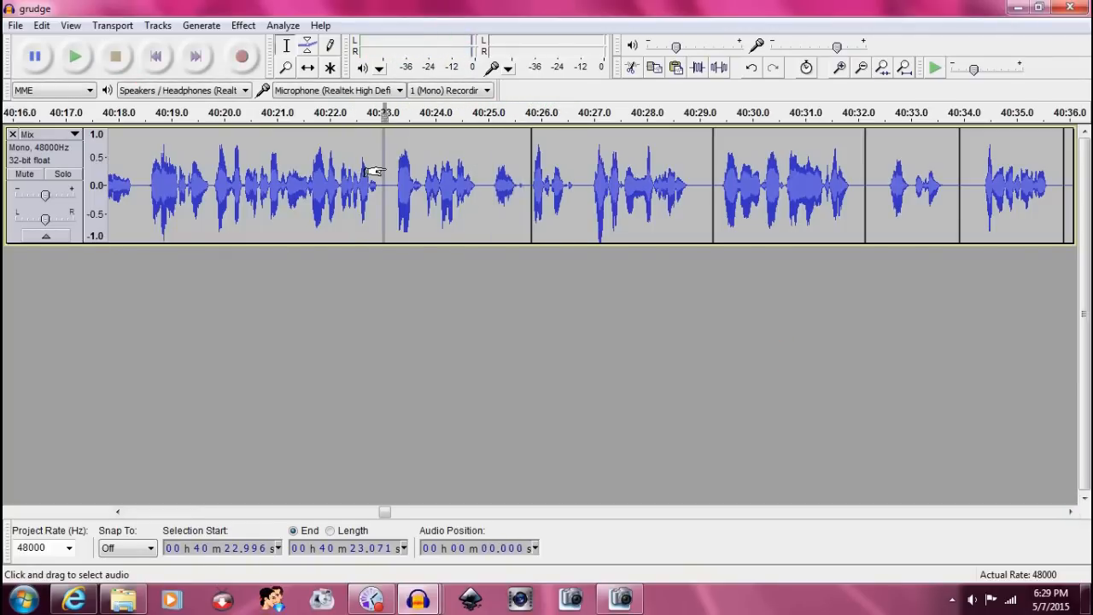
mouse_move(489, 188)
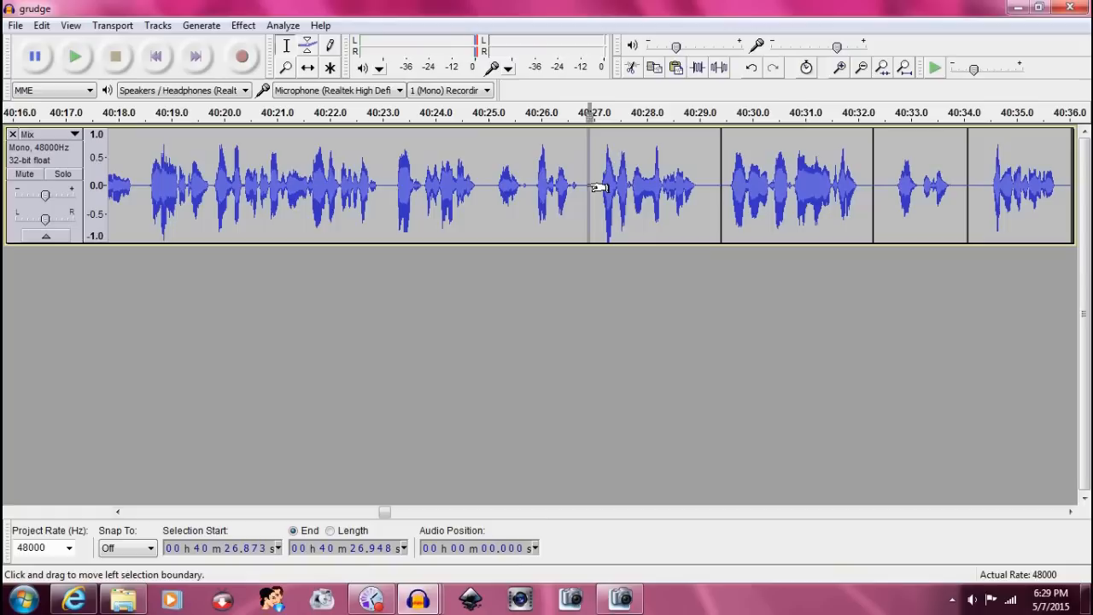
- Play the narration from about 40:27 and zoom in and out on the nearby clips
click(75, 54)
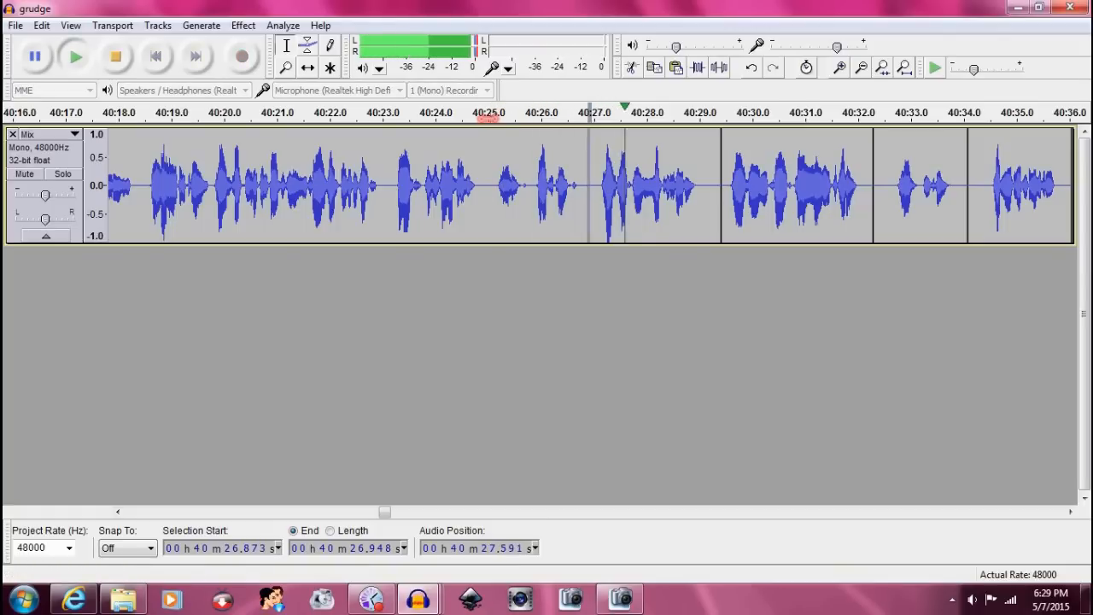
click(835, 67)
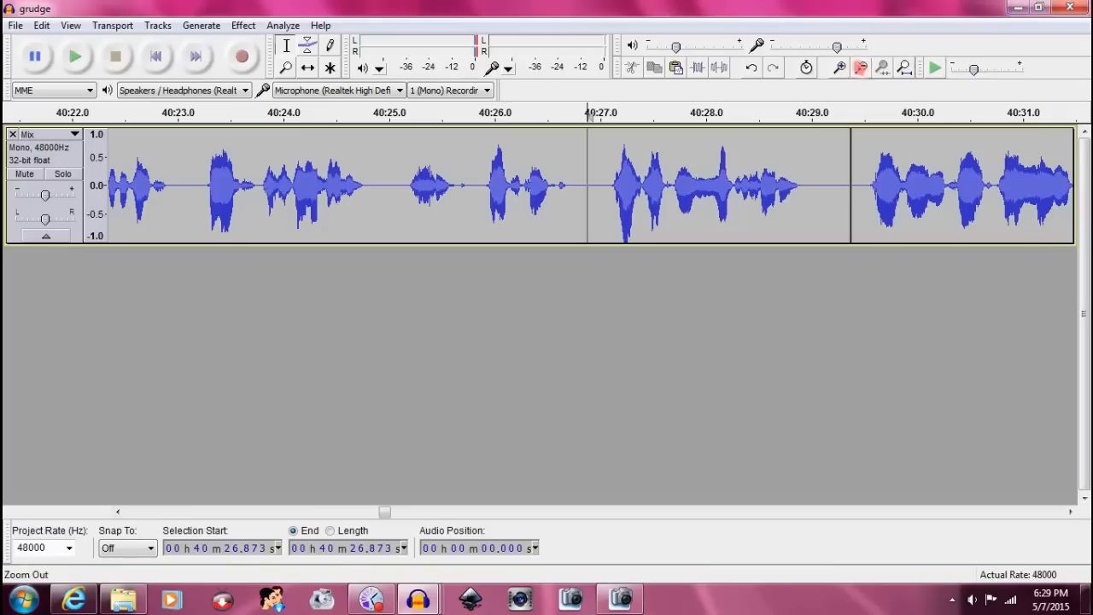
click(75, 54)
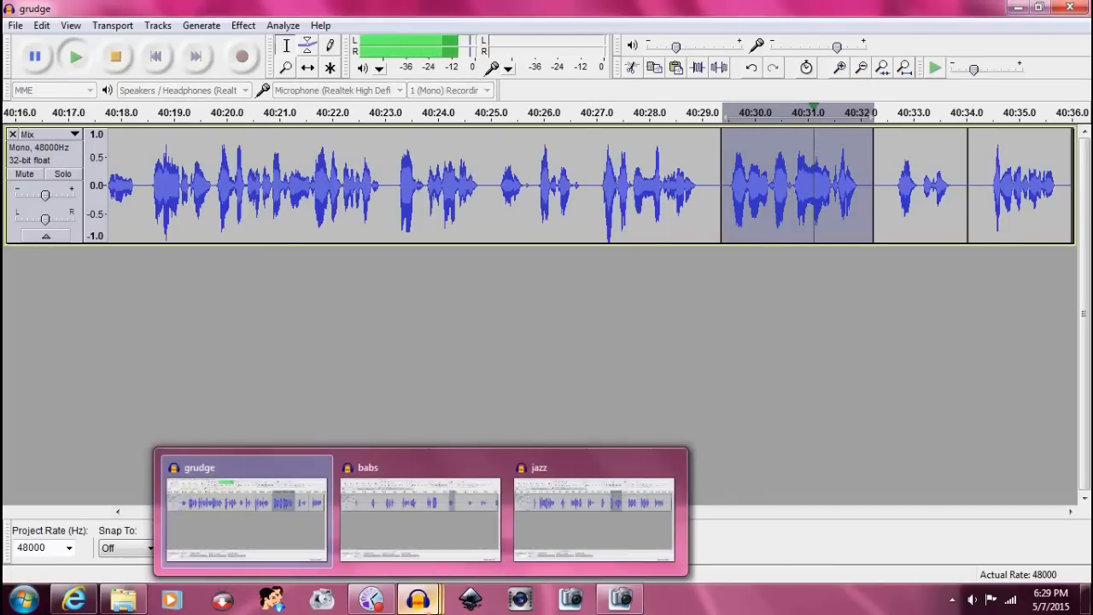
- Insert a longer jazz dialogue line into the grudge narration near 40:29 and play it back
click(590, 512)
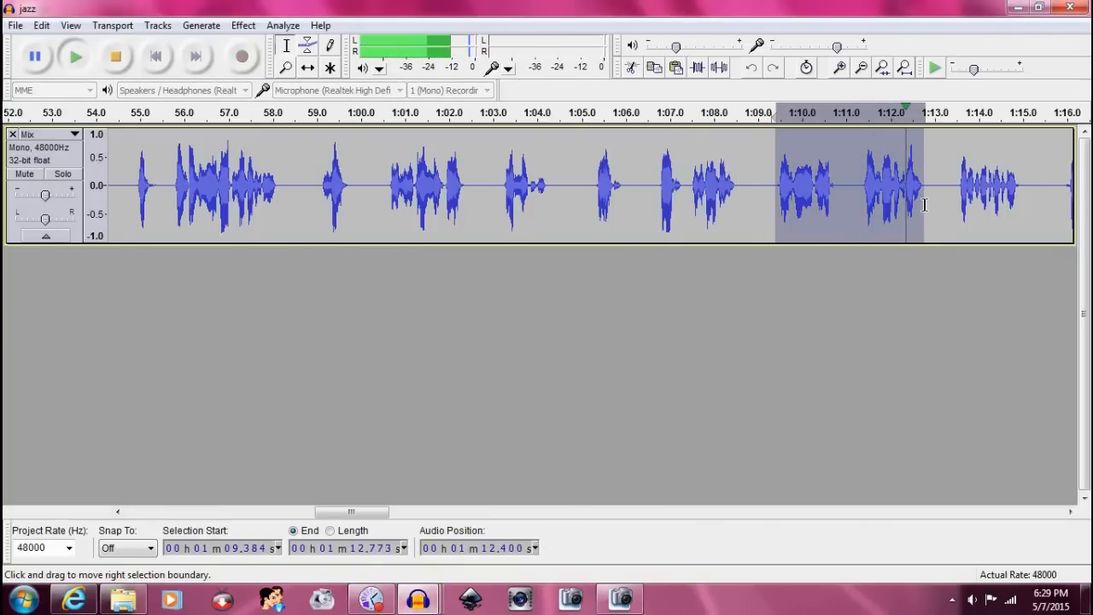
click(116, 55)
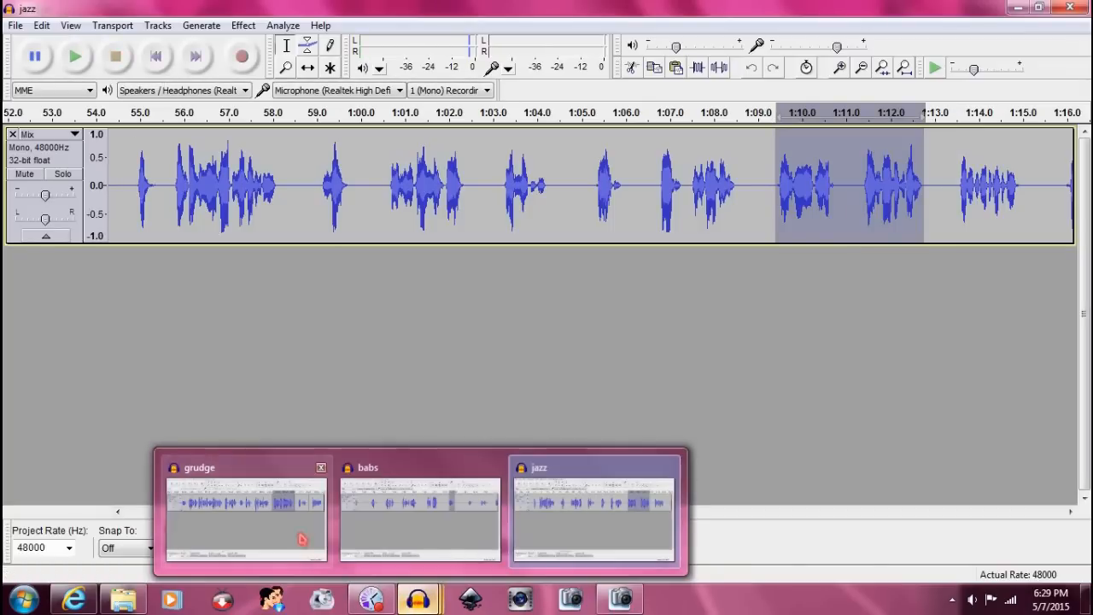
click(246, 512)
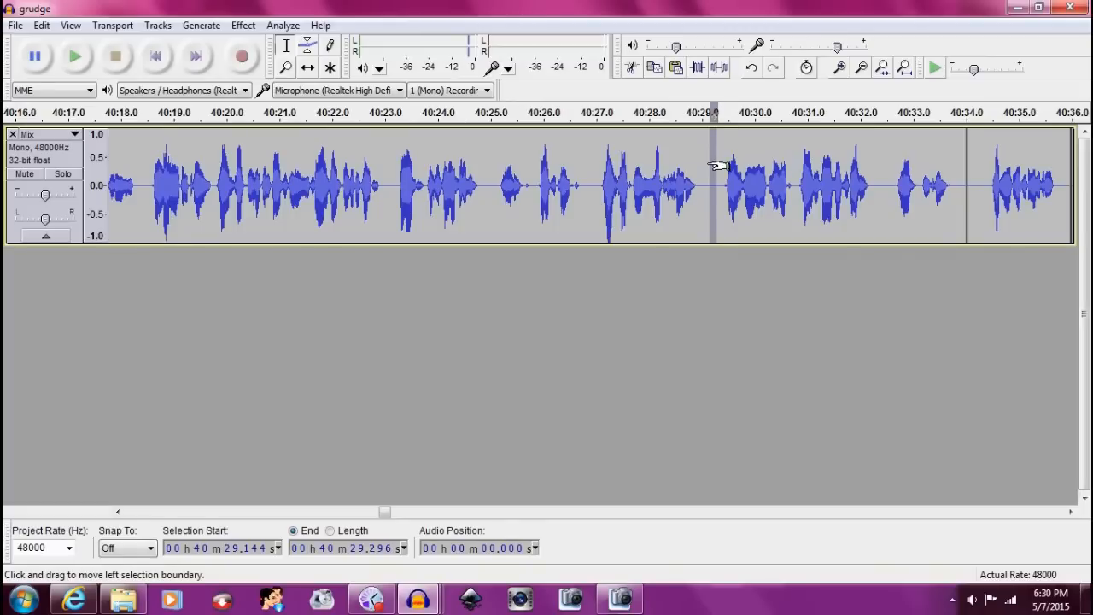
click(75, 55)
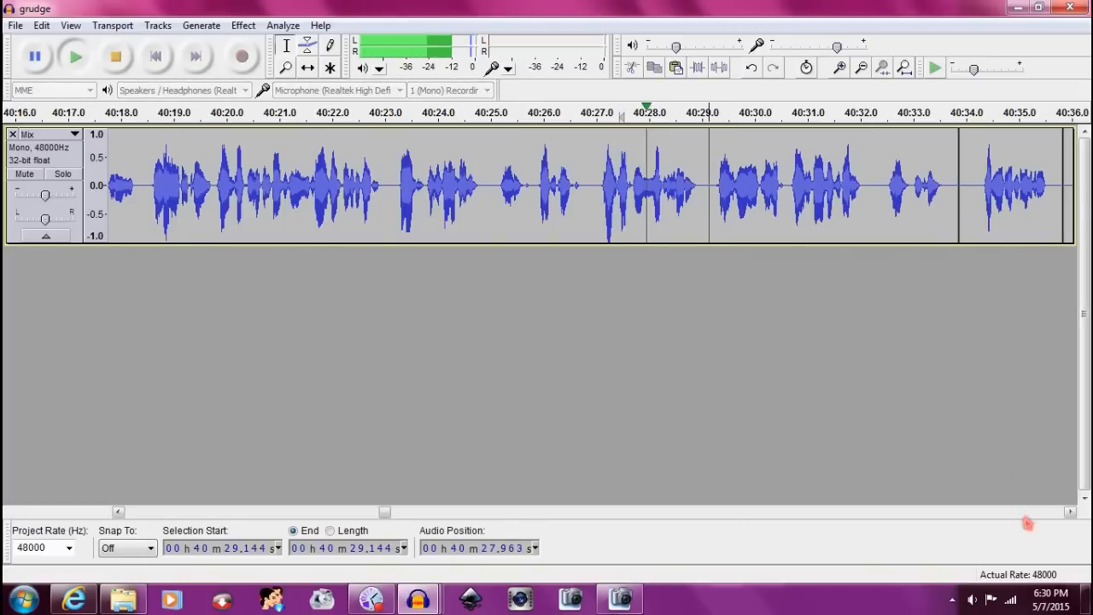
scroll(right, 3)
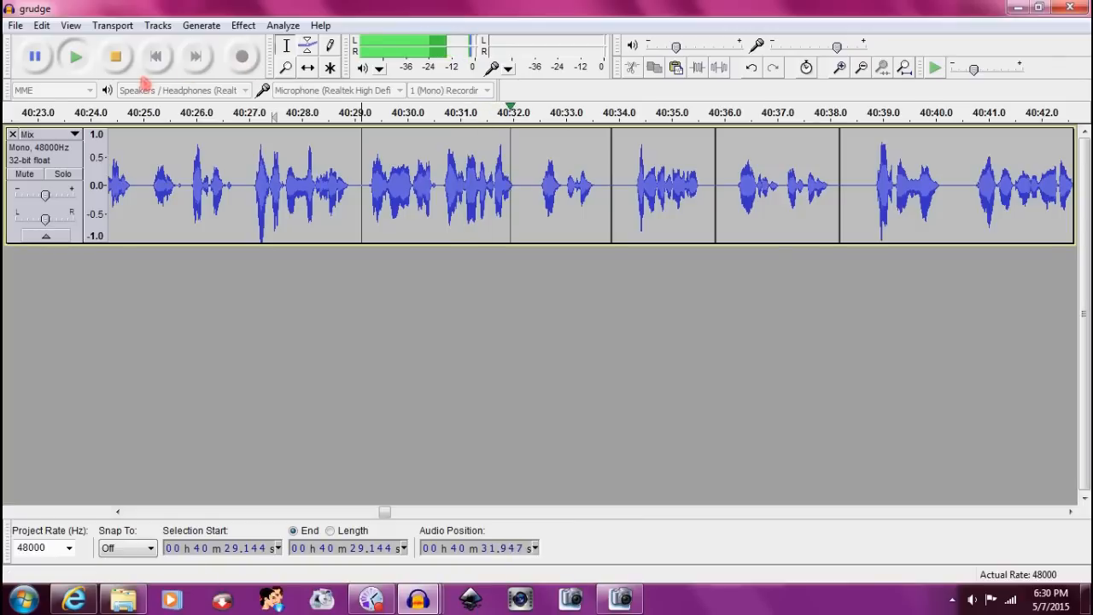
click(117, 56)
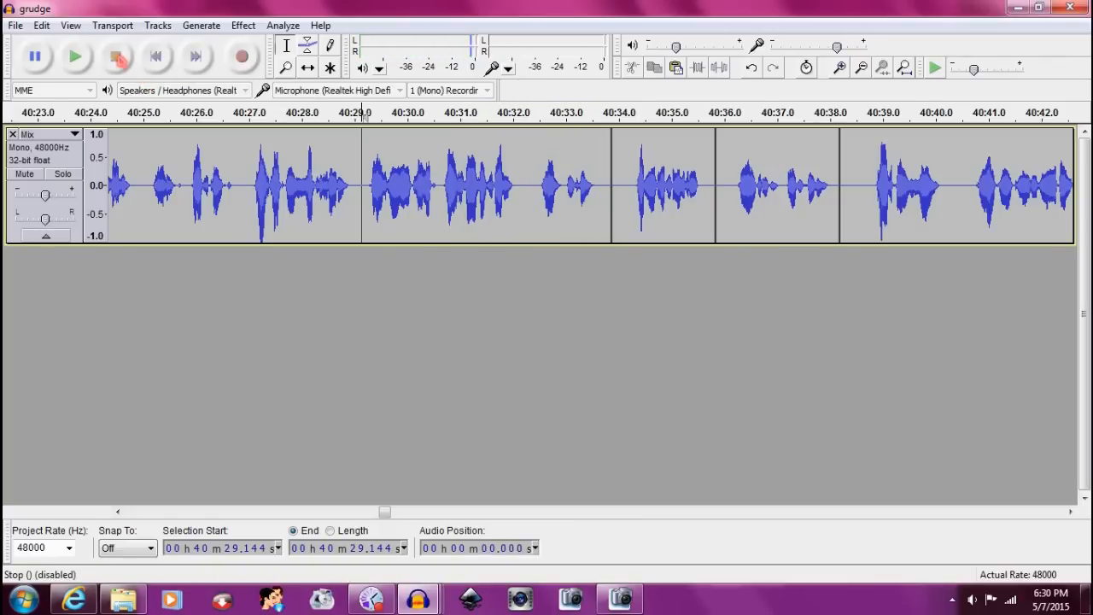
- Insert a babs dialogue line from near 5:51 into the narration at about 40:33 and check it
drag(533, 185, 598, 184)
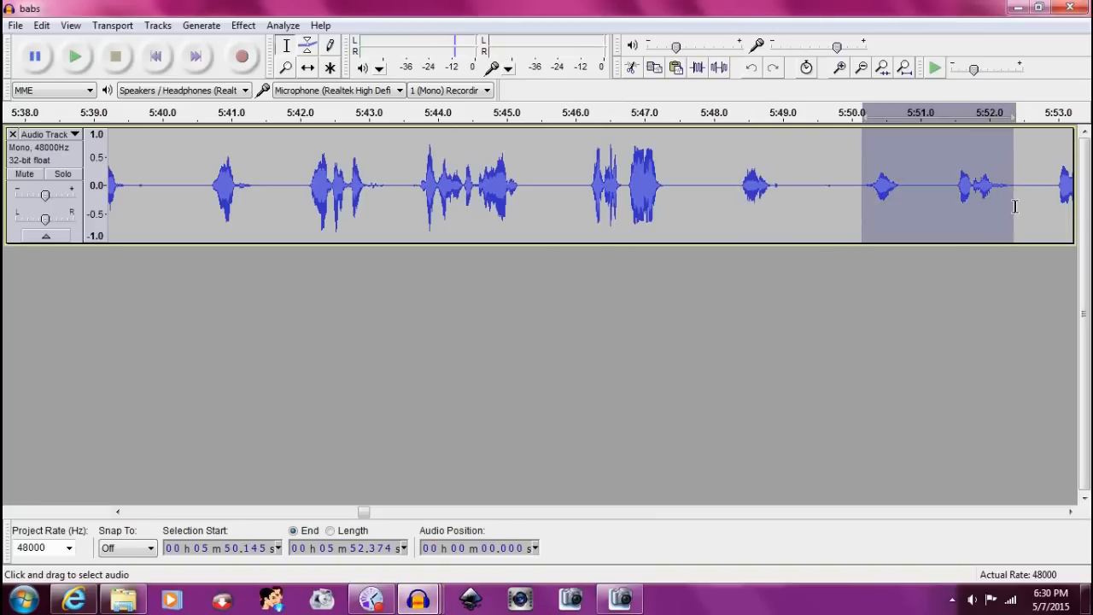
click(75, 55)
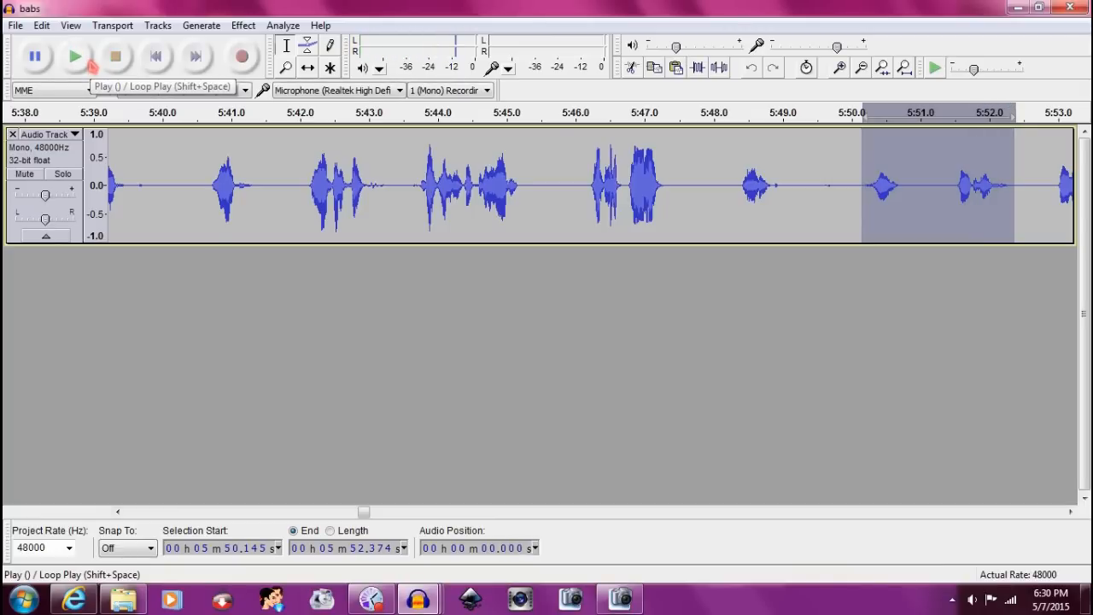
key(alt+tab)
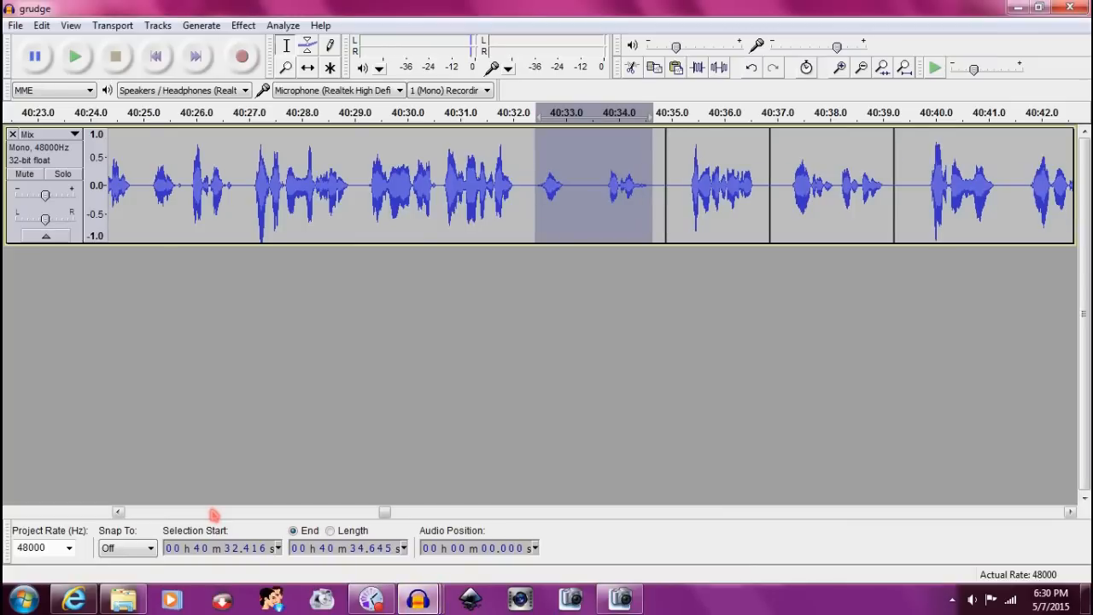
click(242, 25)
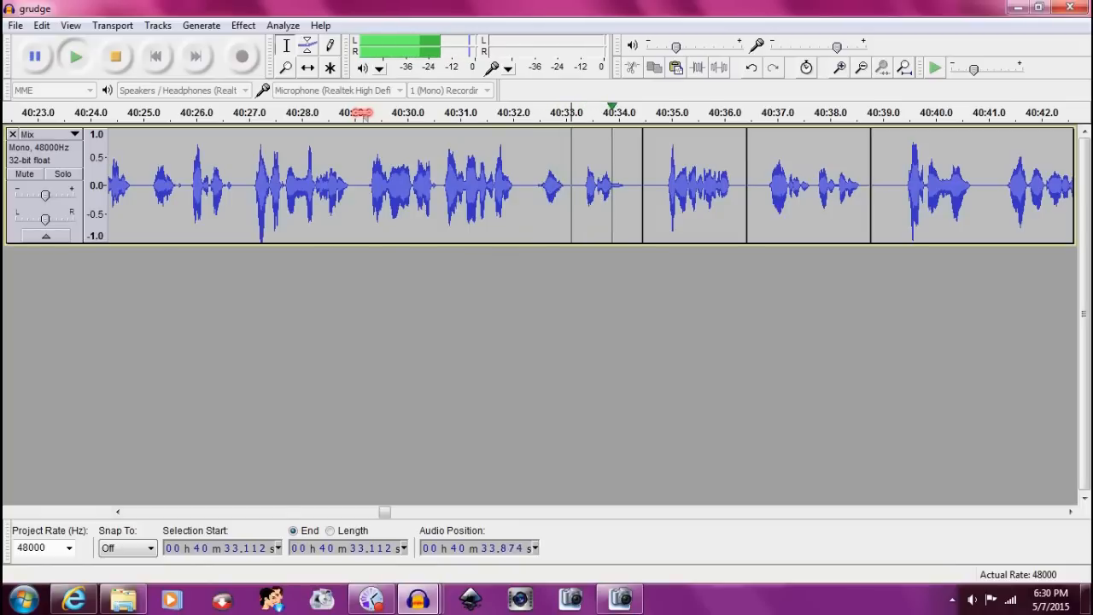
click(116, 54)
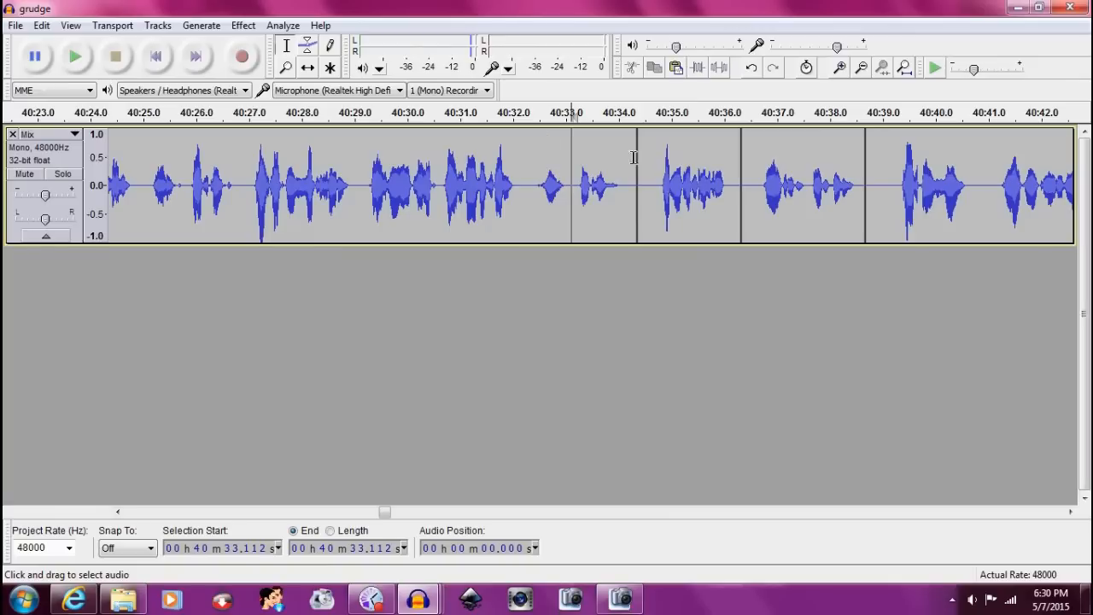
drag(649, 185, 741, 184)
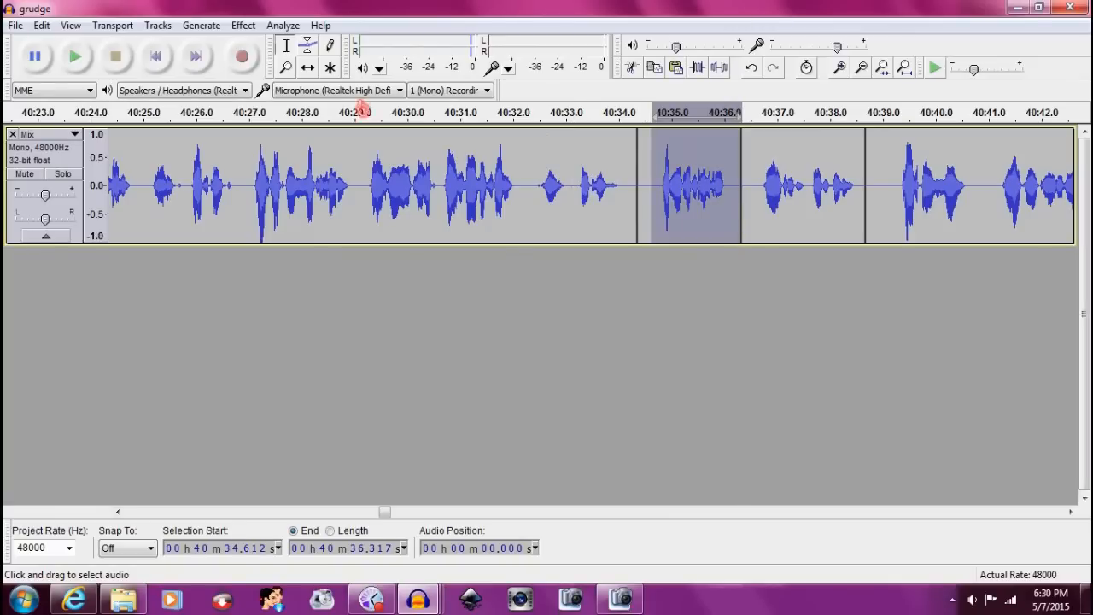
click(75, 55)
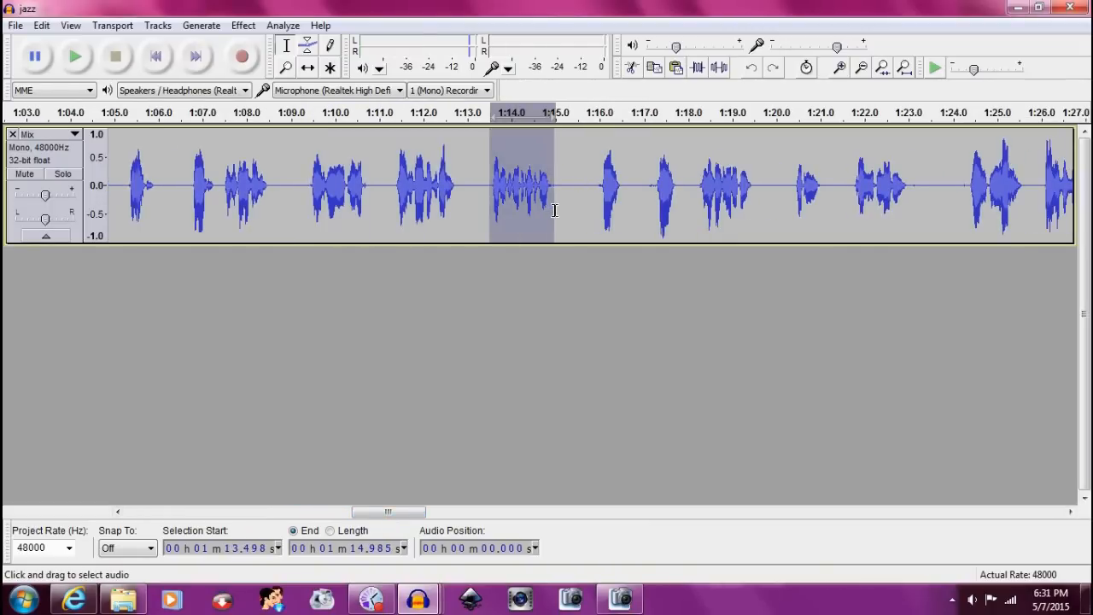
- Play the jazz line near 1:14, the babs clip and the grudge narration around 40:35–40:38
click(76, 54)
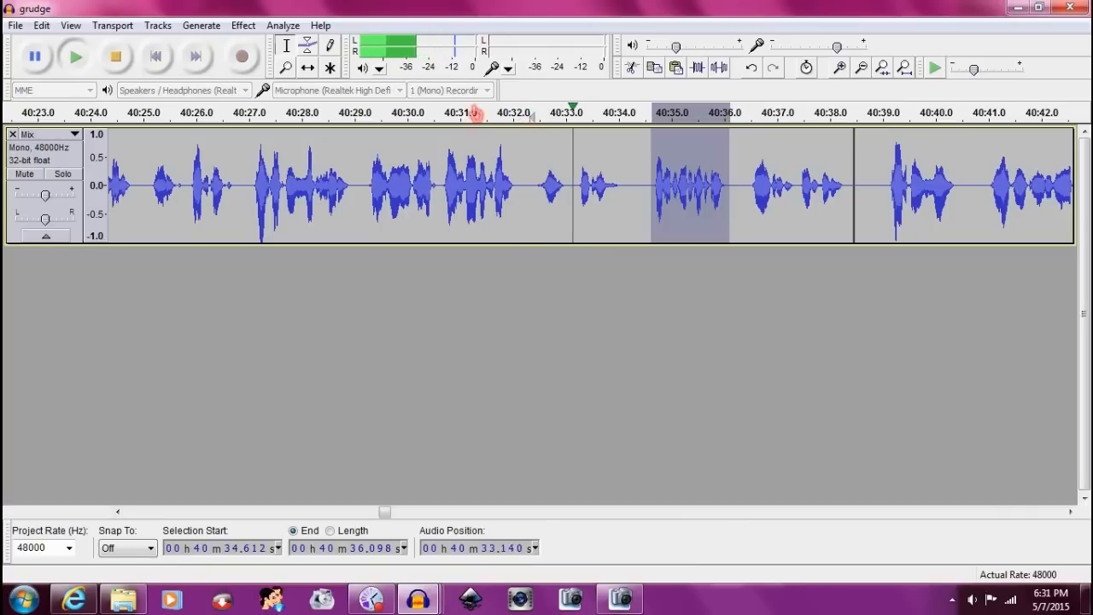
click(116, 56)
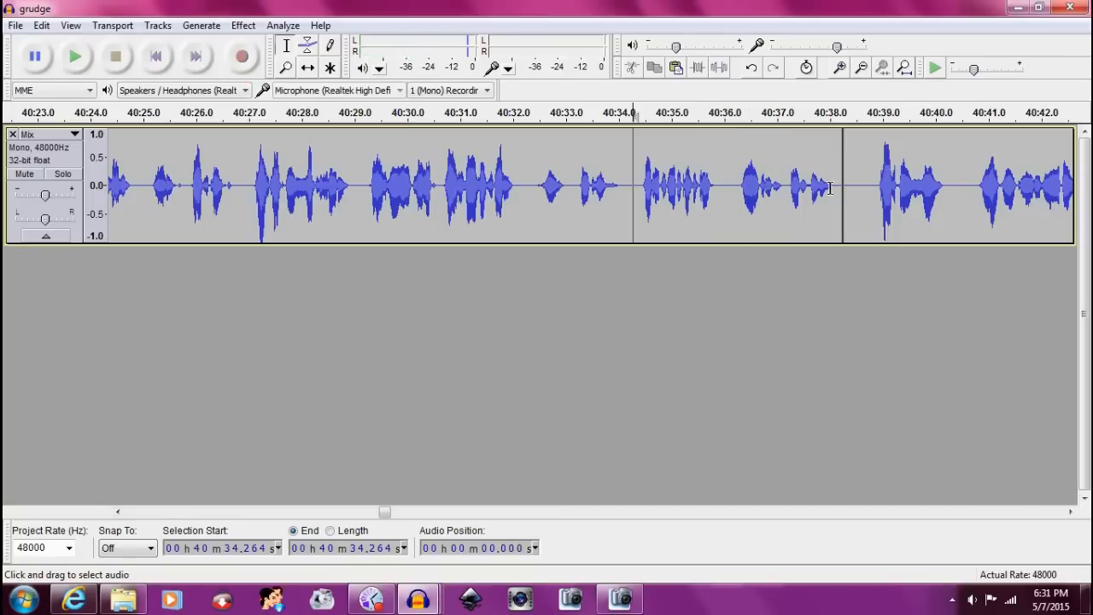
drag(737, 186, 840, 186)
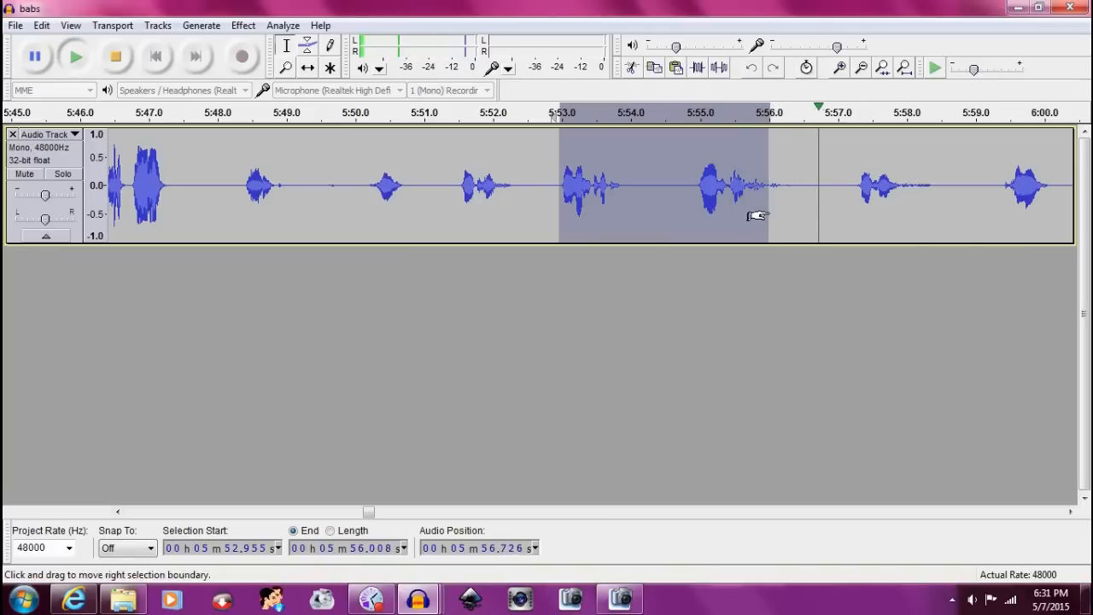
click(117, 54)
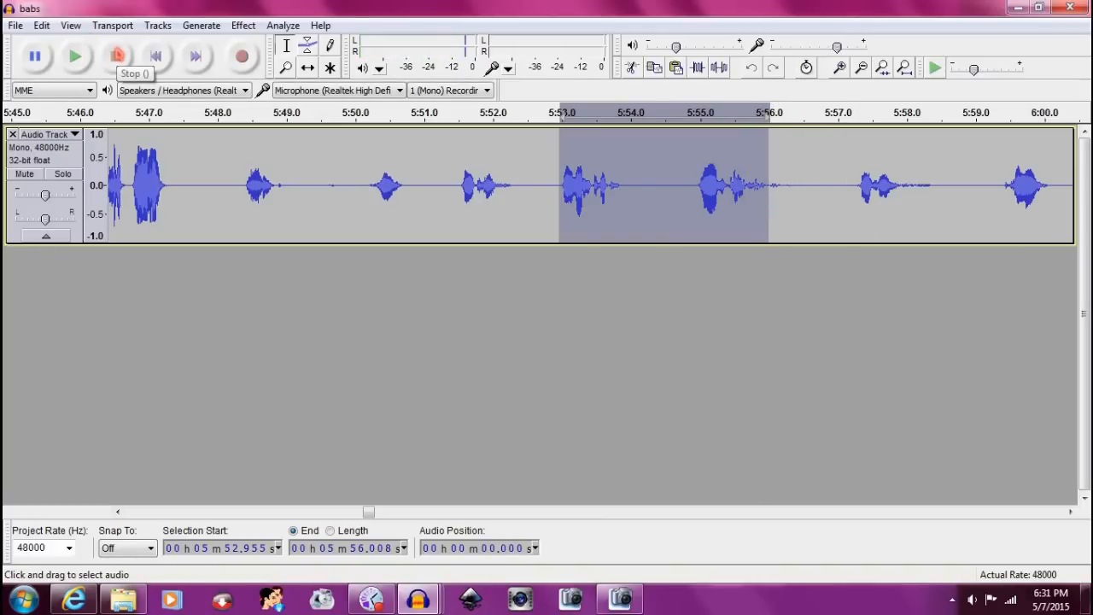
mouse_move(419, 598)
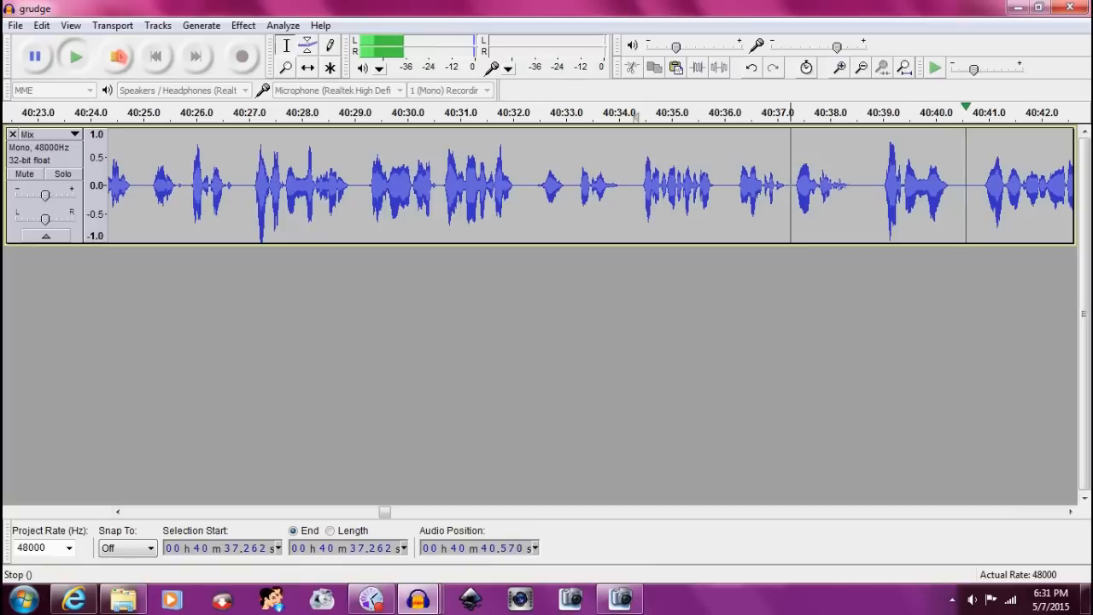
click(116, 55)
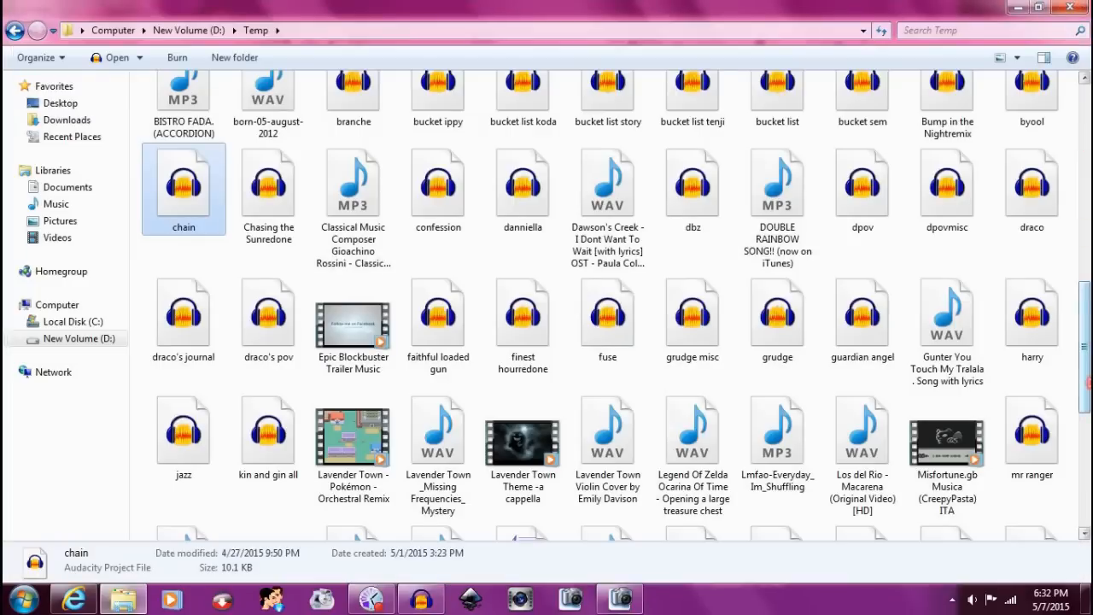
- Check the details of the bucket list story, bucket list and bucket list tenji projects
scroll(down, 3)
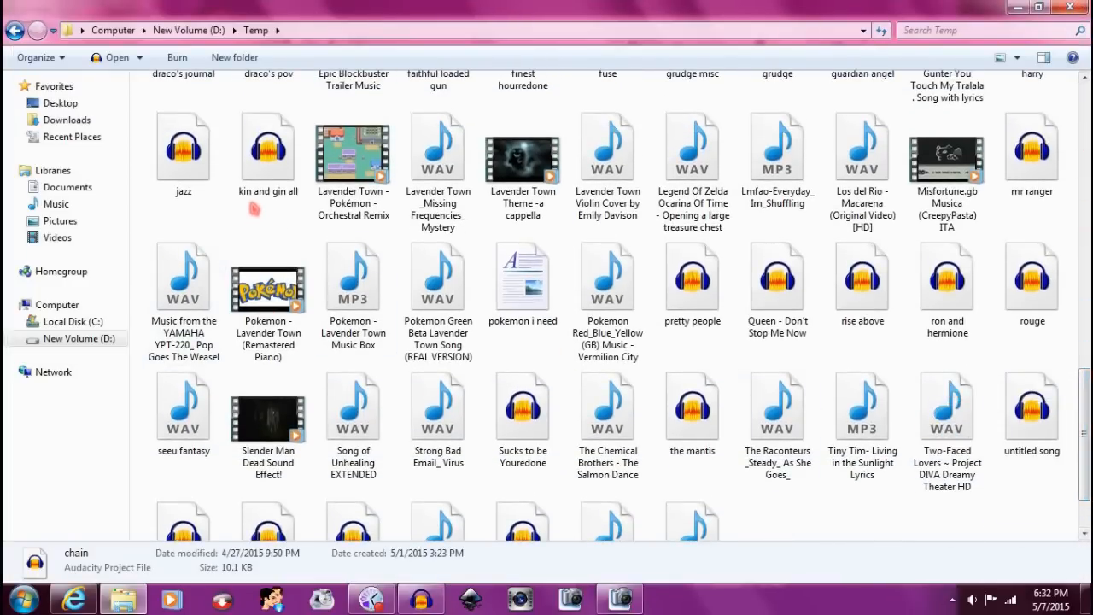
click(268, 145)
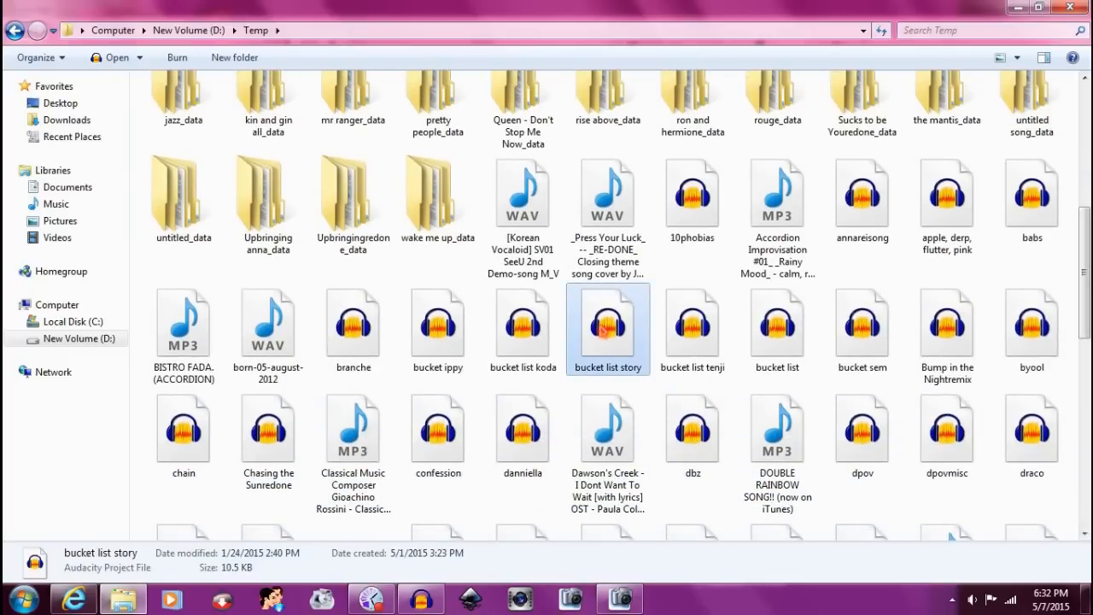
mouse_move(607, 328)
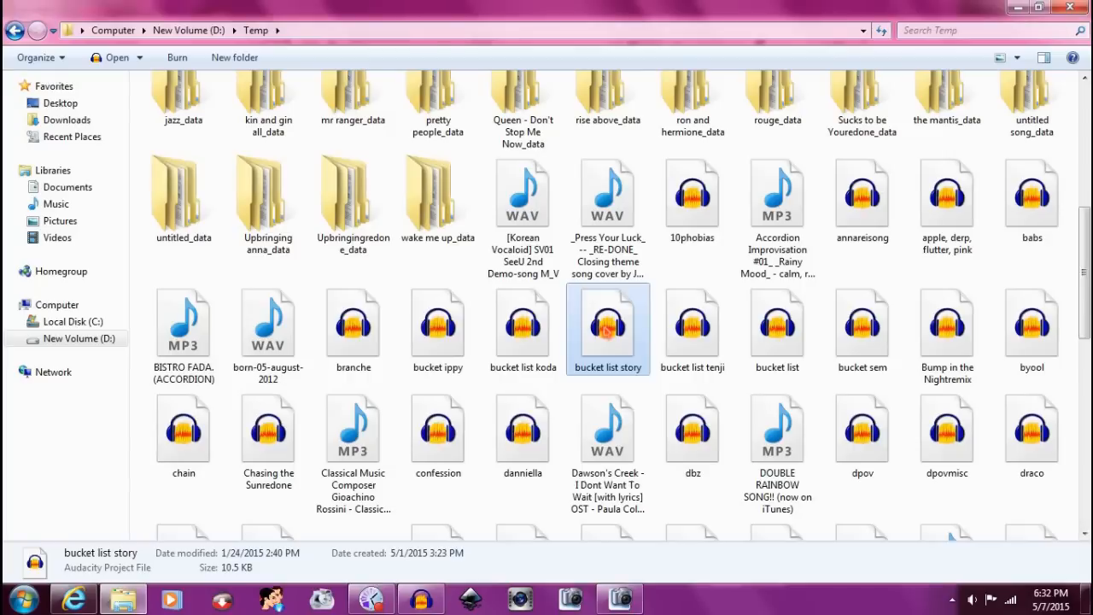
click(777, 324)
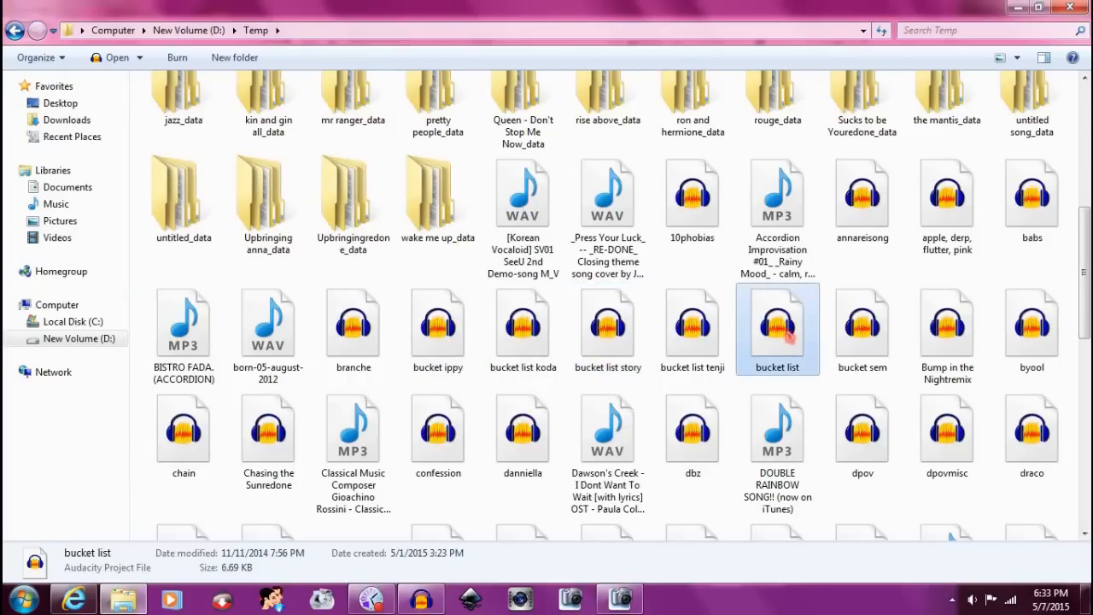
click(693, 328)
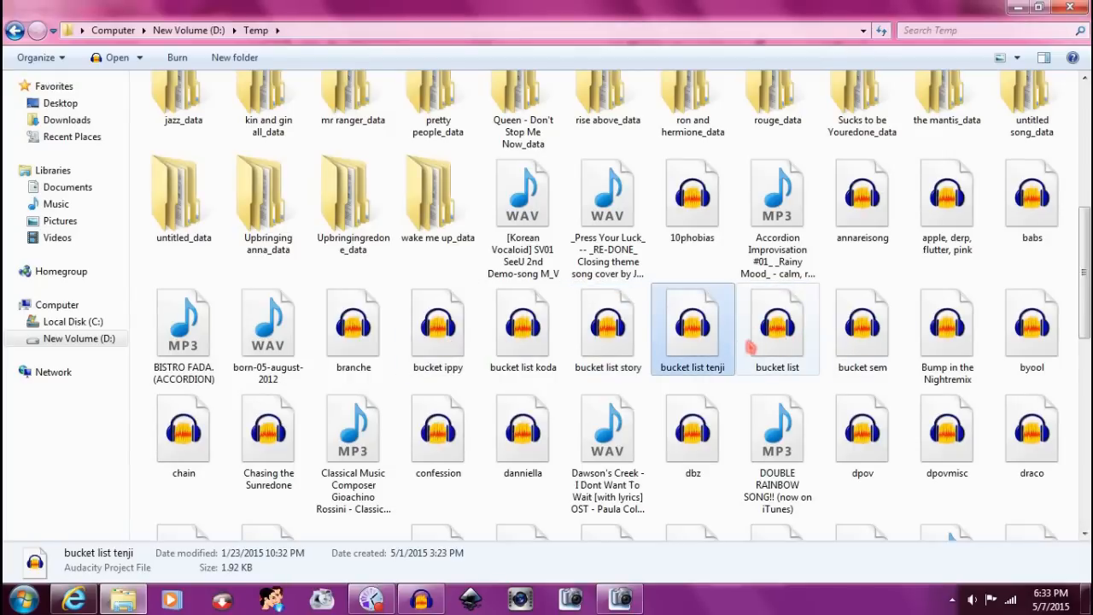
- Check the details of the bucket sem, bucket list tenji and bucket ippy projects
click(860, 328)
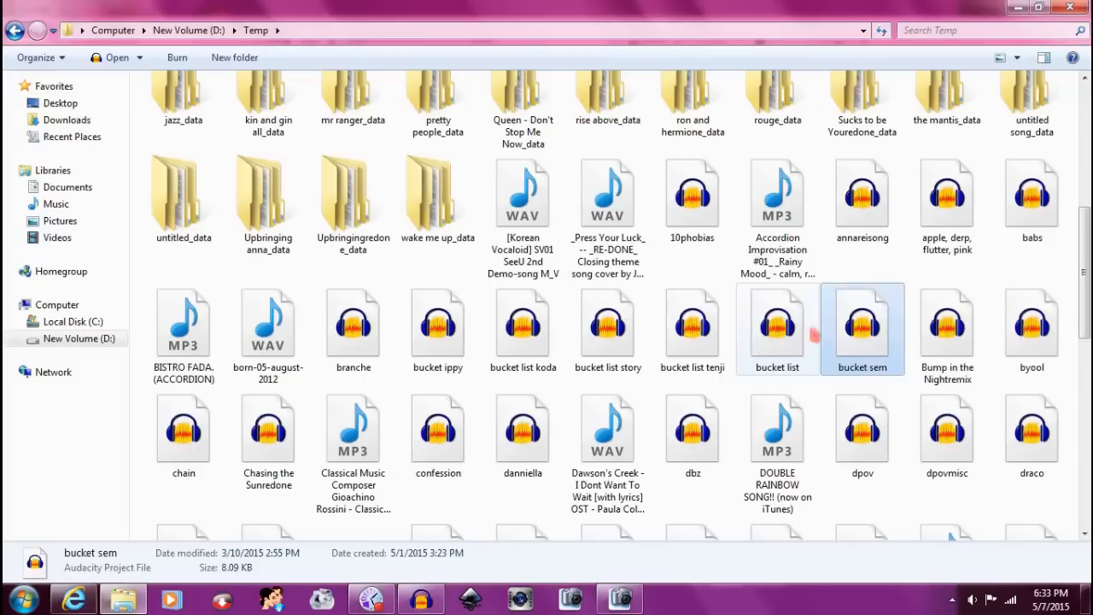
click(693, 324)
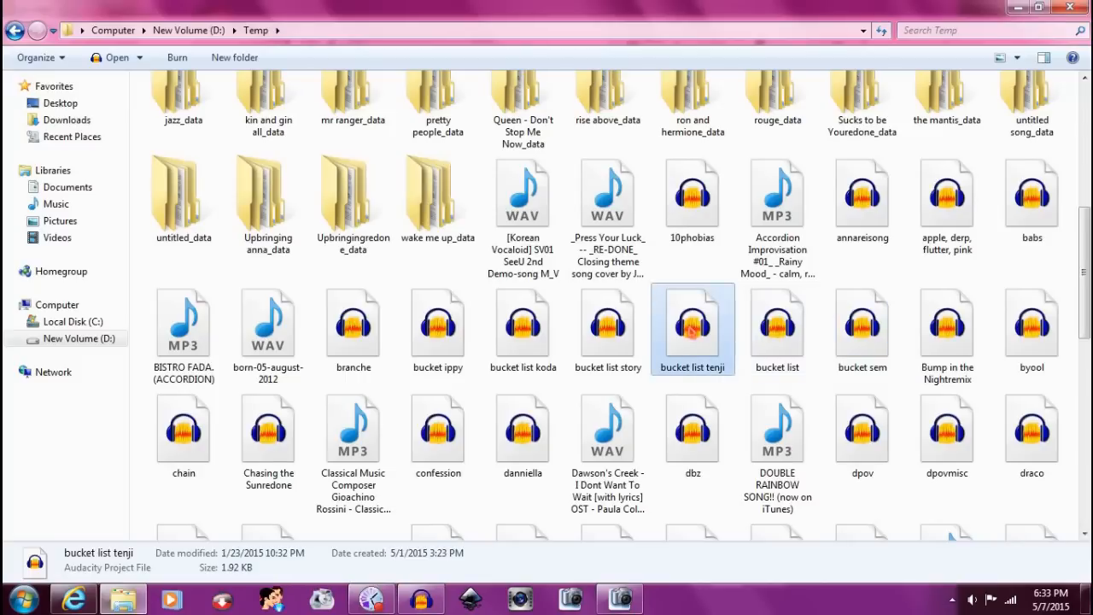
click(438, 325)
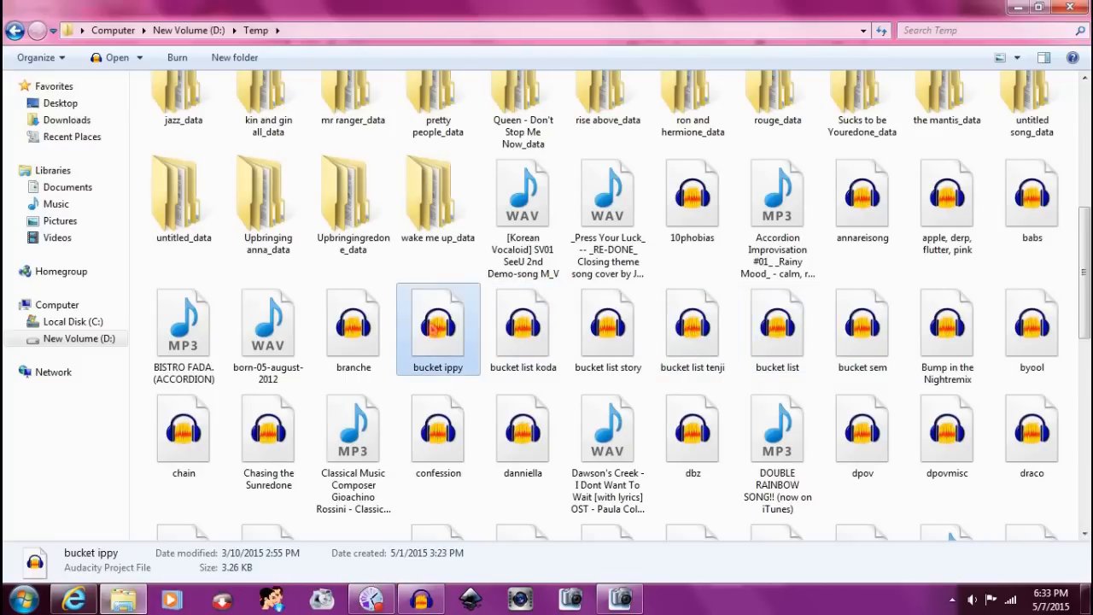
mouse_move(437, 324)
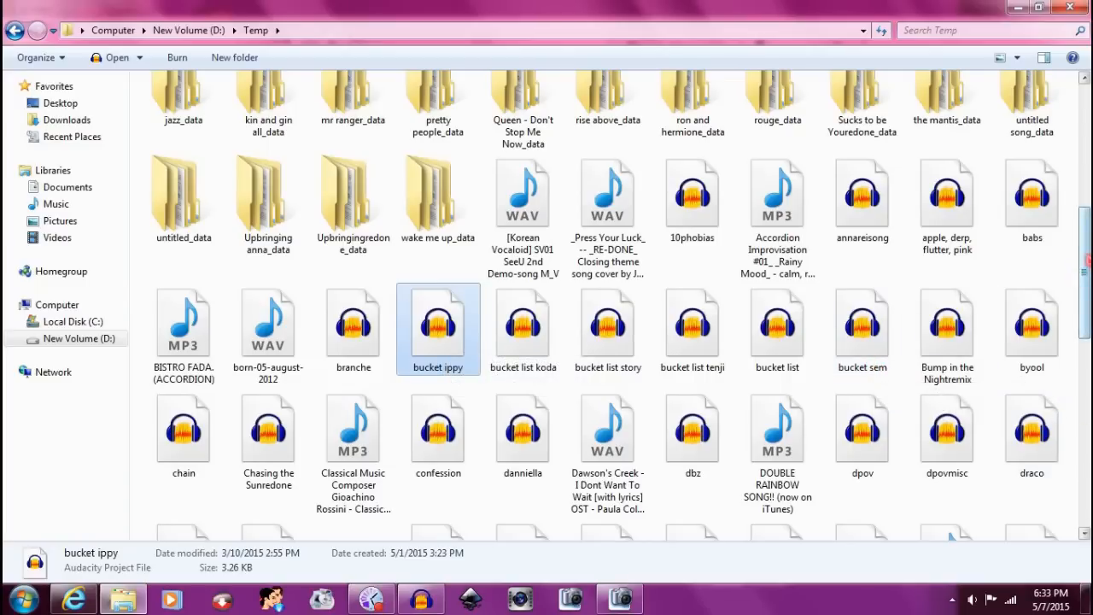
scroll(down, 3)
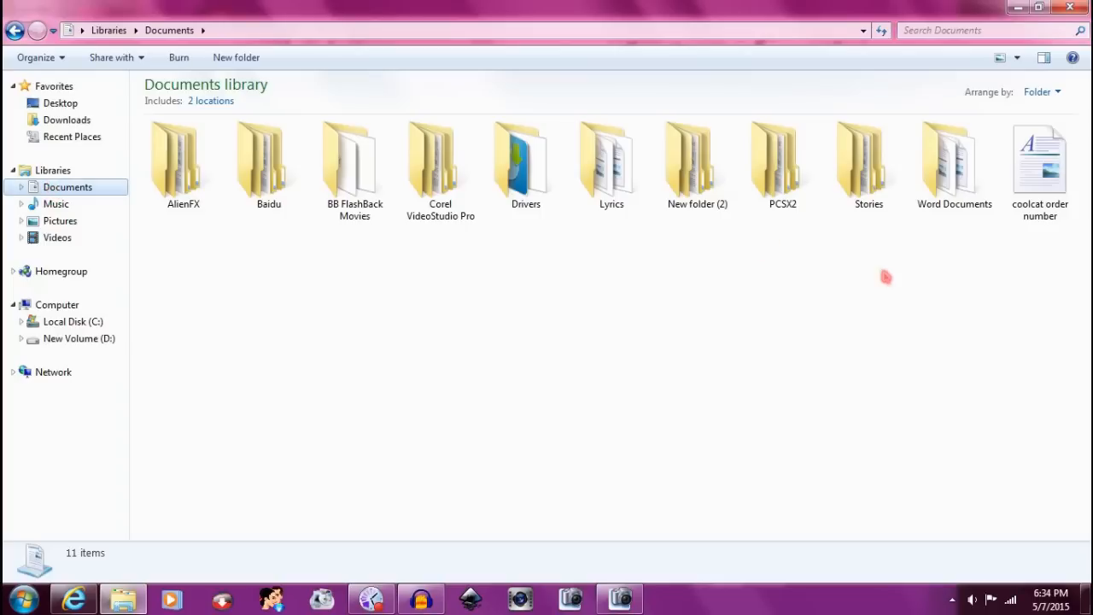
- Go into the Stories folder in the Documents library
double_click(868, 157)
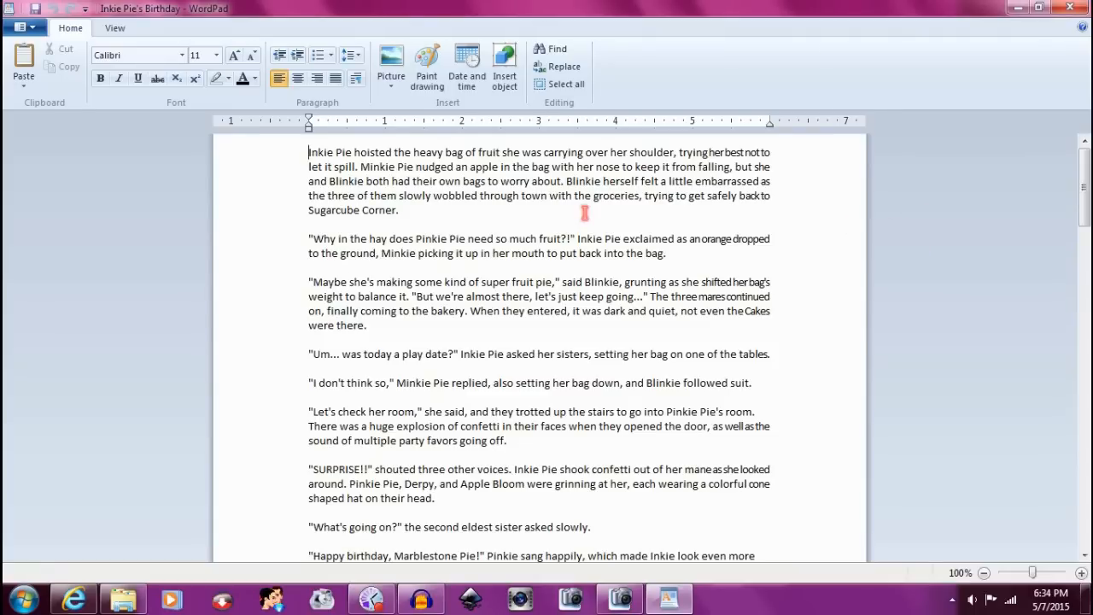
mouse_move(570, 219)
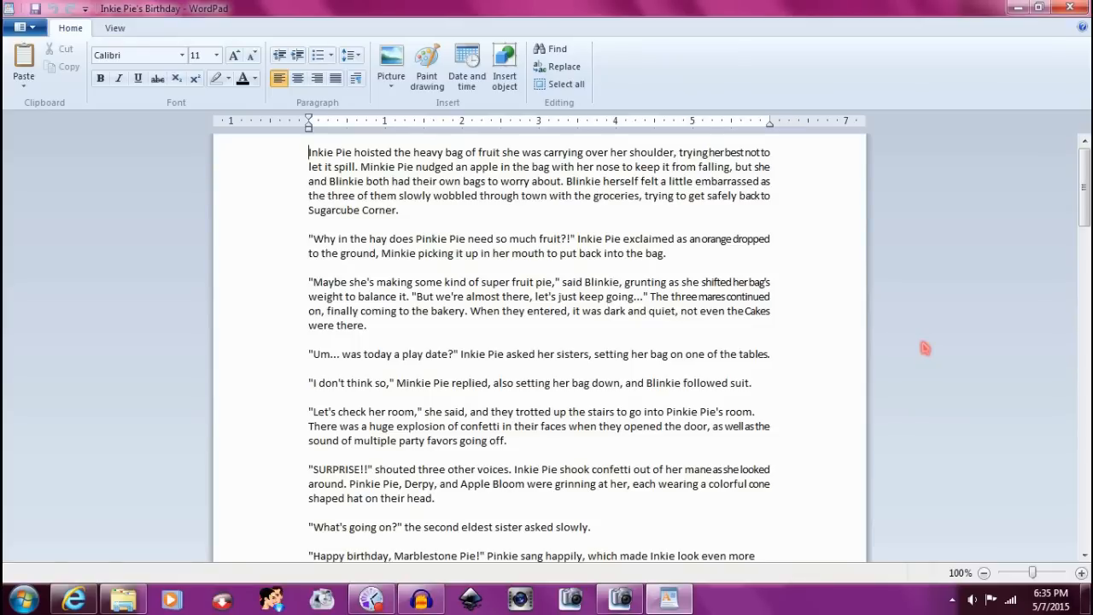
mouse_move(920, 348)
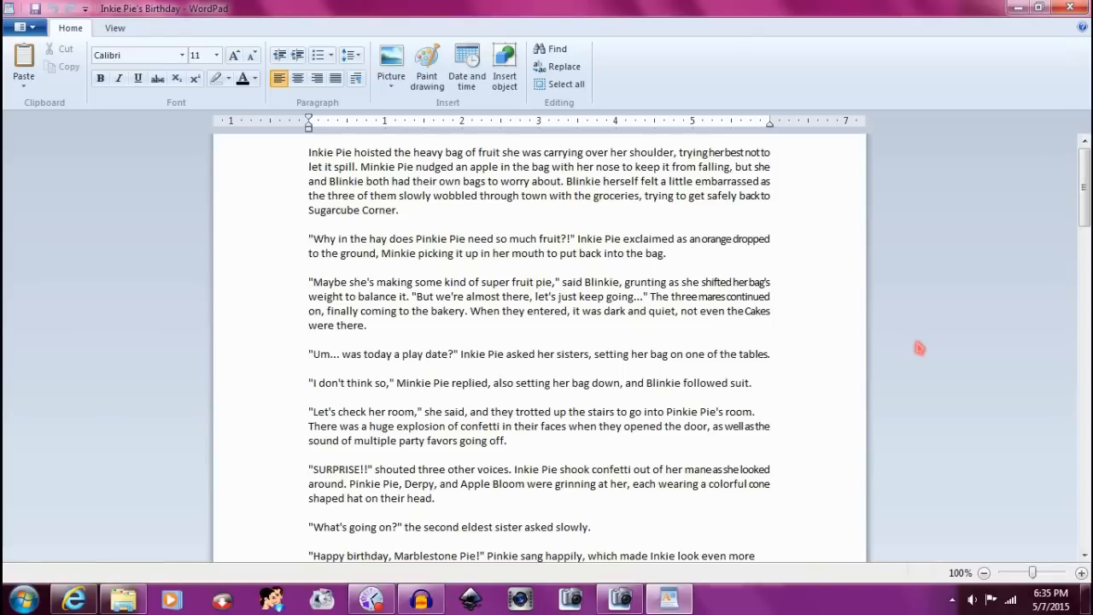
- Scroll through the Inkie Pie's Birthday story to the sisters' birthday conversation
click(309, 152)
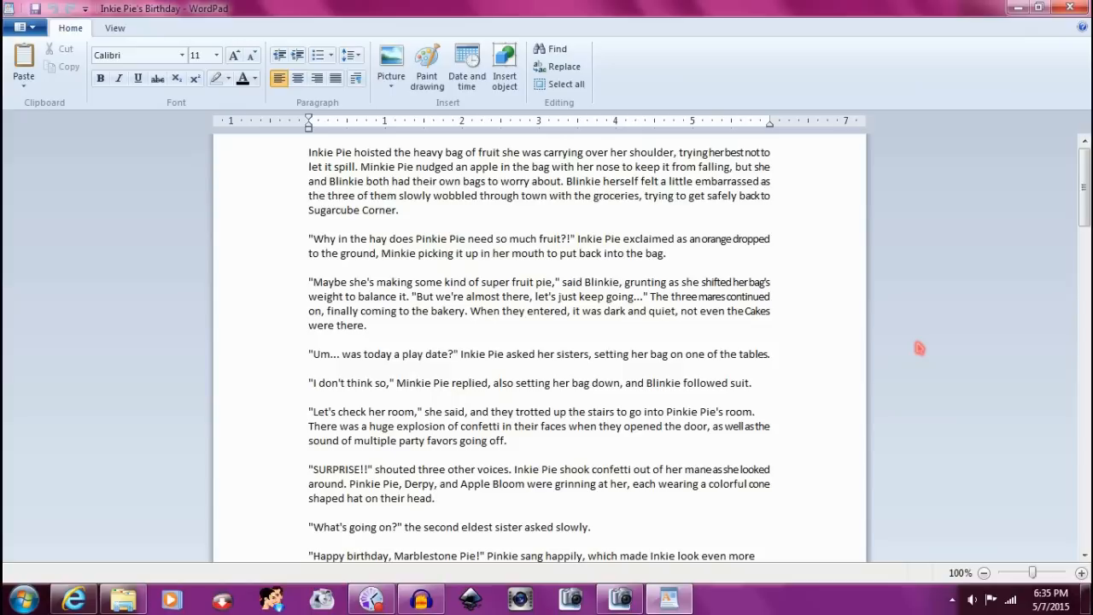
scroll(down, 3)
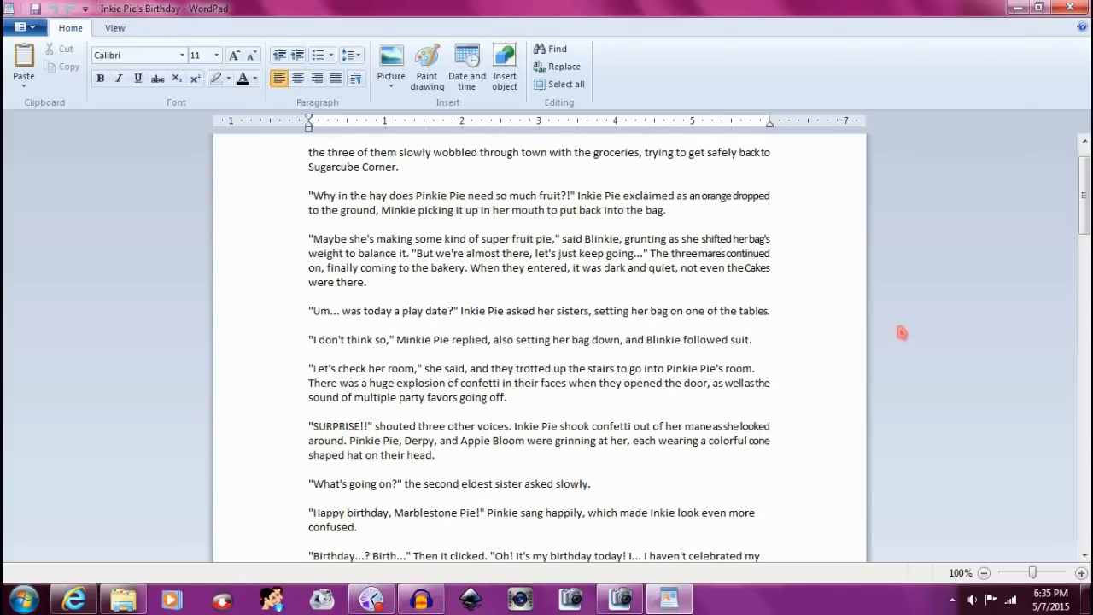
scroll(down, 3)
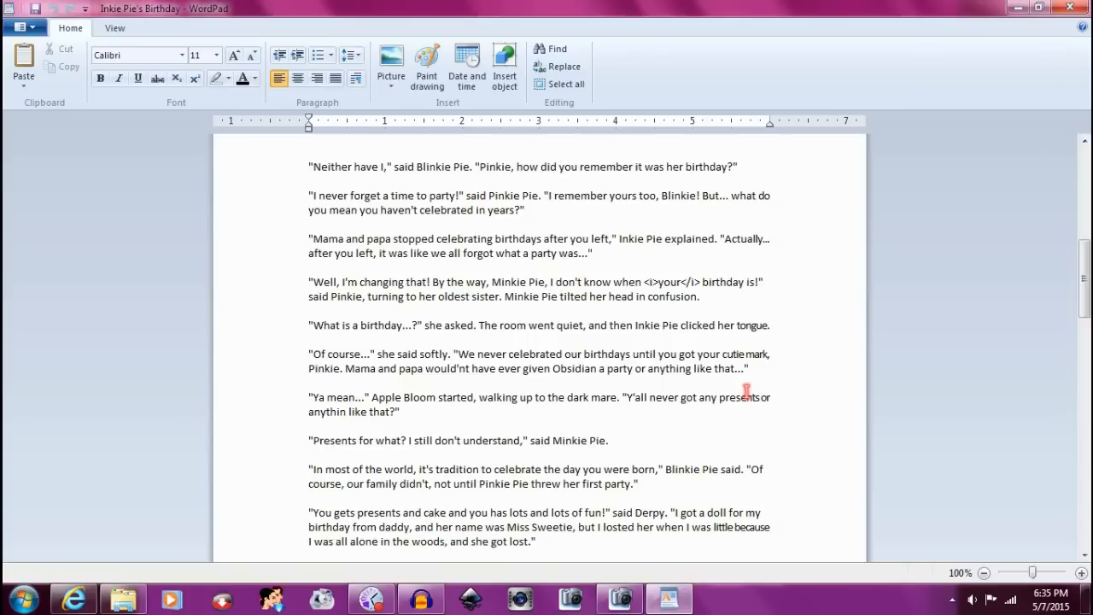
mouse_move(741, 391)
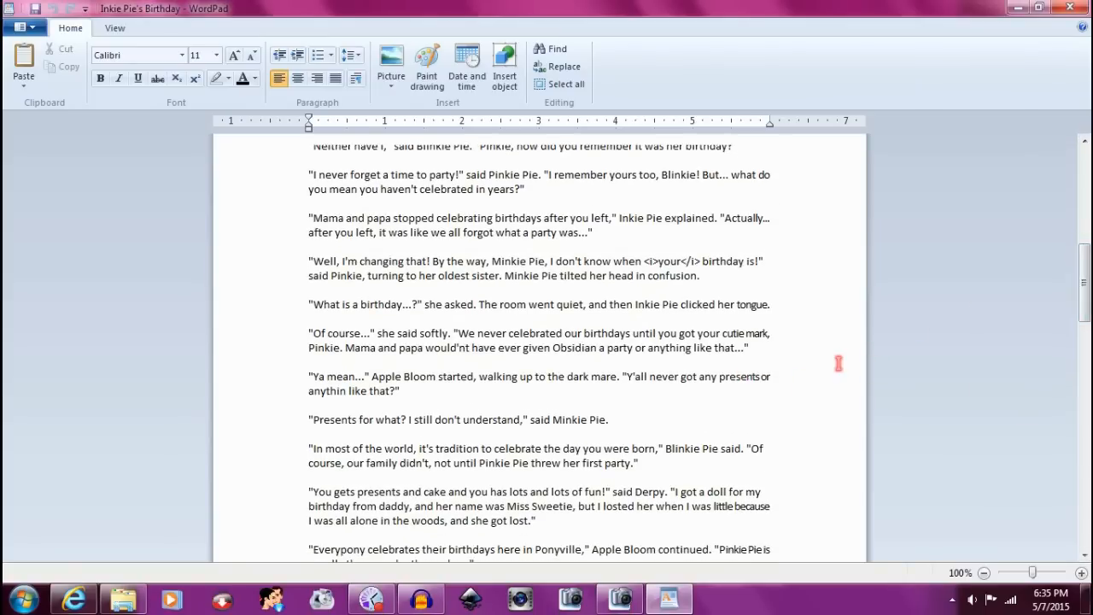
mouse_move(451, 310)
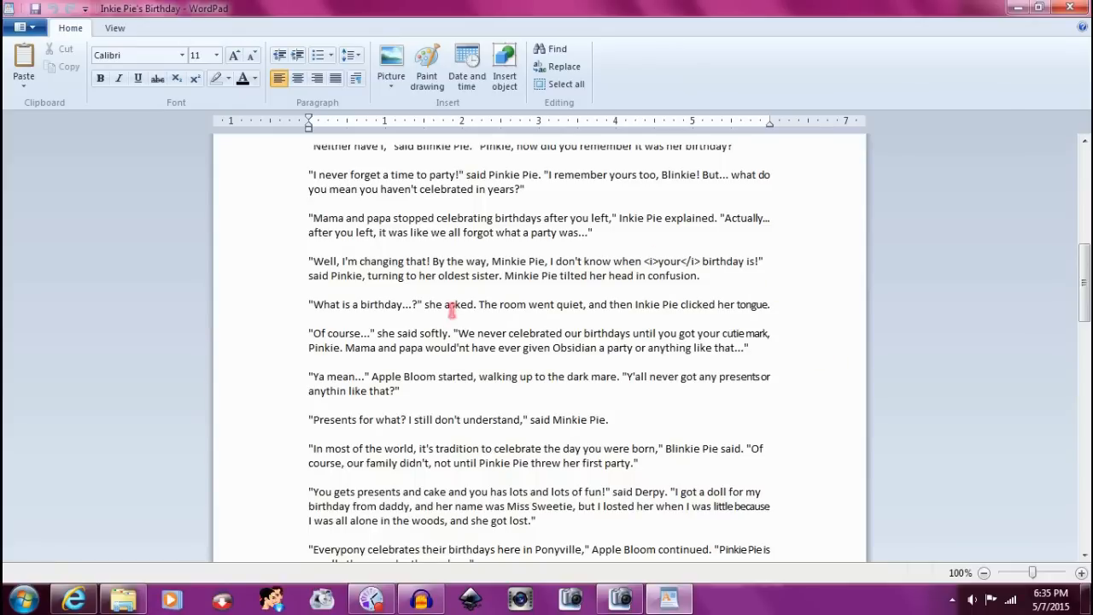
mouse_move(982, 374)
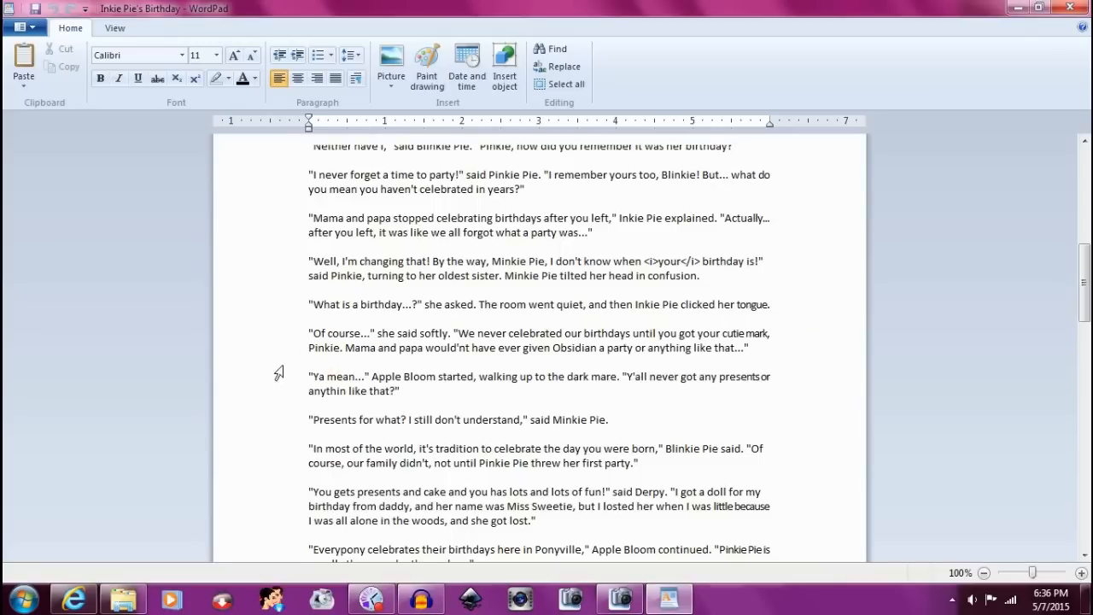
click(659, 341)
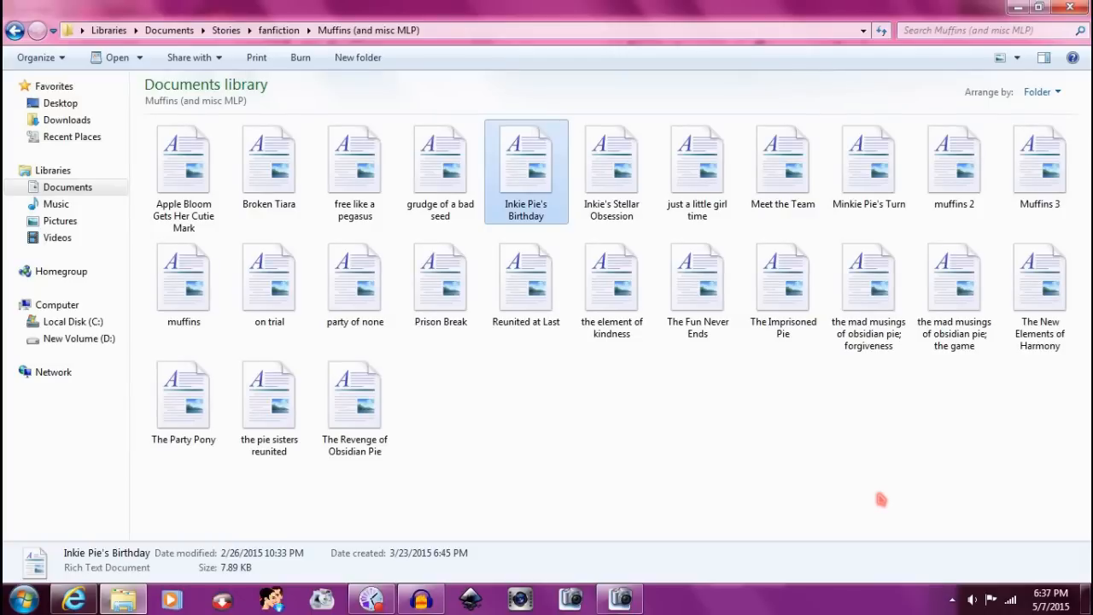
mouse_move(884, 498)
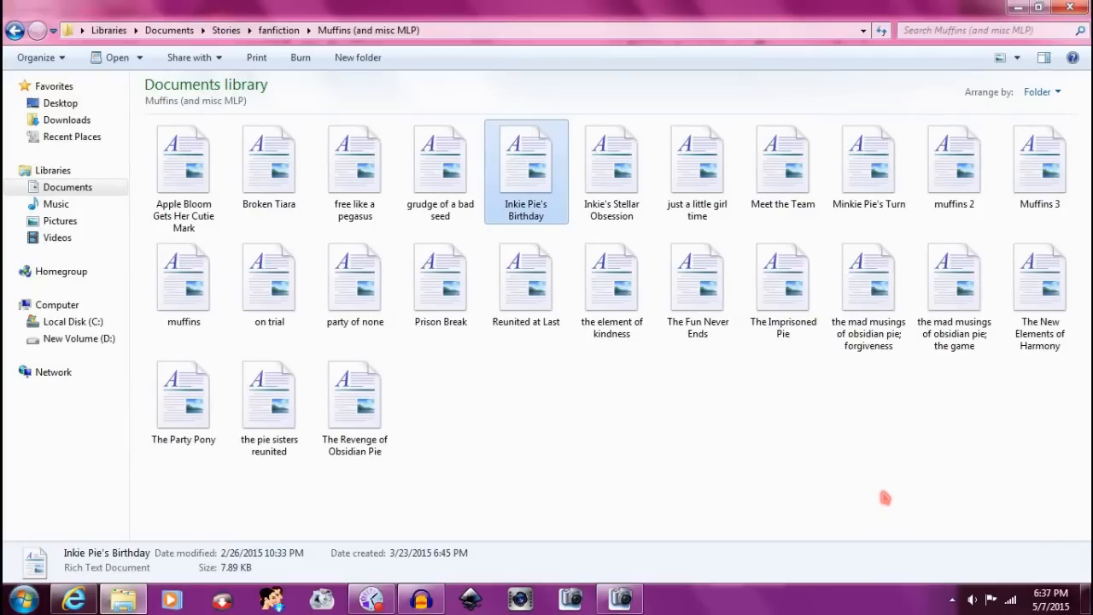
mouse_move(908, 486)
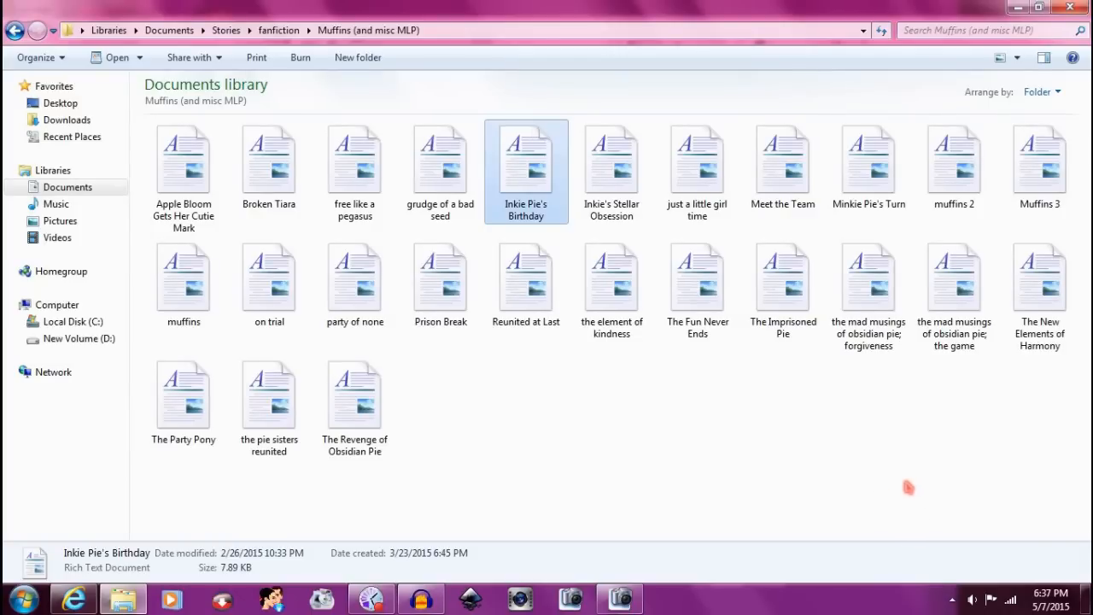
mouse_move(936, 464)
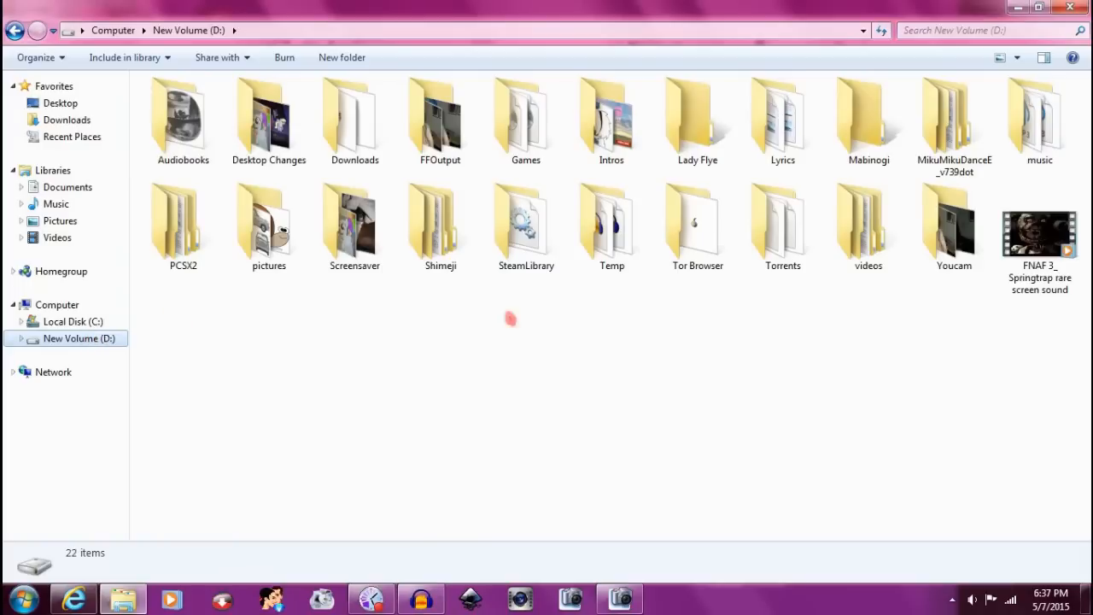
- Go into drive D's Temp folder and scroll down to the grudge project file
double_click(611, 222)
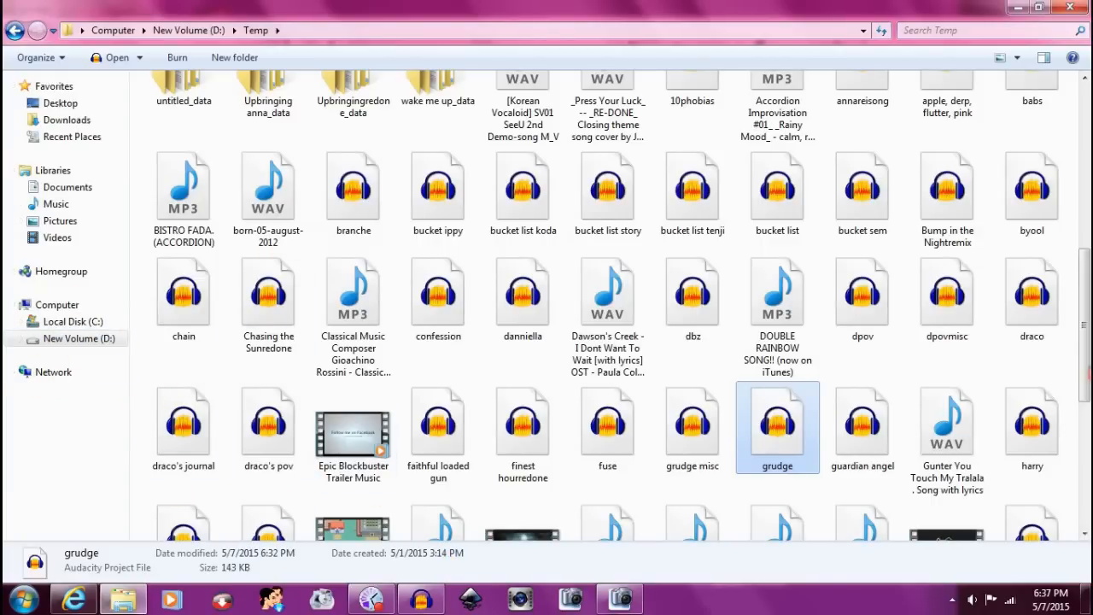
scroll(down, 3)
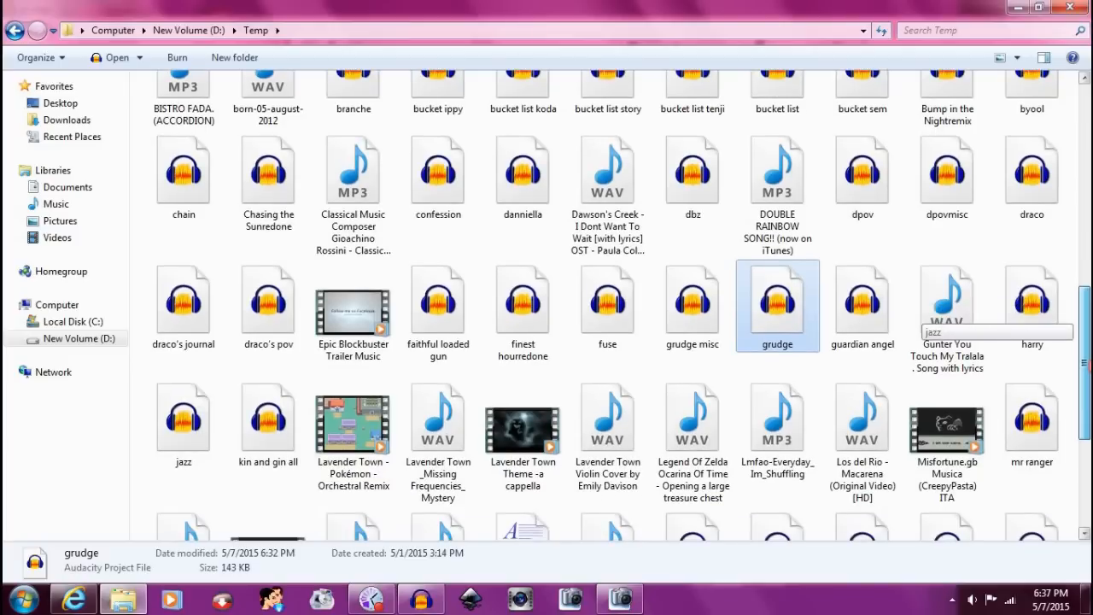